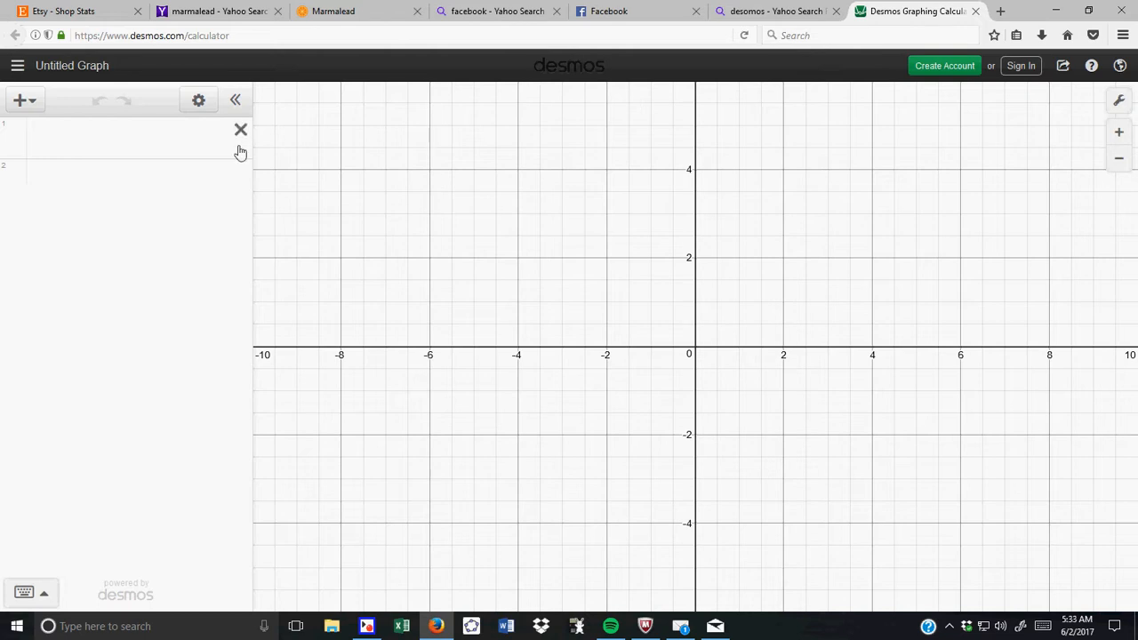
pyautogui.moveTo(291, 87)
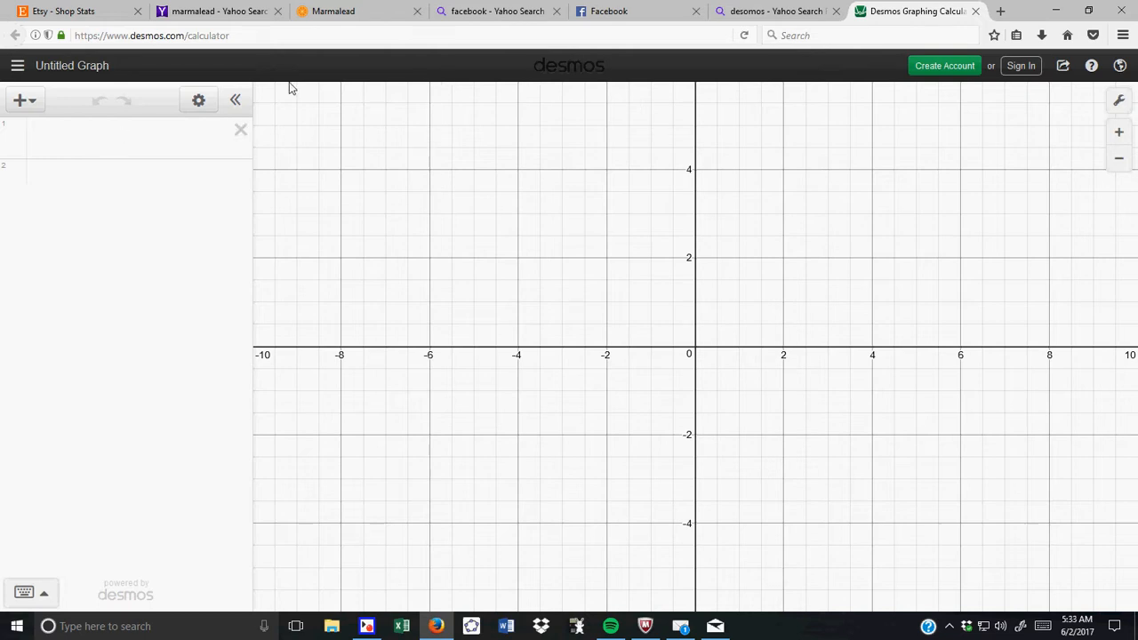
pyautogui.moveTo(380, 85)
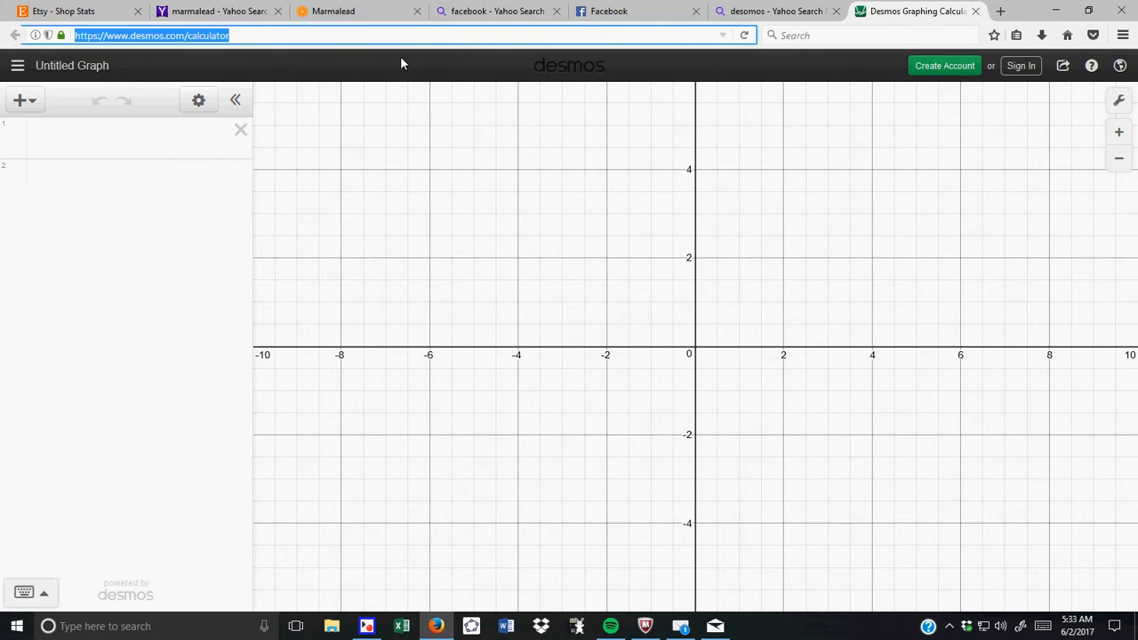
# - Search the web for Desmos and go to its graphing calculator
pyautogui.write('www.google.com')
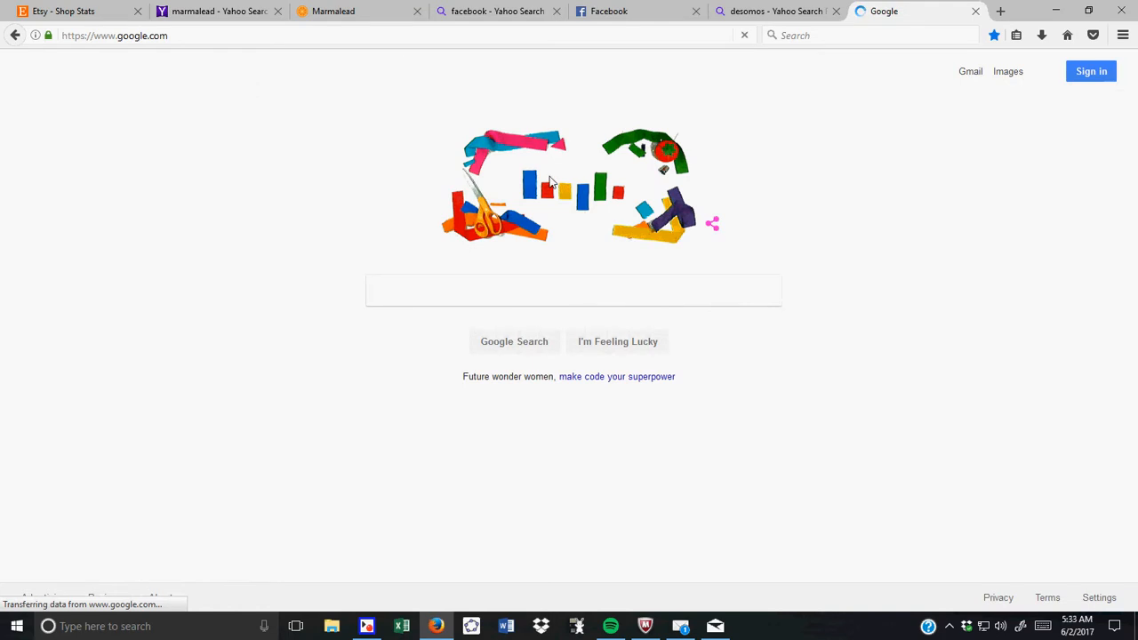
pyautogui.write('d')
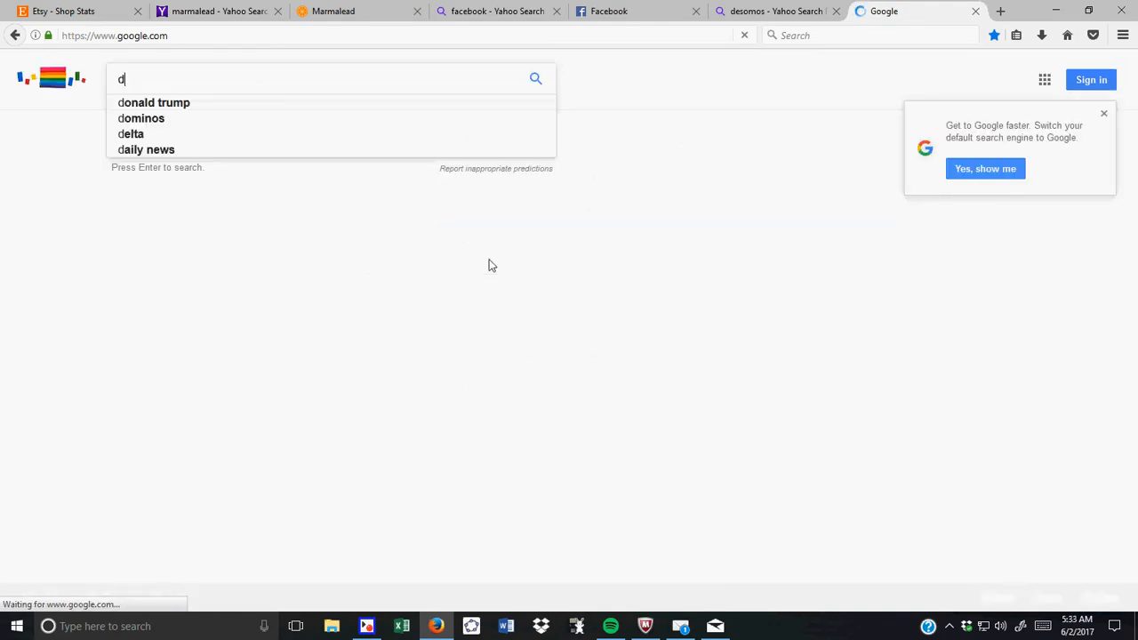
pyautogui.write('e')
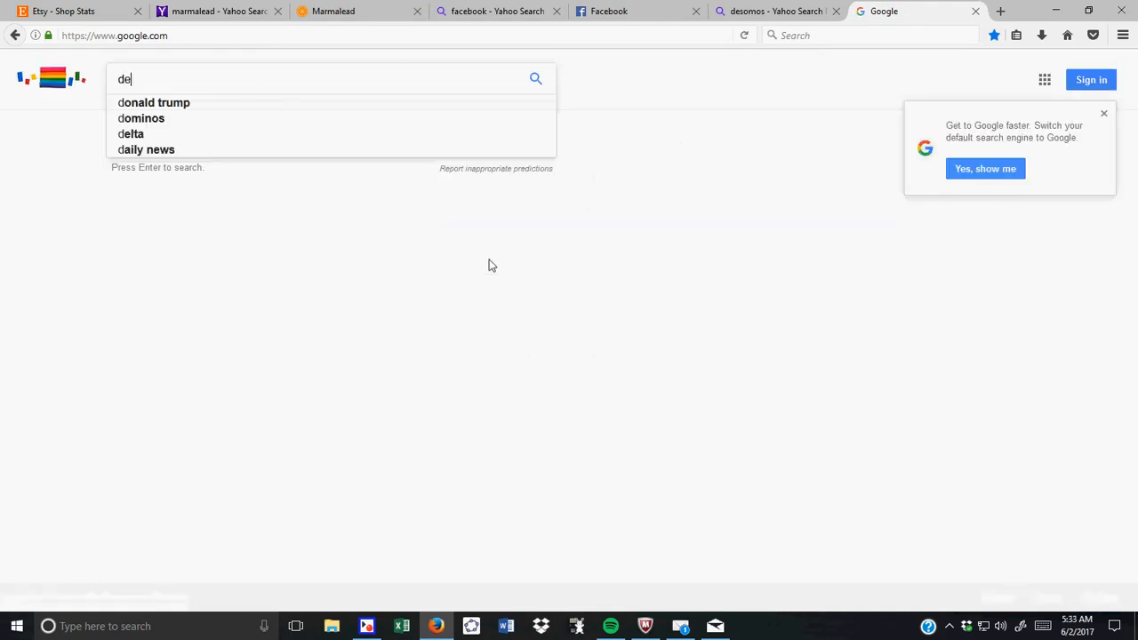
pyautogui.press('Return')
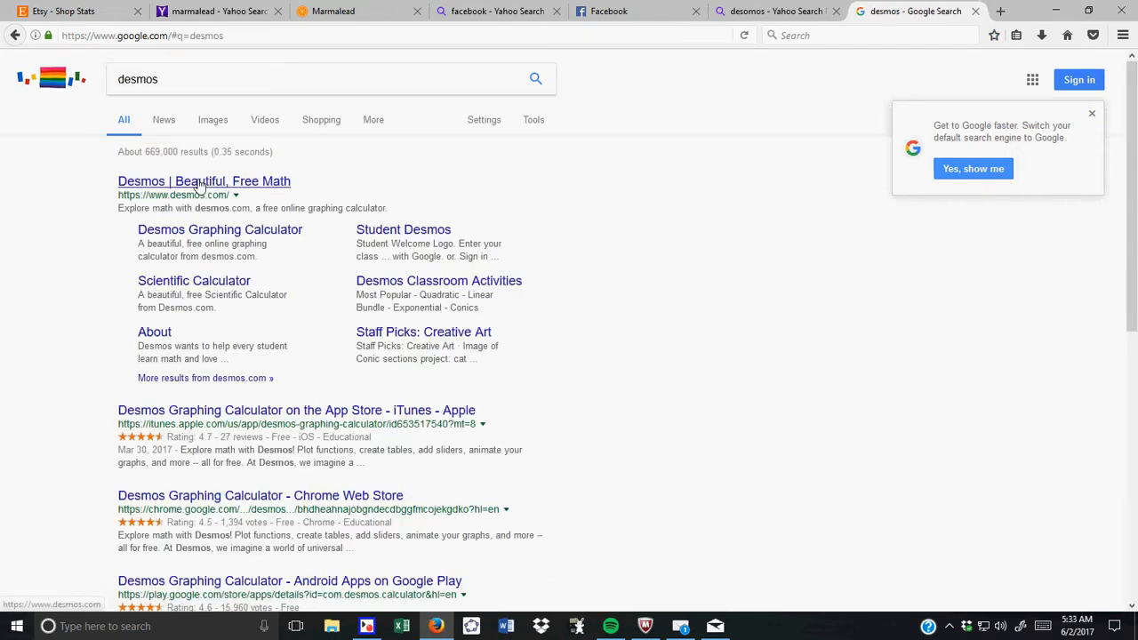
pyautogui.click(202, 182)
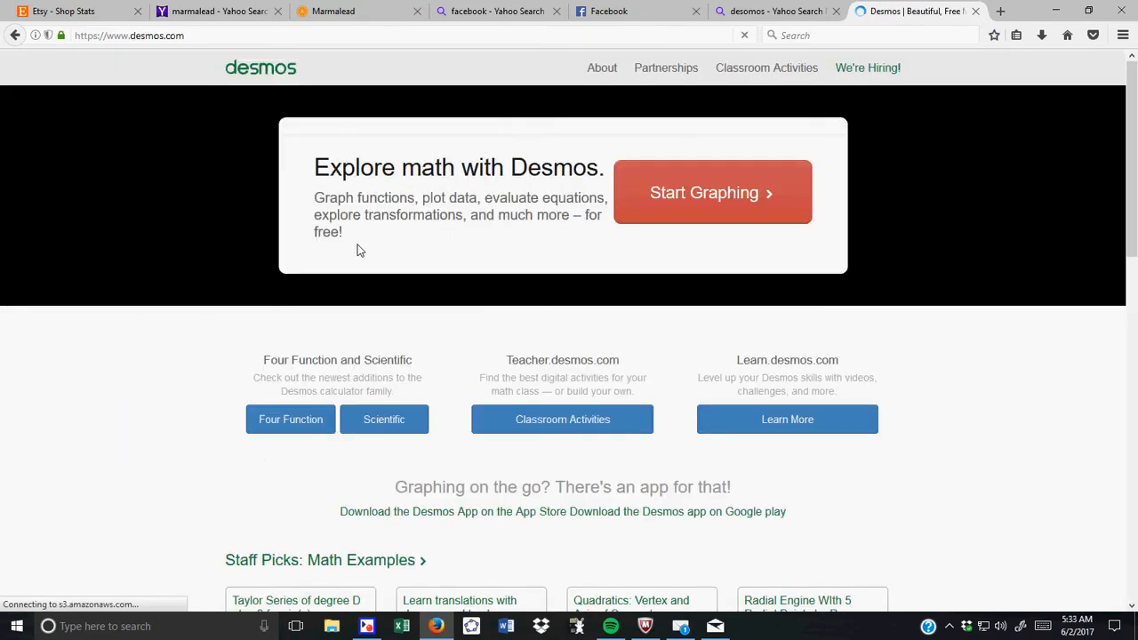
pyautogui.click(711, 192)
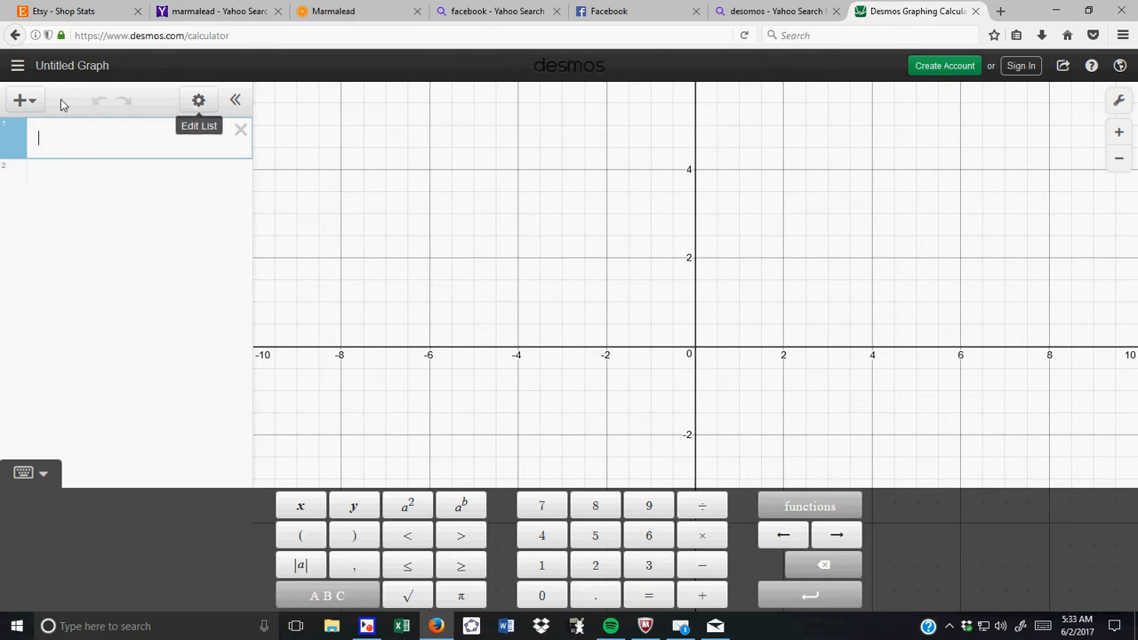
# - Add a table with x 1 to 5 and y values 12, 14, 15, 15.8, 16
pyautogui.click(19, 100)
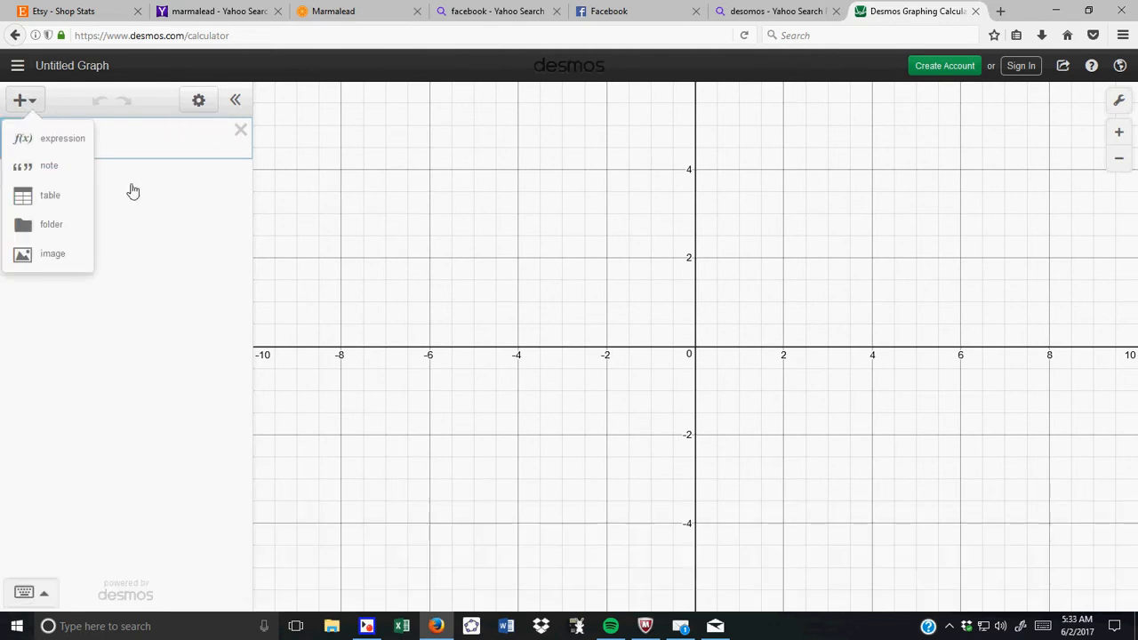
pyautogui.click(50, 194)
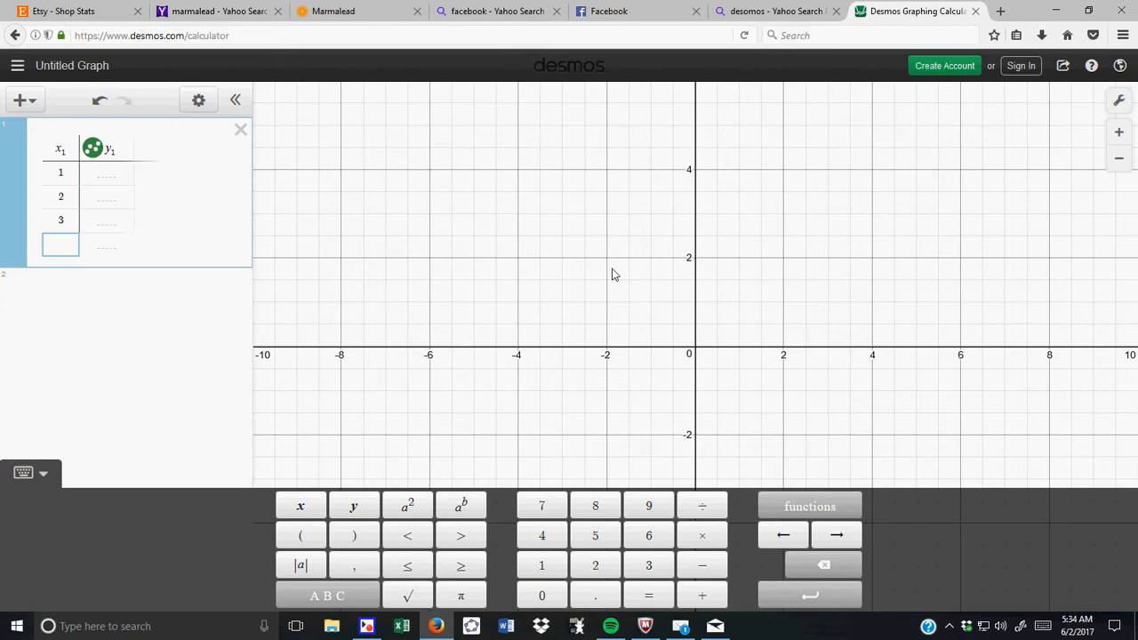
pyautogui.press('Return')
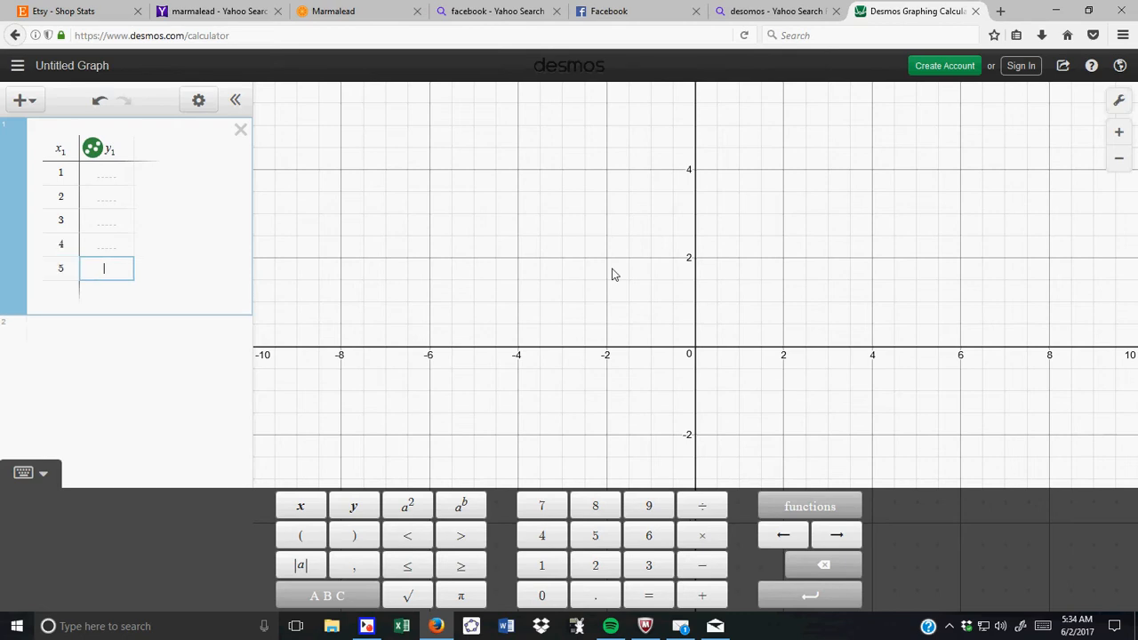
pyautogui.click(106, 172)
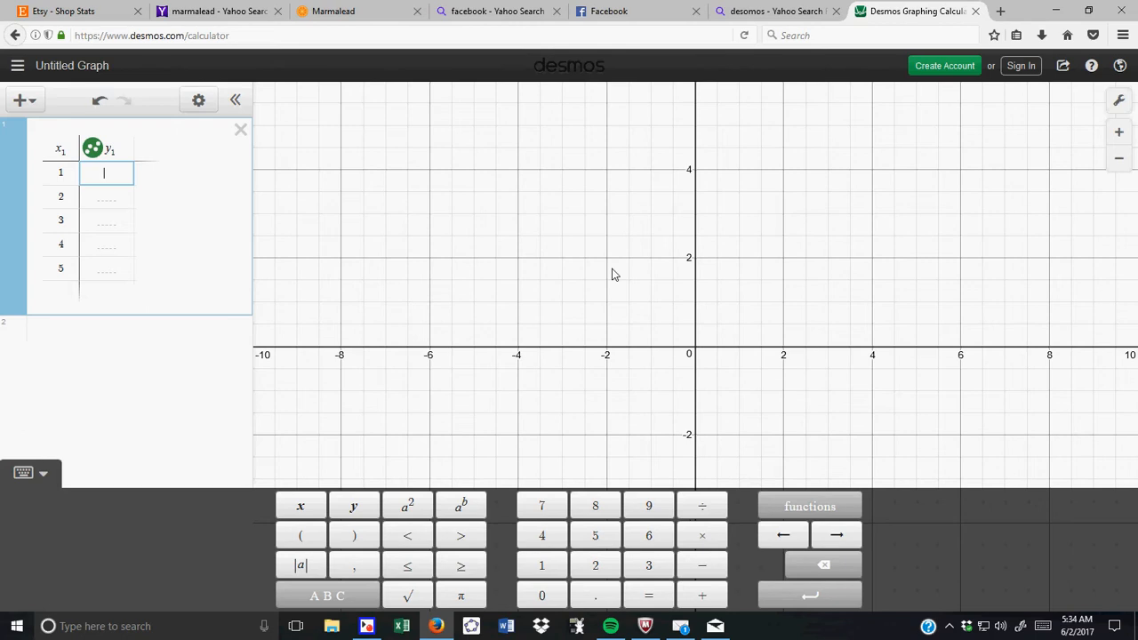
pyautogui.write('12')
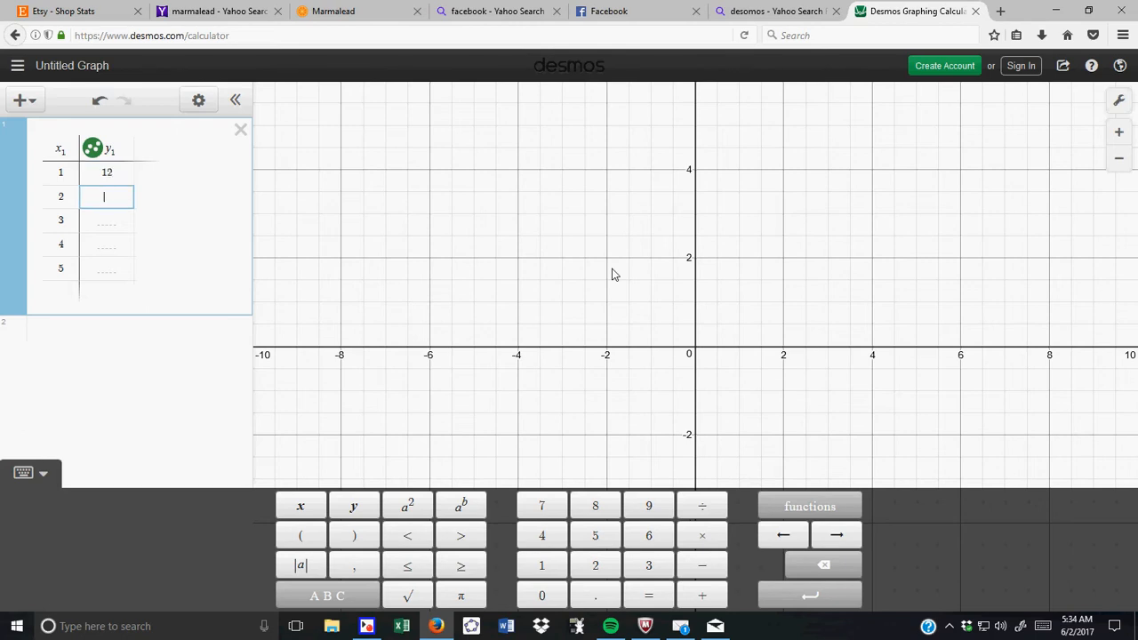
pyautogui.write('14')
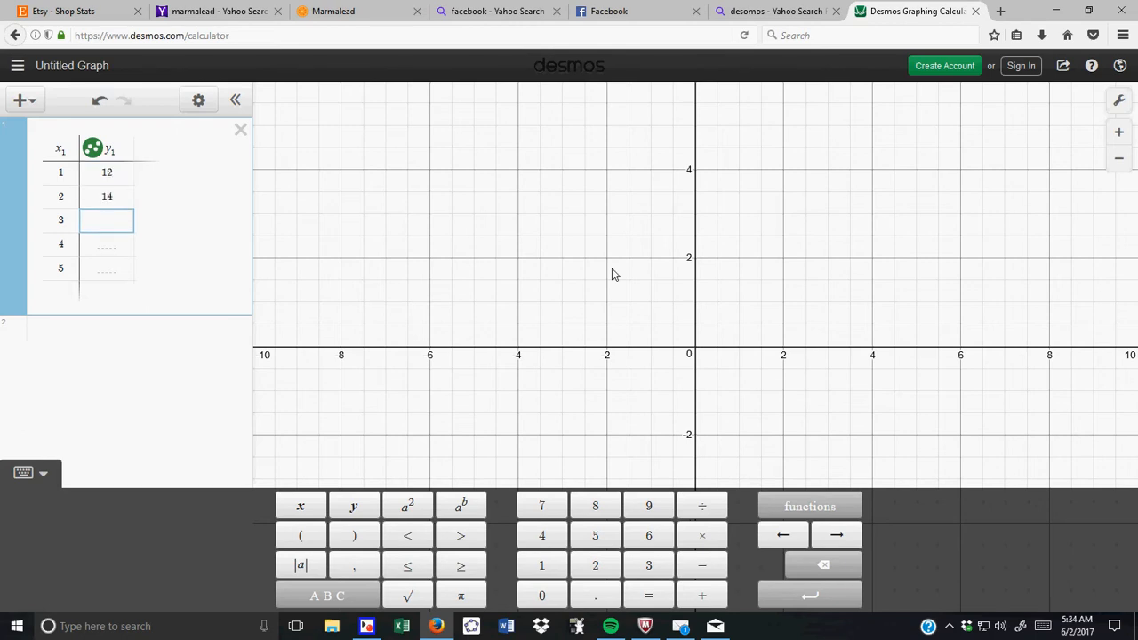
pyautogui.write('15')
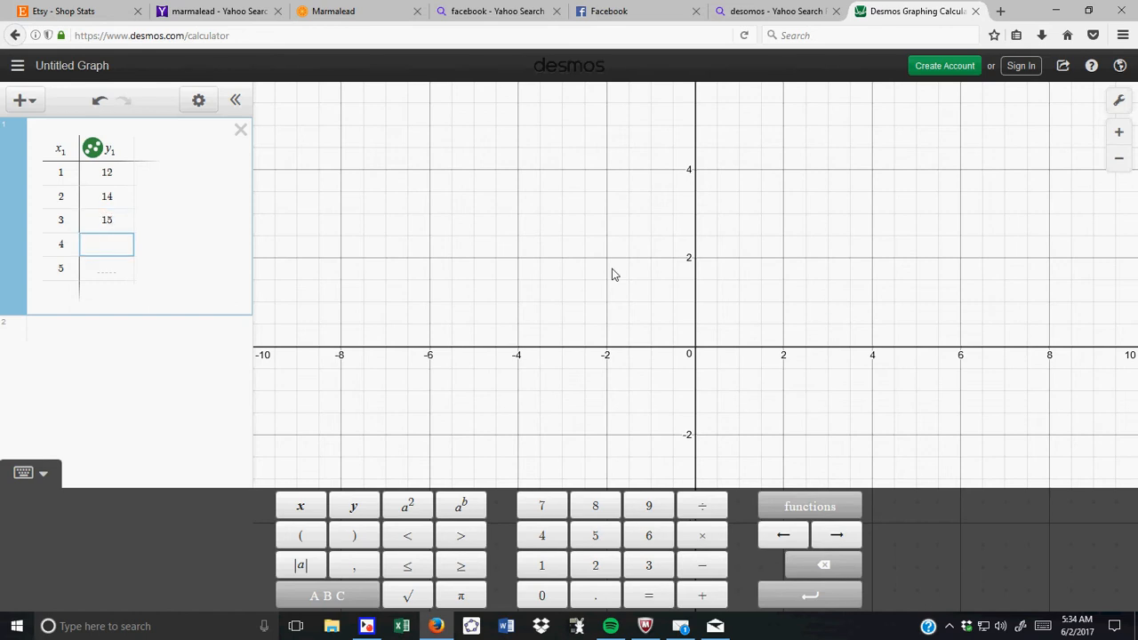
pyautogui.write('15.8')
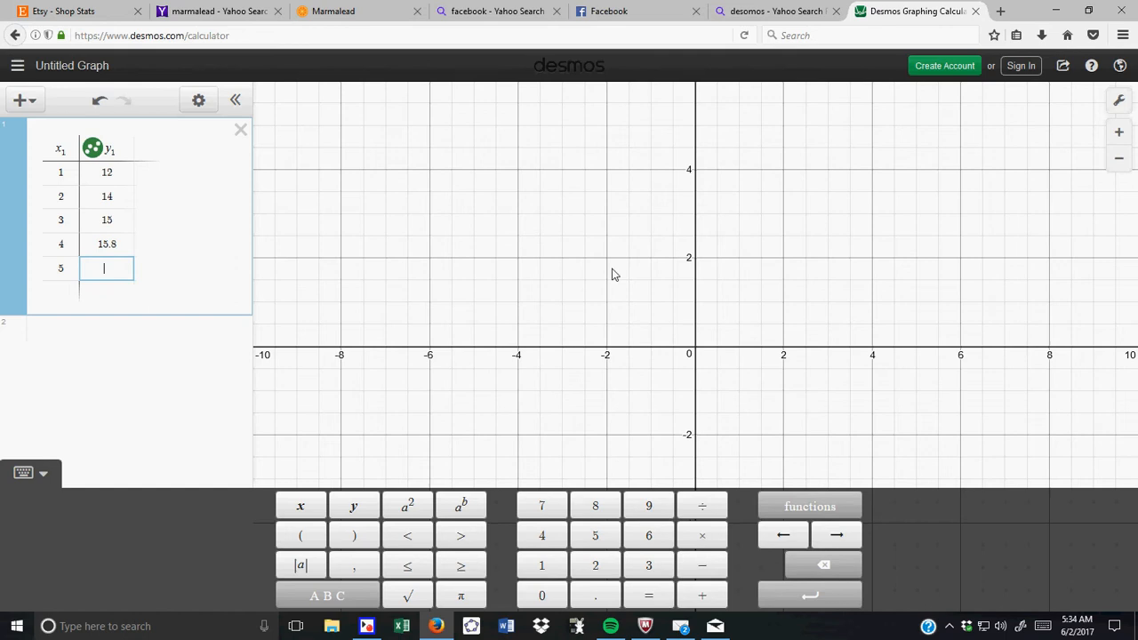
pyautogui.write('1')
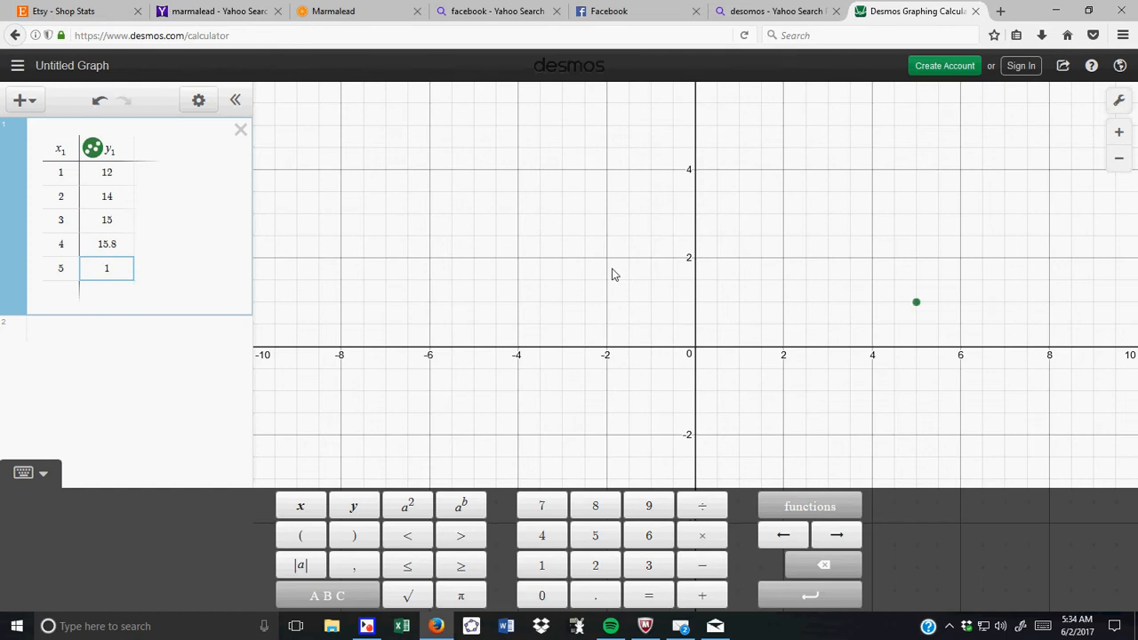
pyautogui.write('6')
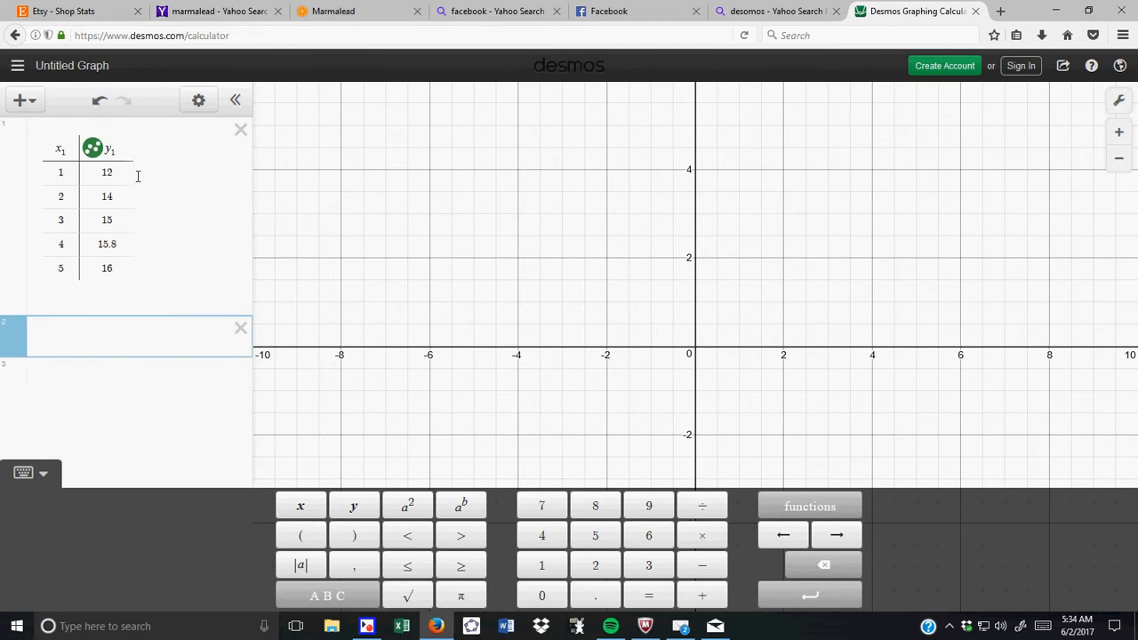
pyautogui.moveTo(720, 373)
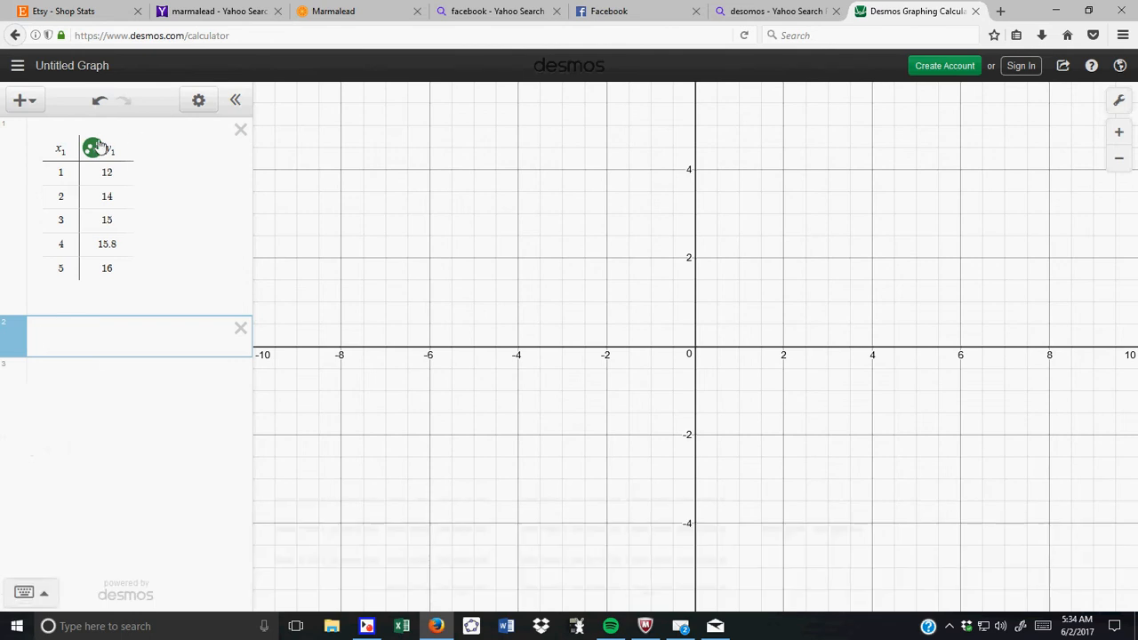
pyautogui.moveTo(1095, 98)
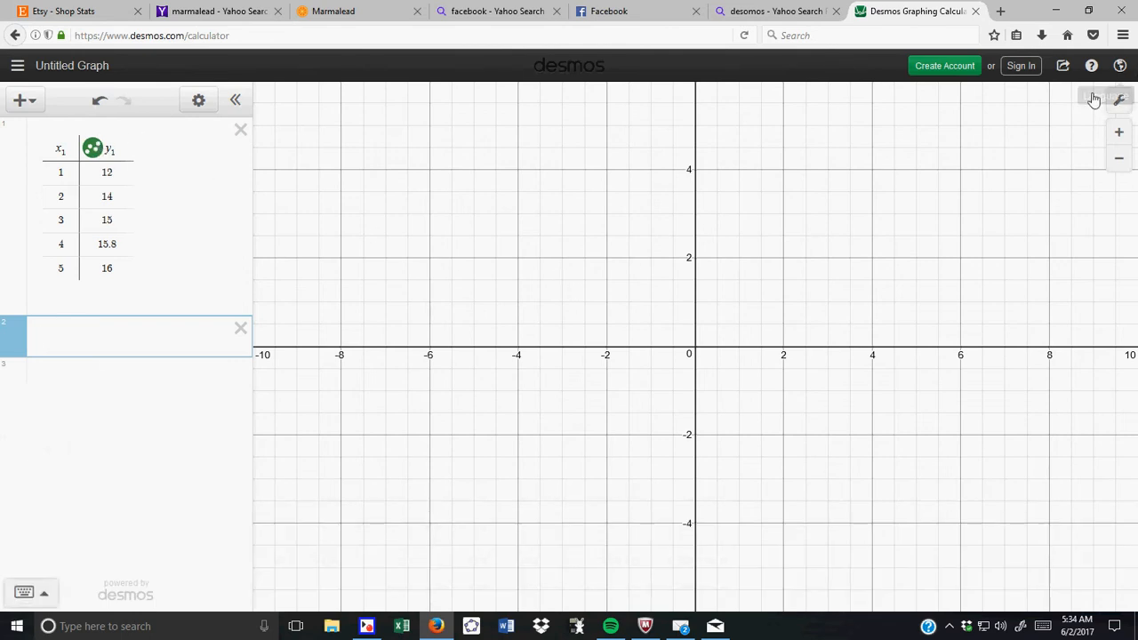
pyautogui.moveTo(900, 197)
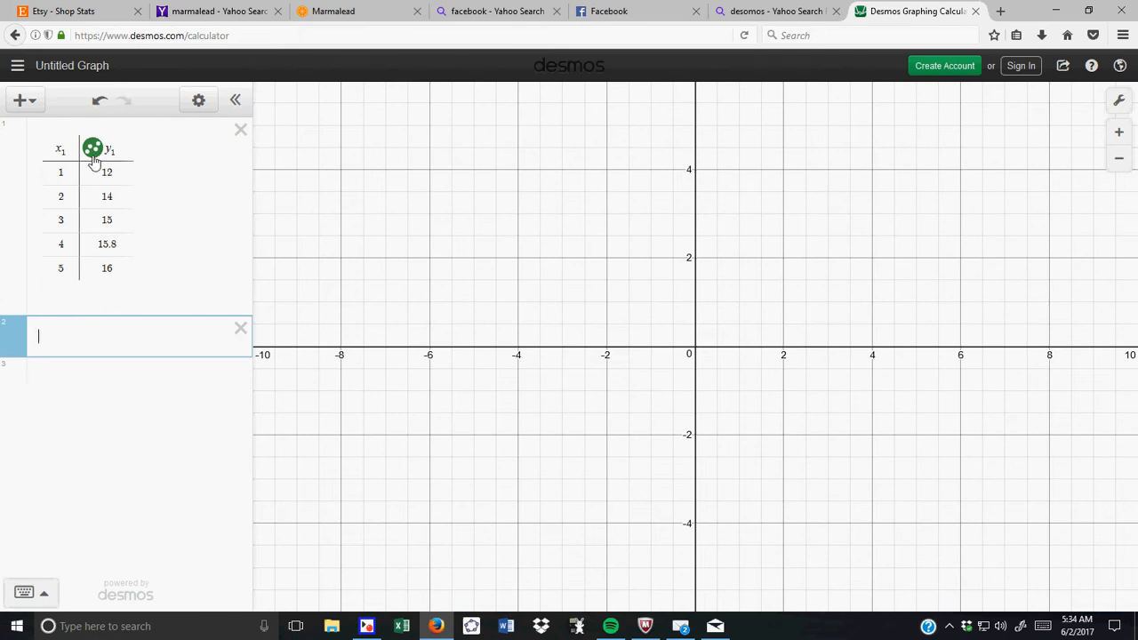
pyautogui.moveTo(1118, 100)
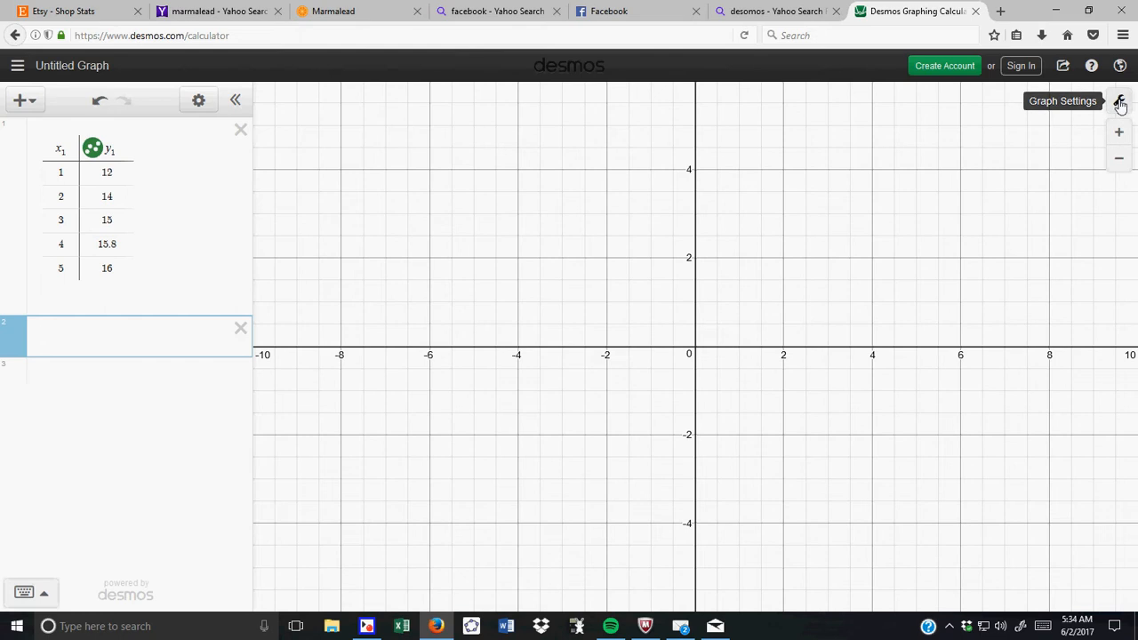
# - In Graph Settings set the window to 0≤x≤10 step 1 and 0≤y≤20 step 2
pyautogui.click(1120, 100)
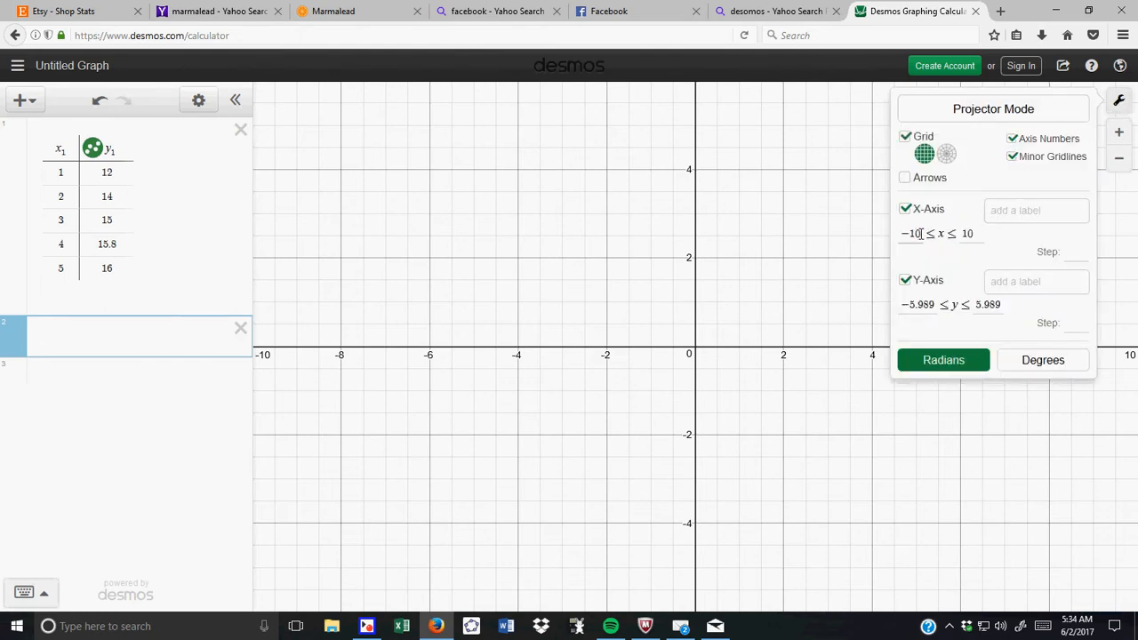
pyautogui.doubleClick(910, 233)
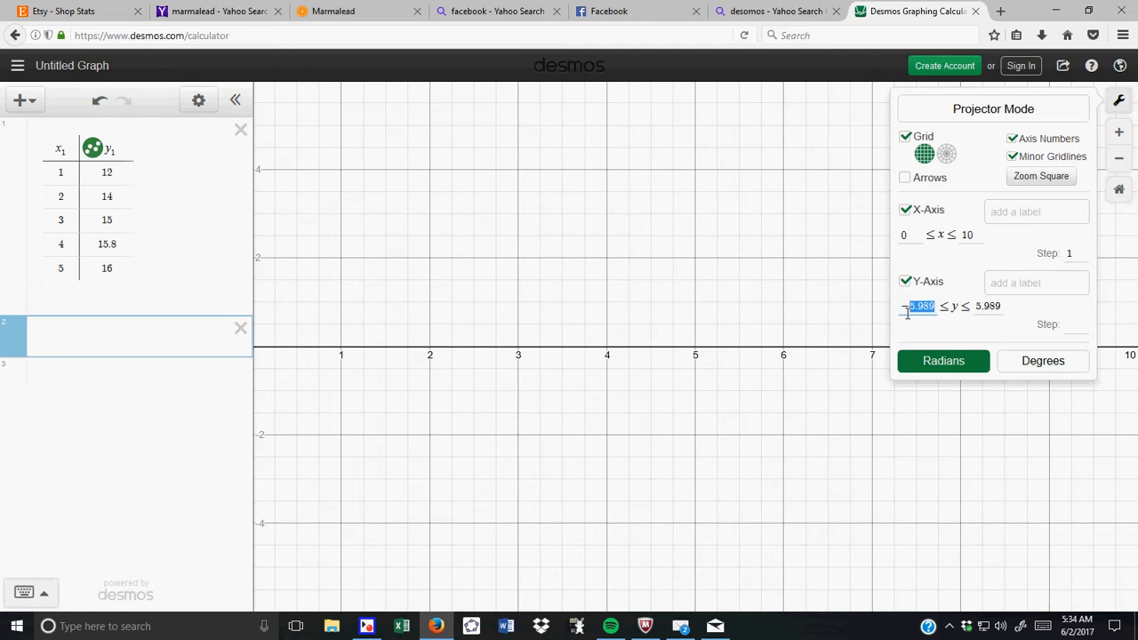
pyautogui.write('0')
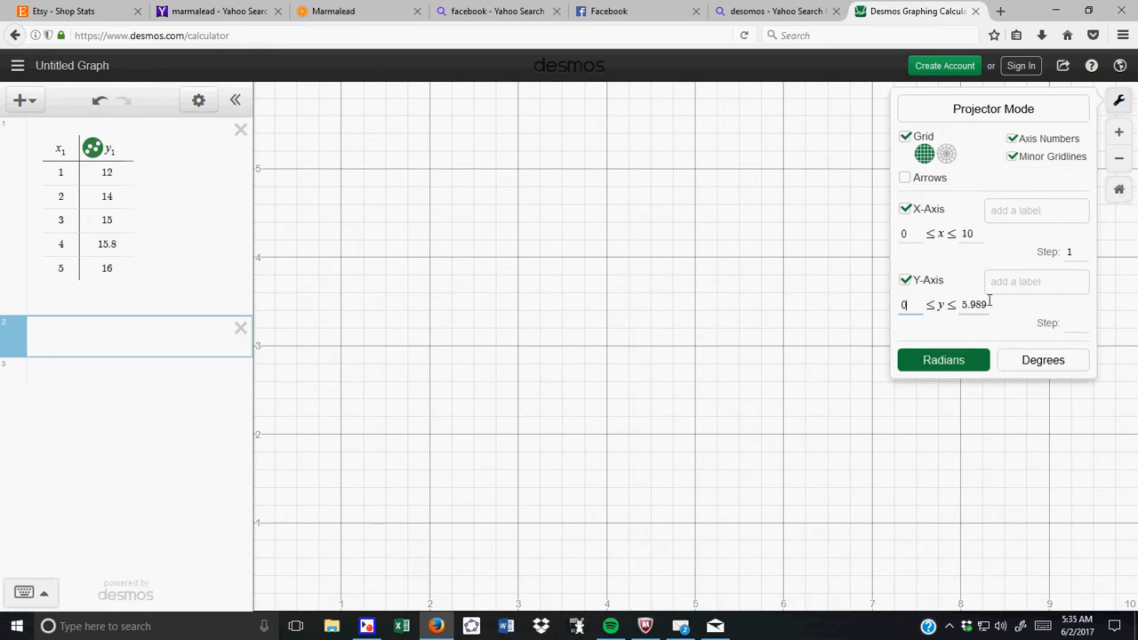
pyautogui.write('20')
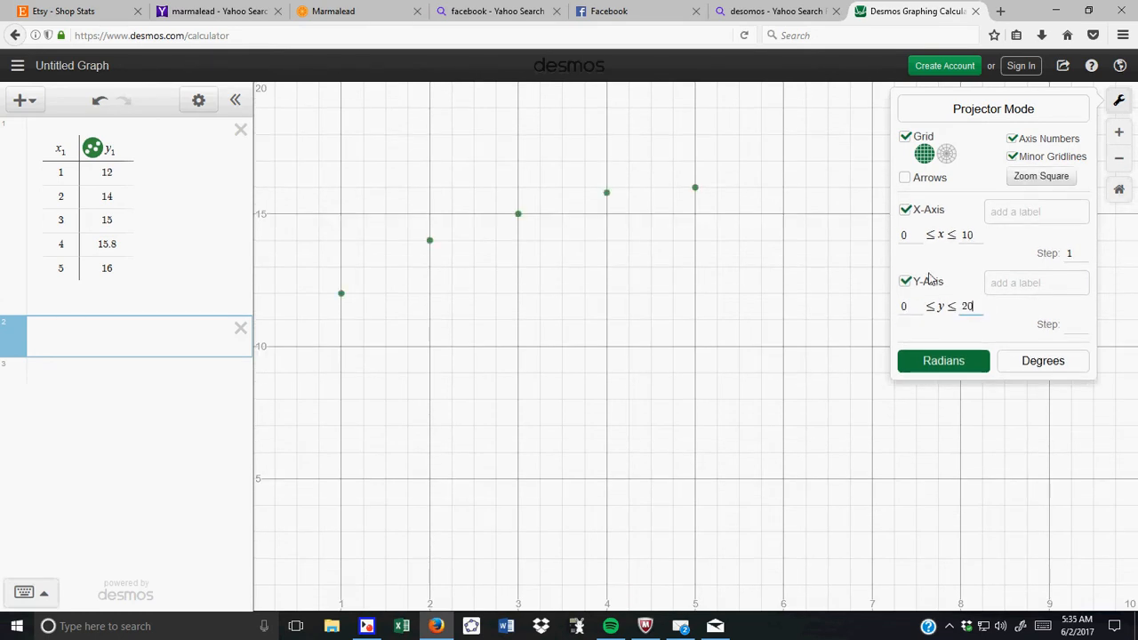
pyautogui.click(1075, 323)
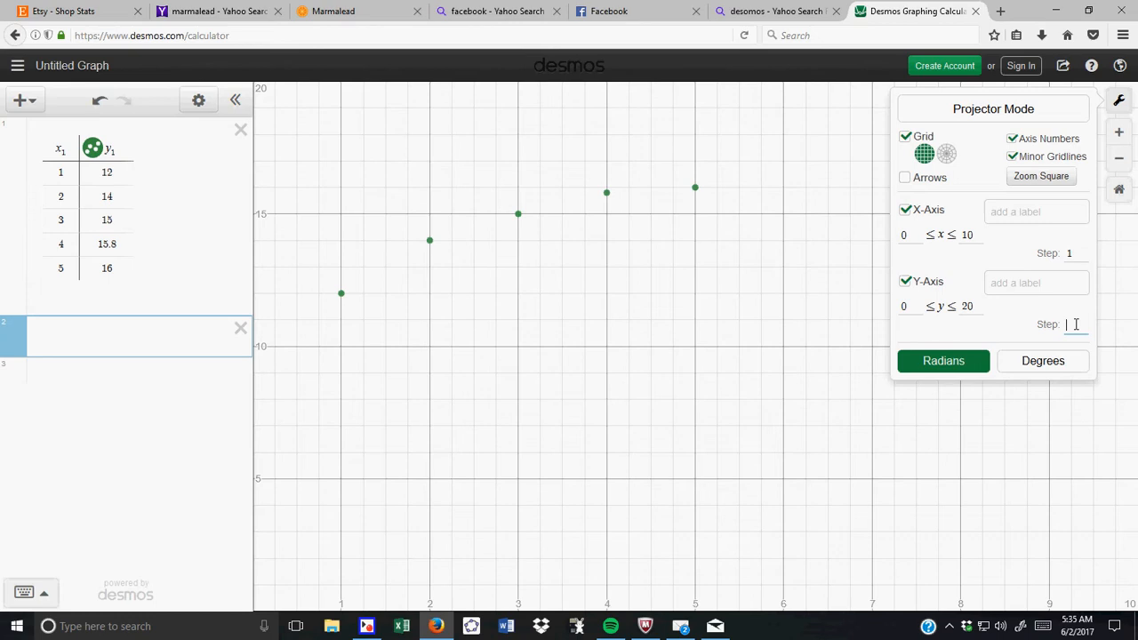
pyautogui.write('2')
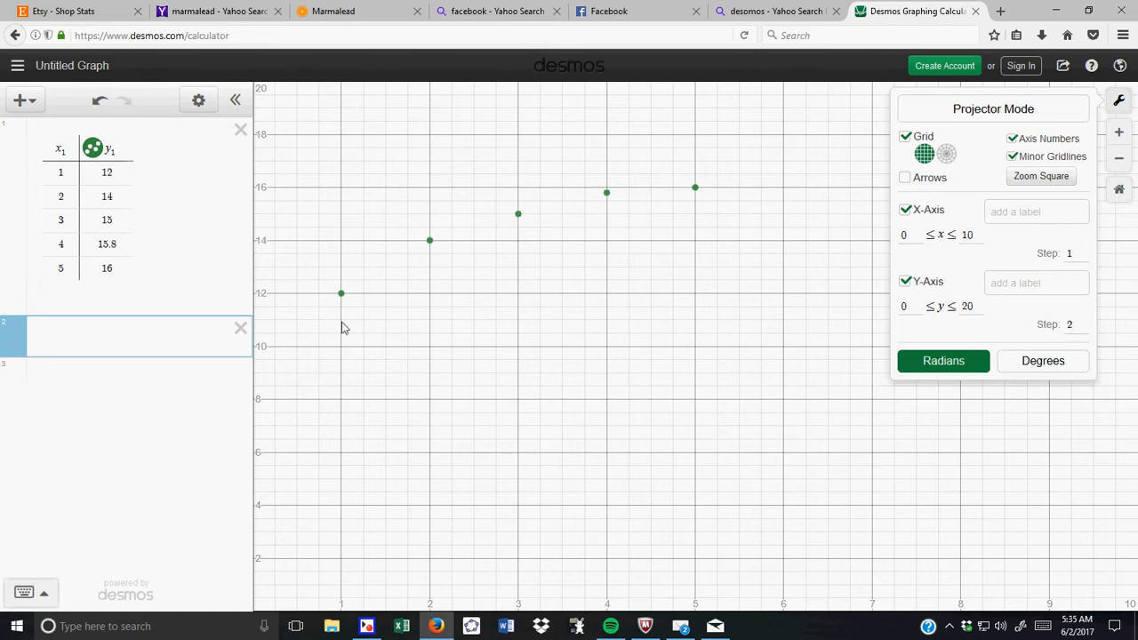
pyautogui.moveTo(725, 197)
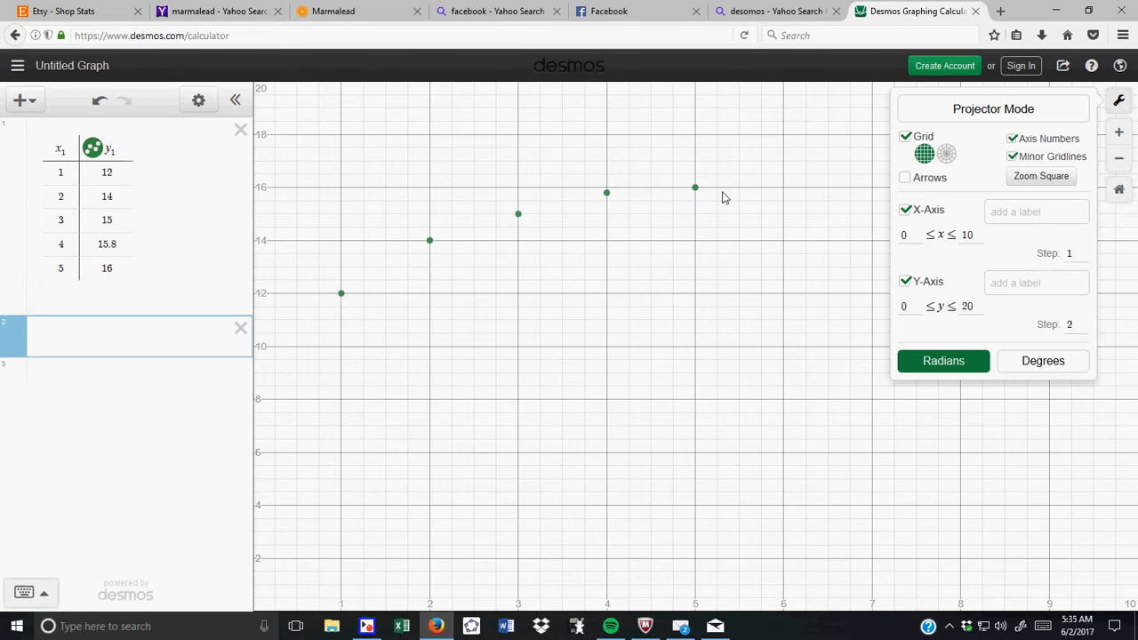
pyautogui.moveTo(719, 203)
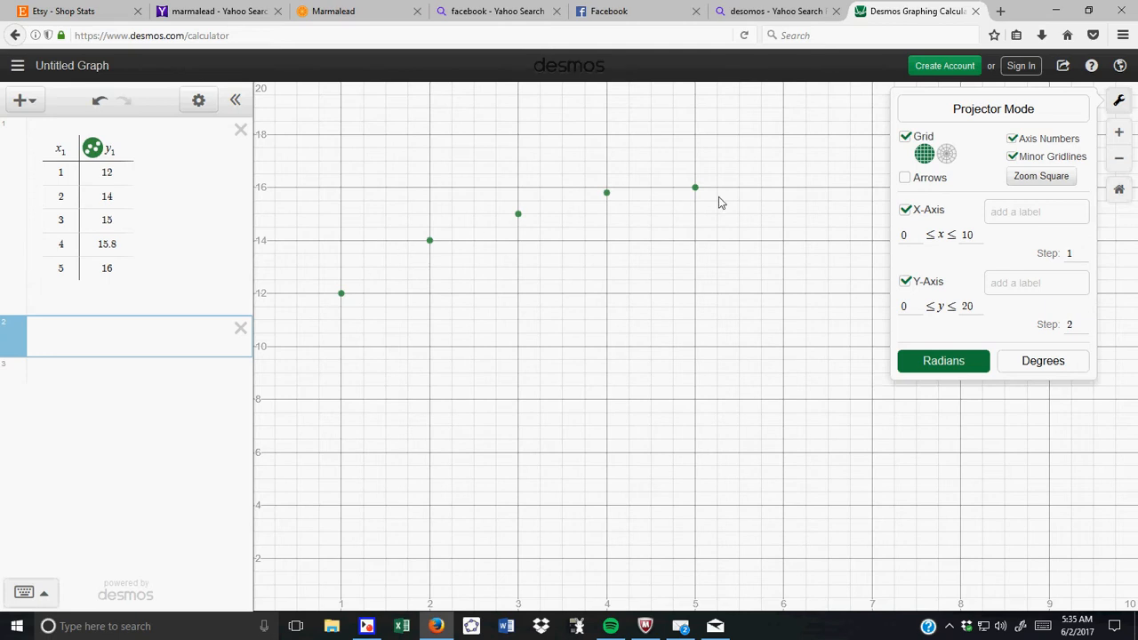
pyautogui.moveTo(661, 203)
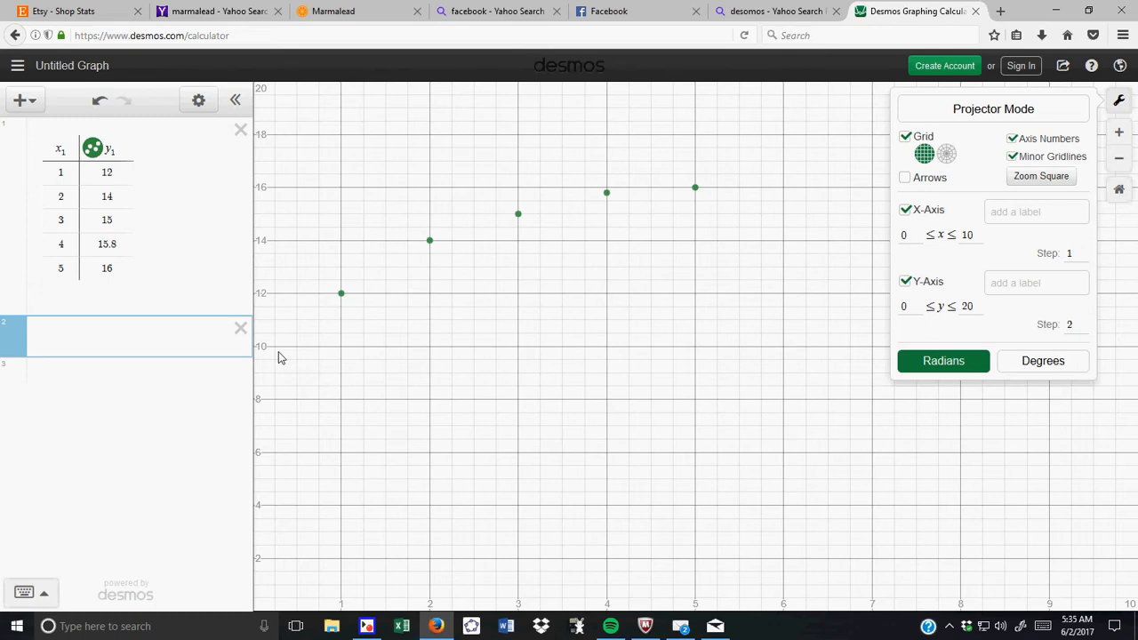
pyautogui.moveTo(1035, 131)
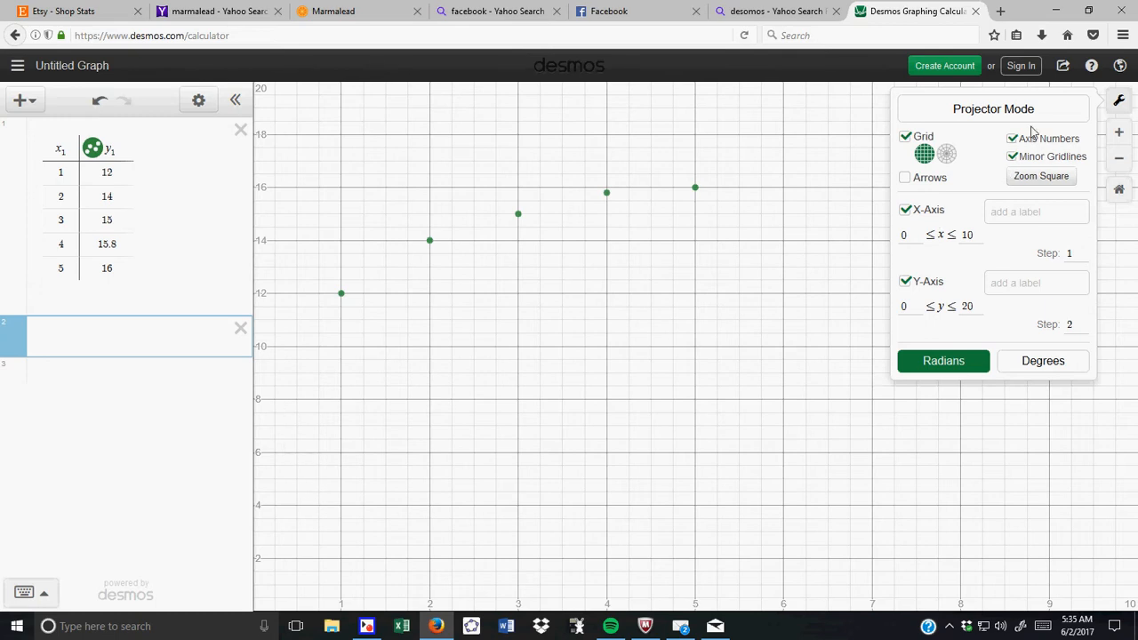
# - Turn on projector mode and start the x-axis label, erasing a typo
pyautogui.click(991, 109)
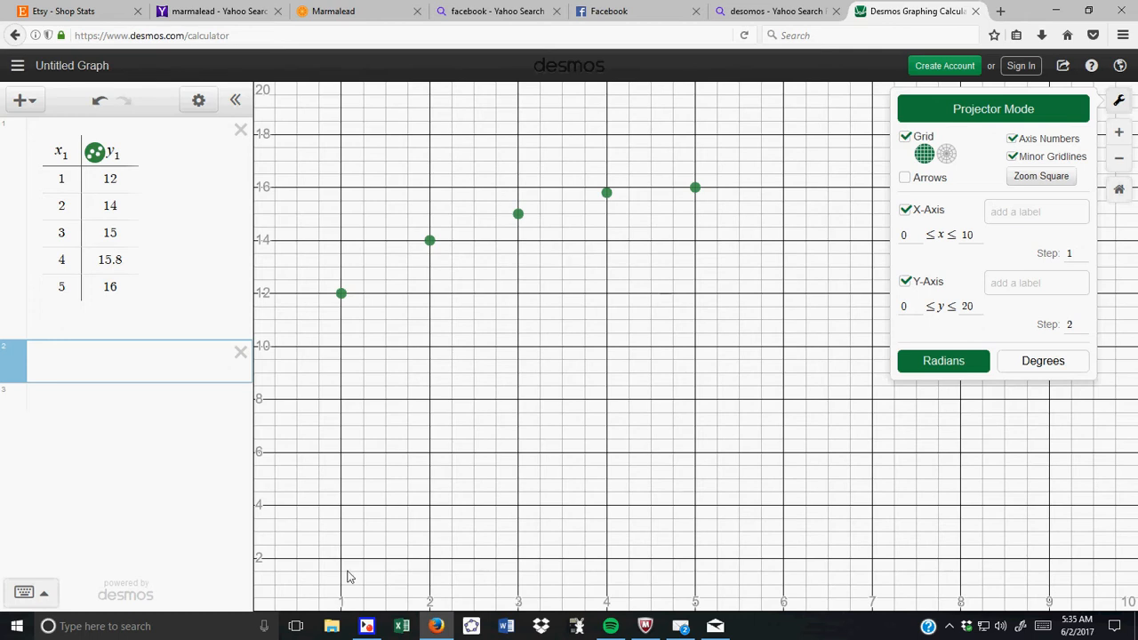
pyautogui.moveTo(436, 502)
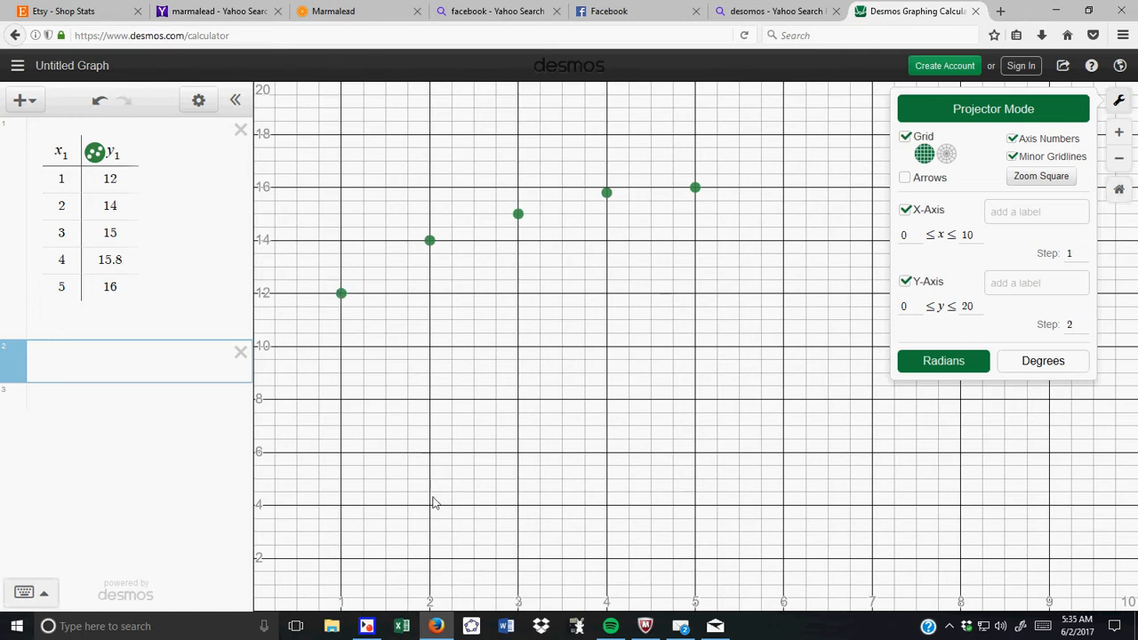
pyautogui.moveTo(1102, 230)
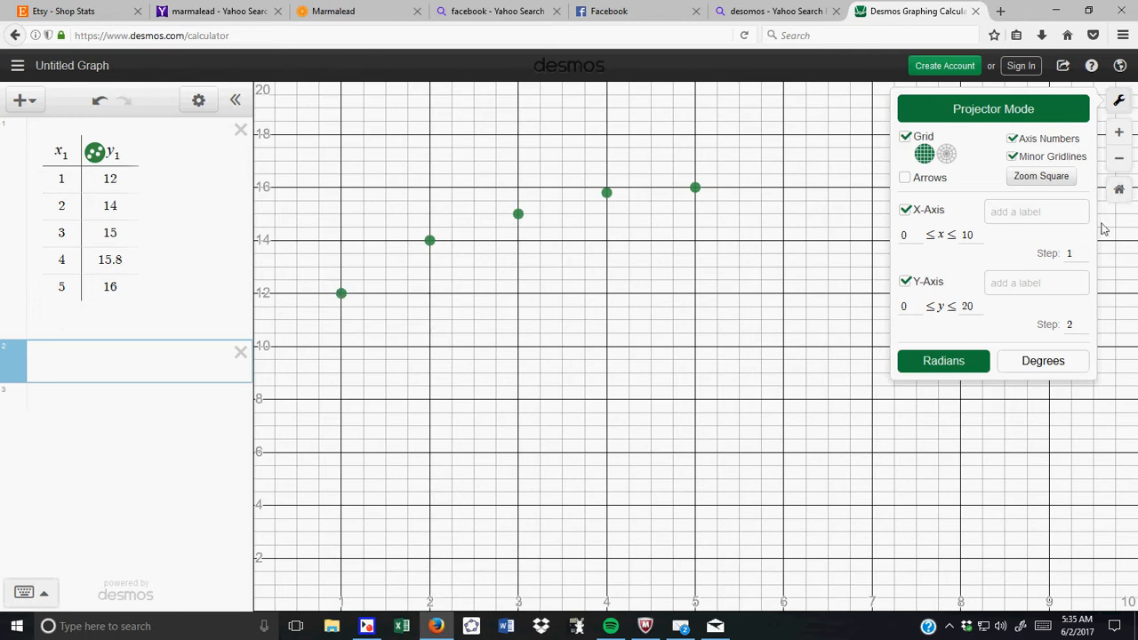
pyautogui.click(1034, 211)
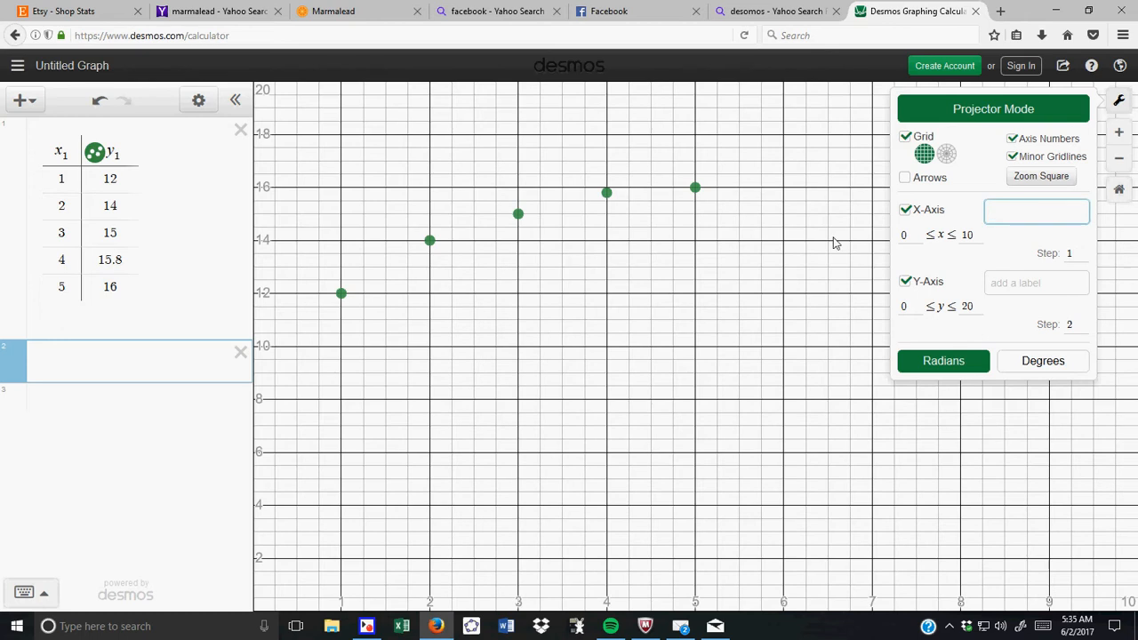
pyautogui.click(1035, 210)
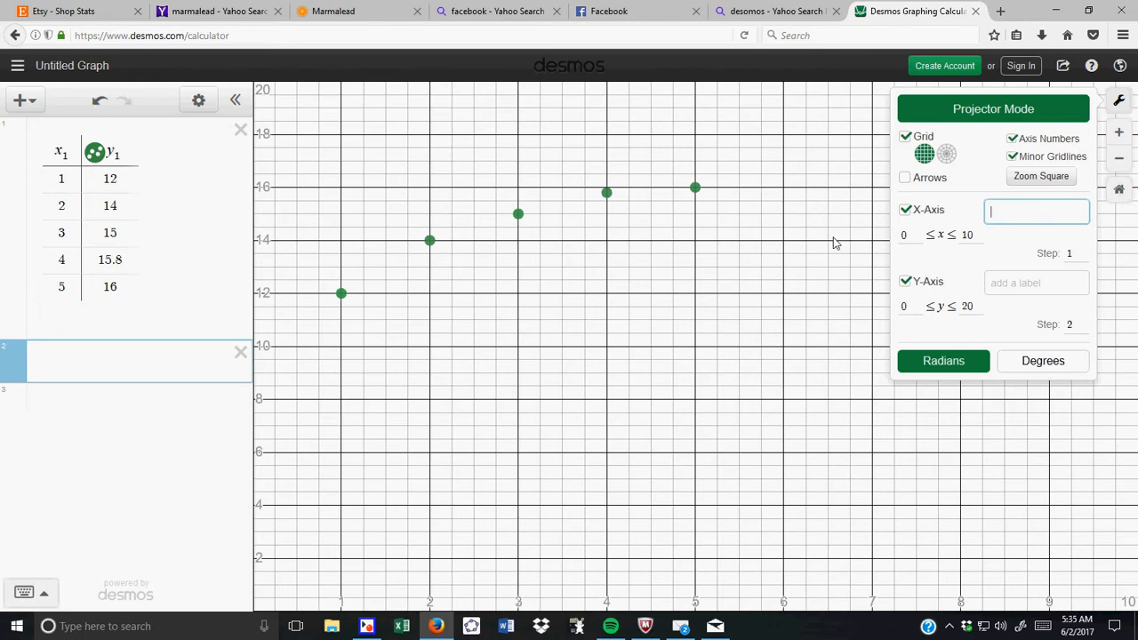
pyautogui.write('Tiom')
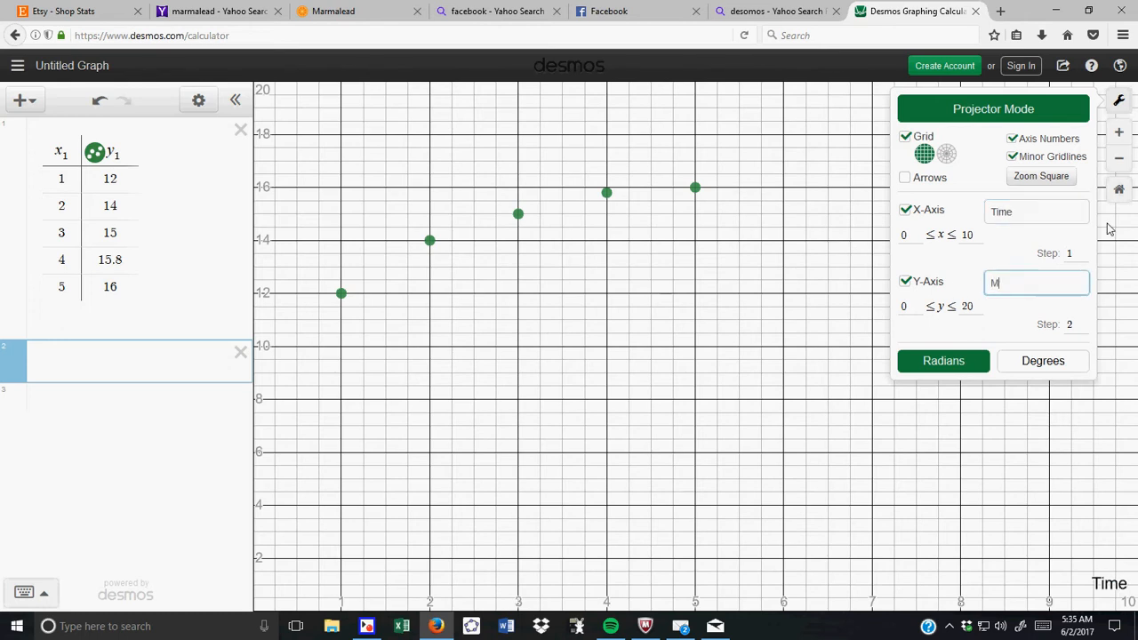
pyautogui.press('Backspace')
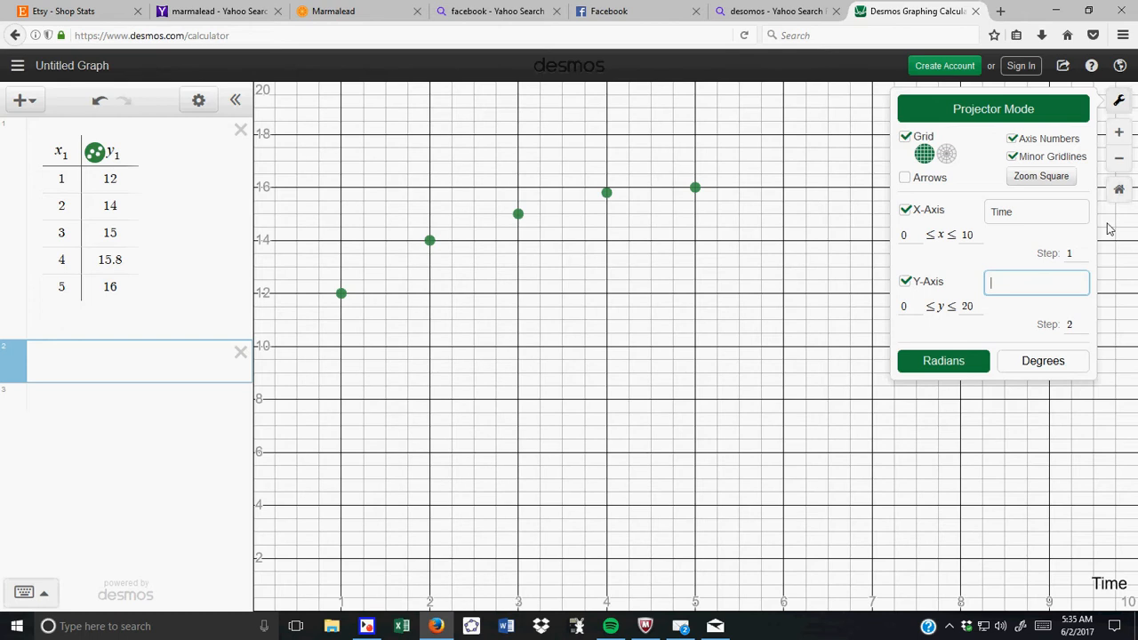
# - Label the axes 'Time (minutes)' and 'E-mails answered'
pyautogui.write('E')
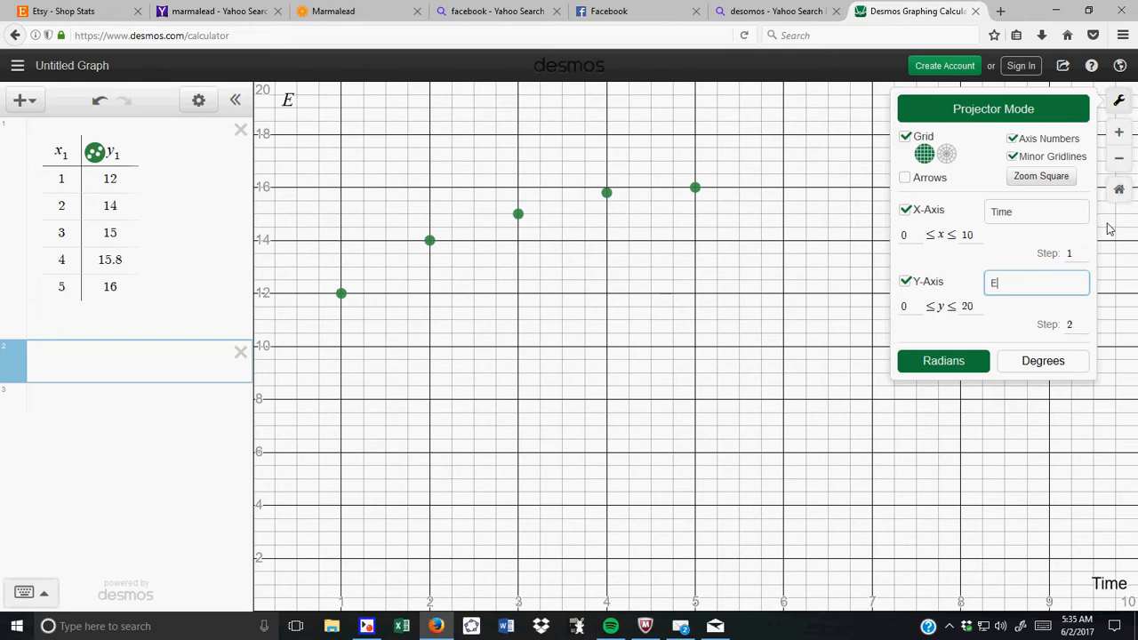
pyautogui.write('-mails')
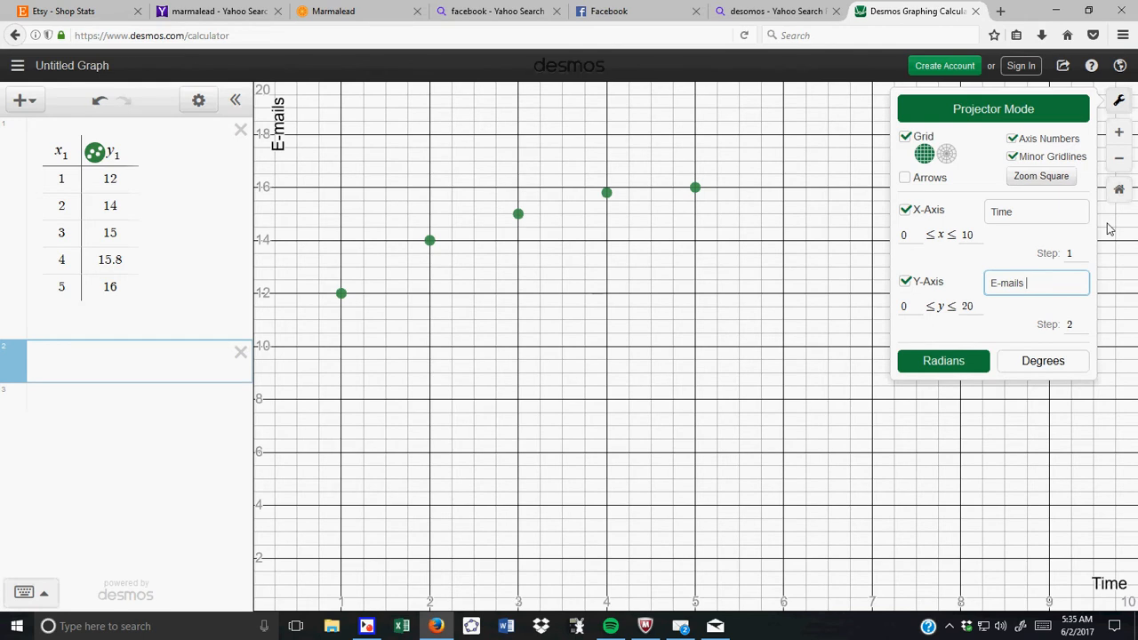
pyautogui.write('answer')
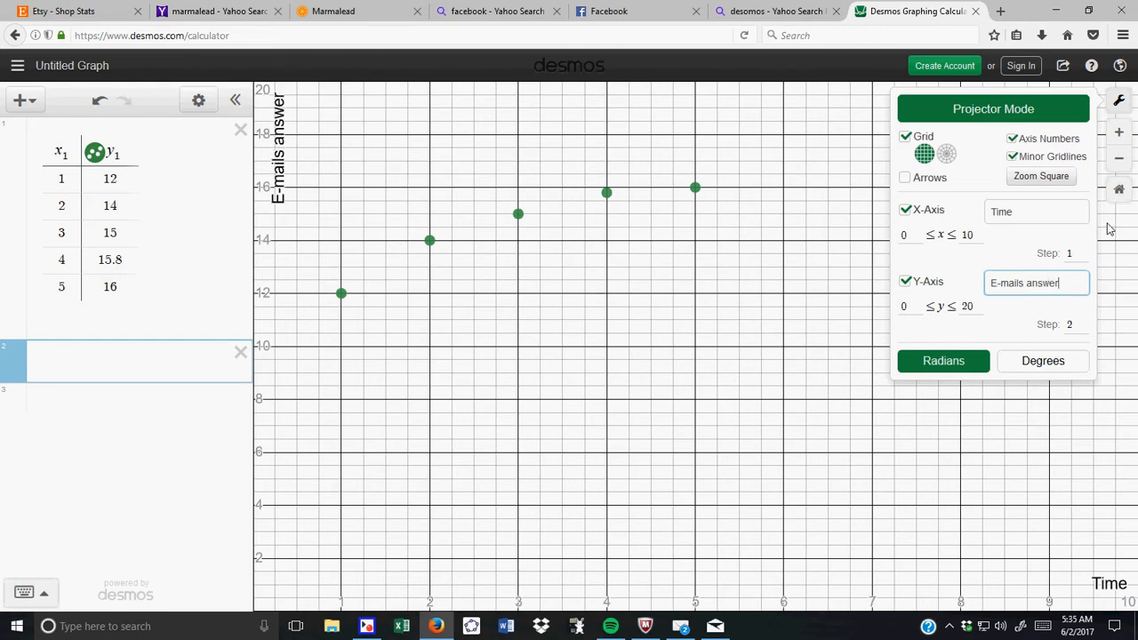
pyautogui.write('ed')
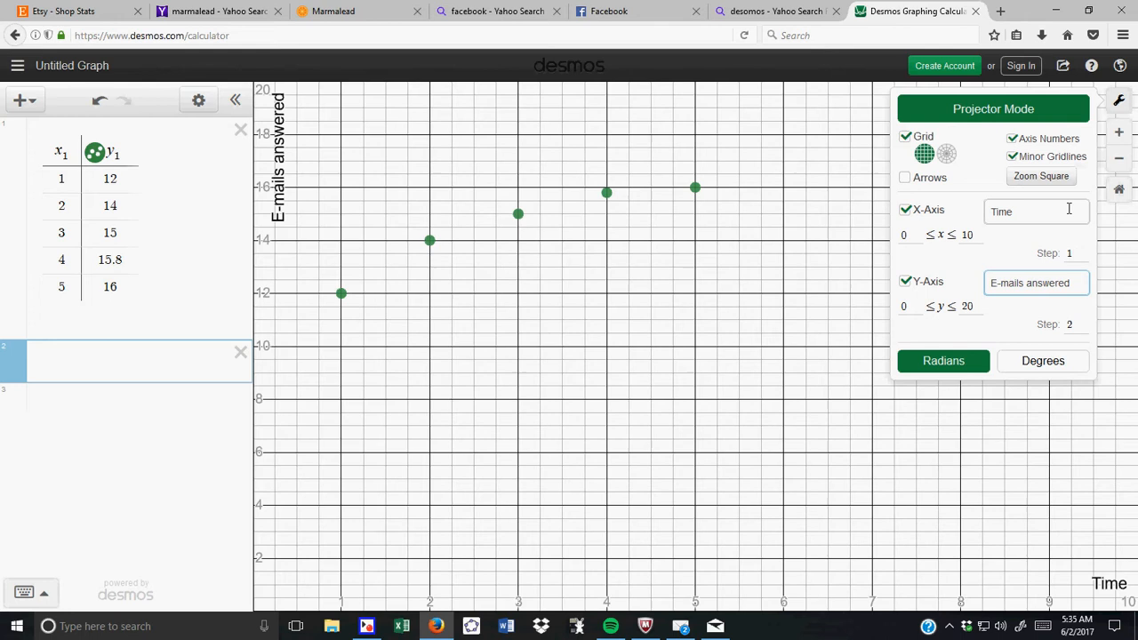
pyautogui.write('(')
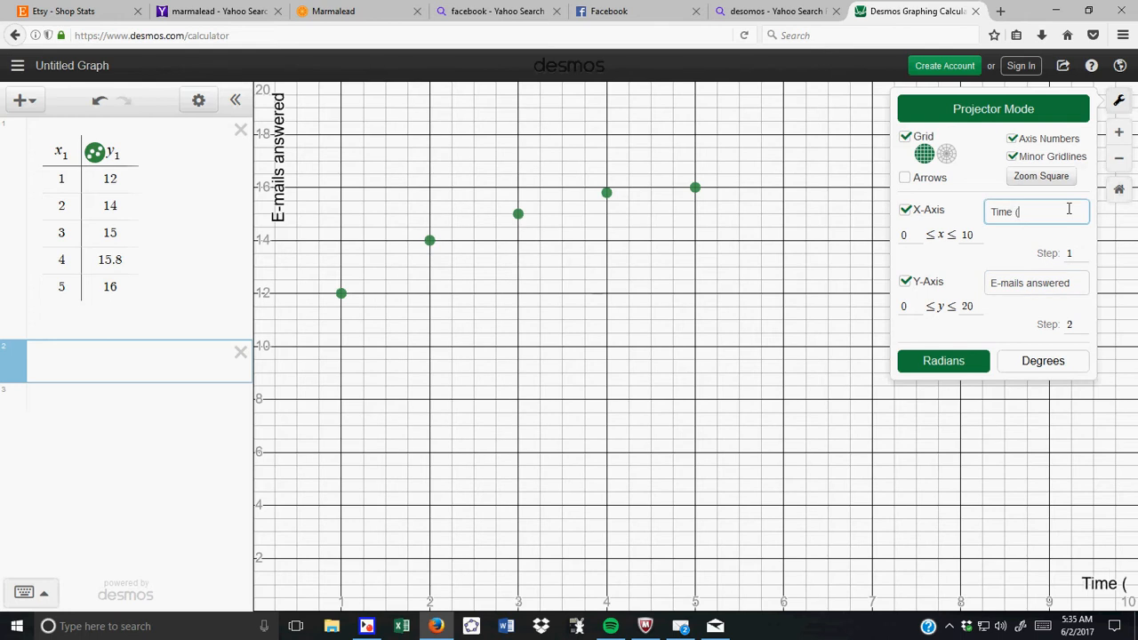
pyautogui.write('minutes')
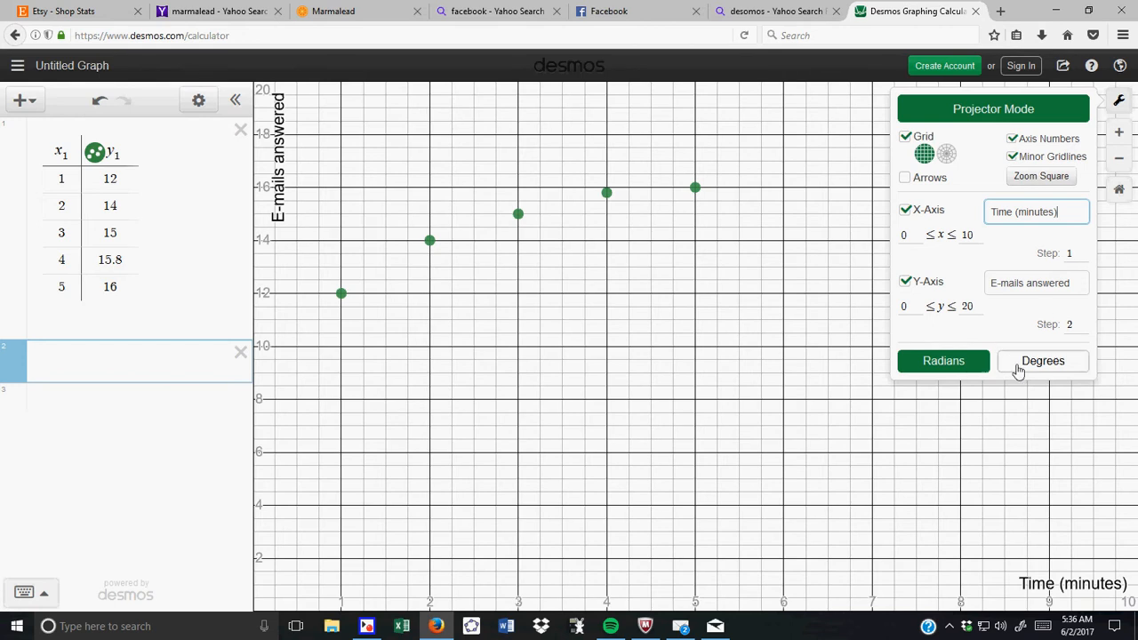
# - Close the settings and change the table's fourth y to 16 and fifth to 18
pyautogui.click(1118, 99)
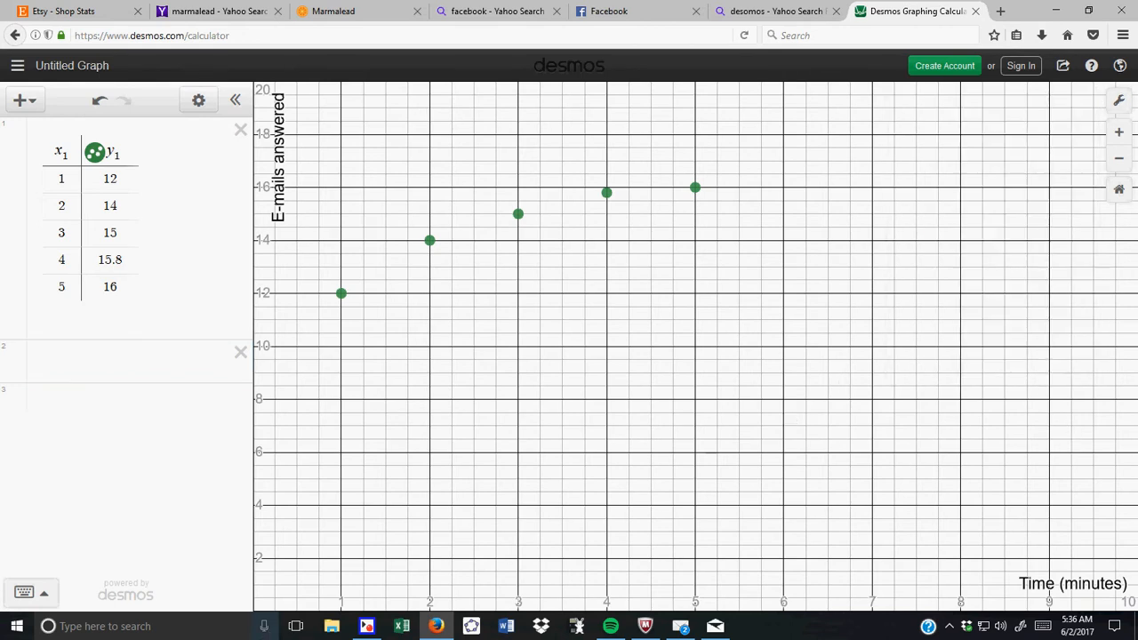
pyautogui.click(108, 260)
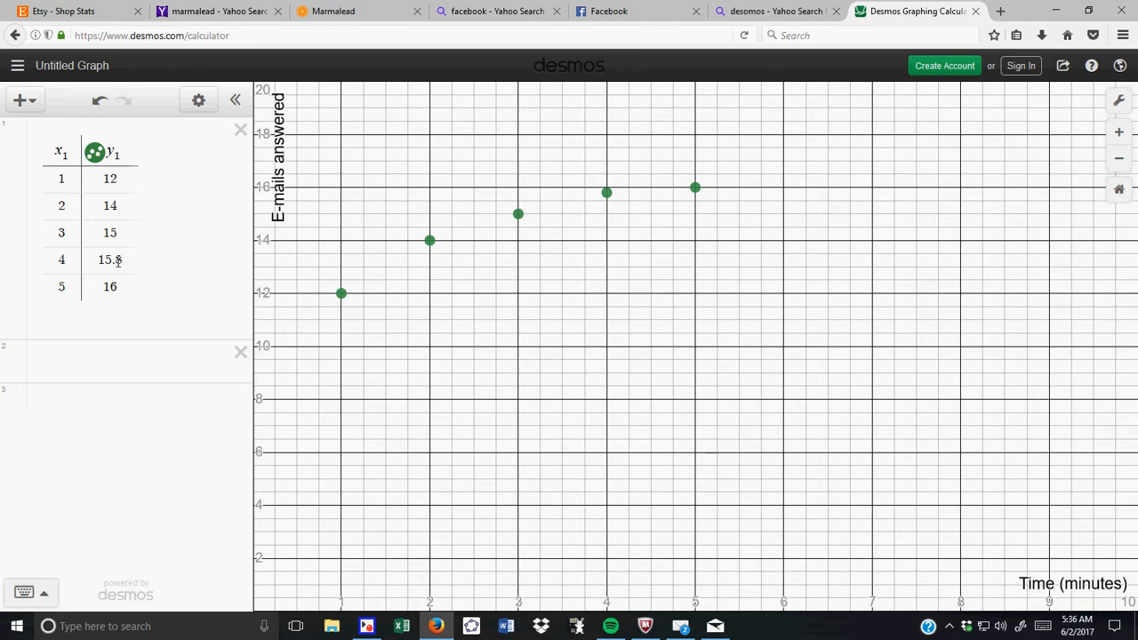
pyautogui.click(111, 259)
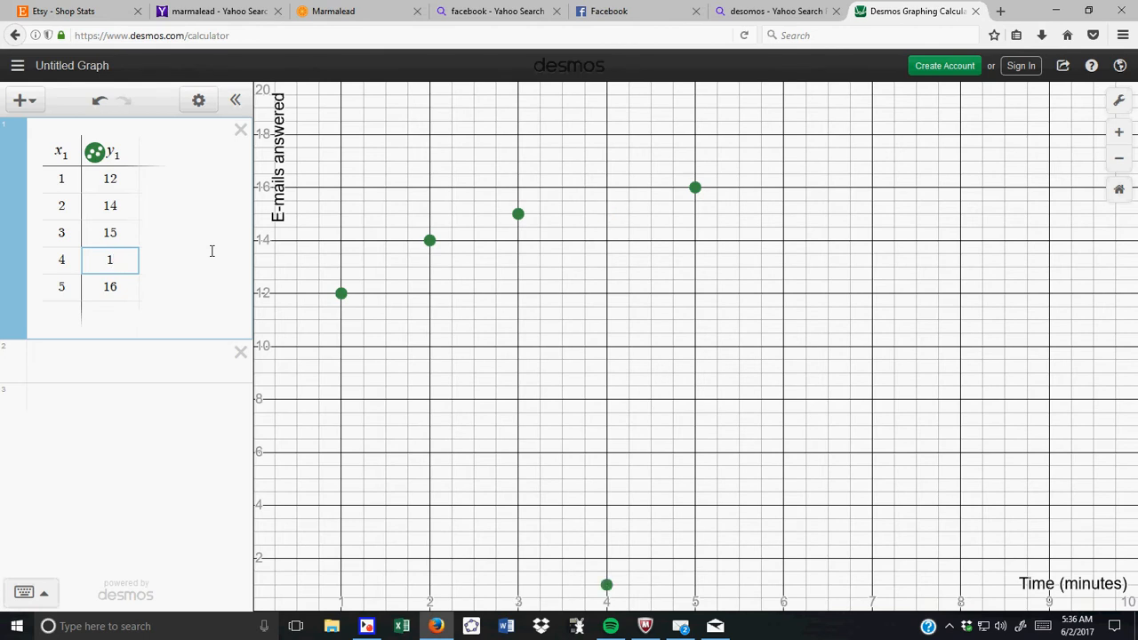
pyautogui.write('16')
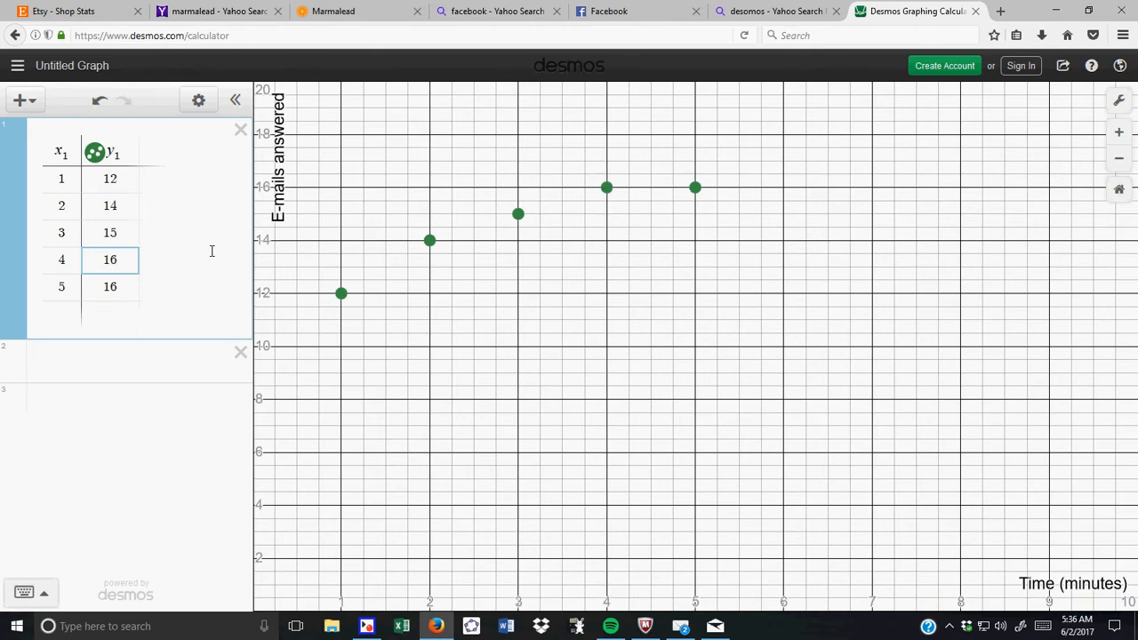
pyautogui.click(111, 286)
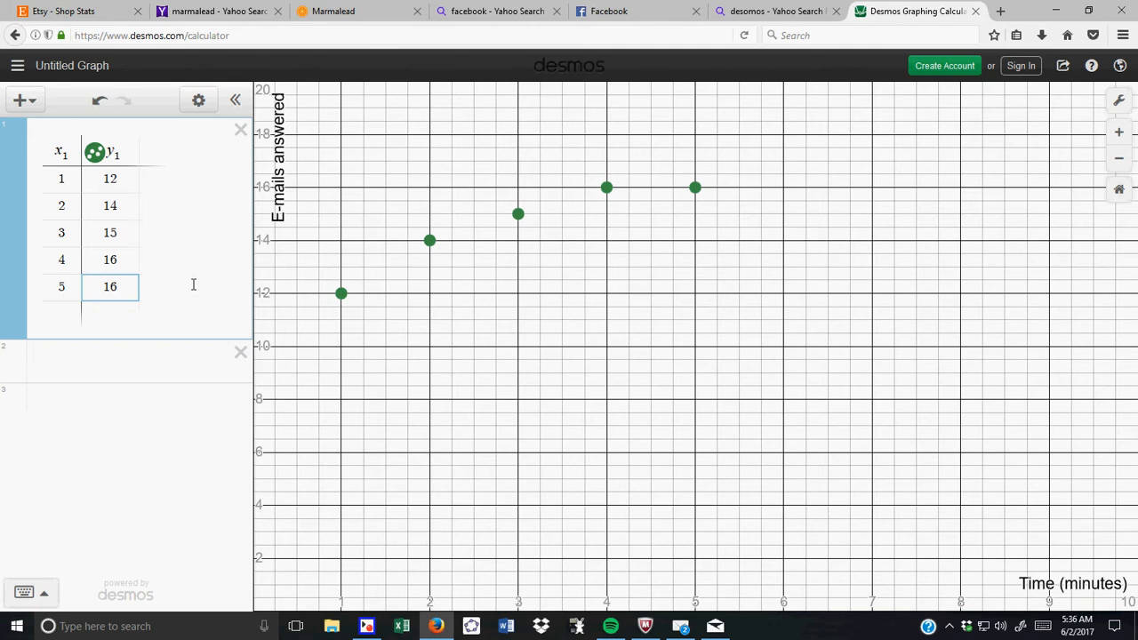
pyautogui.write('8')
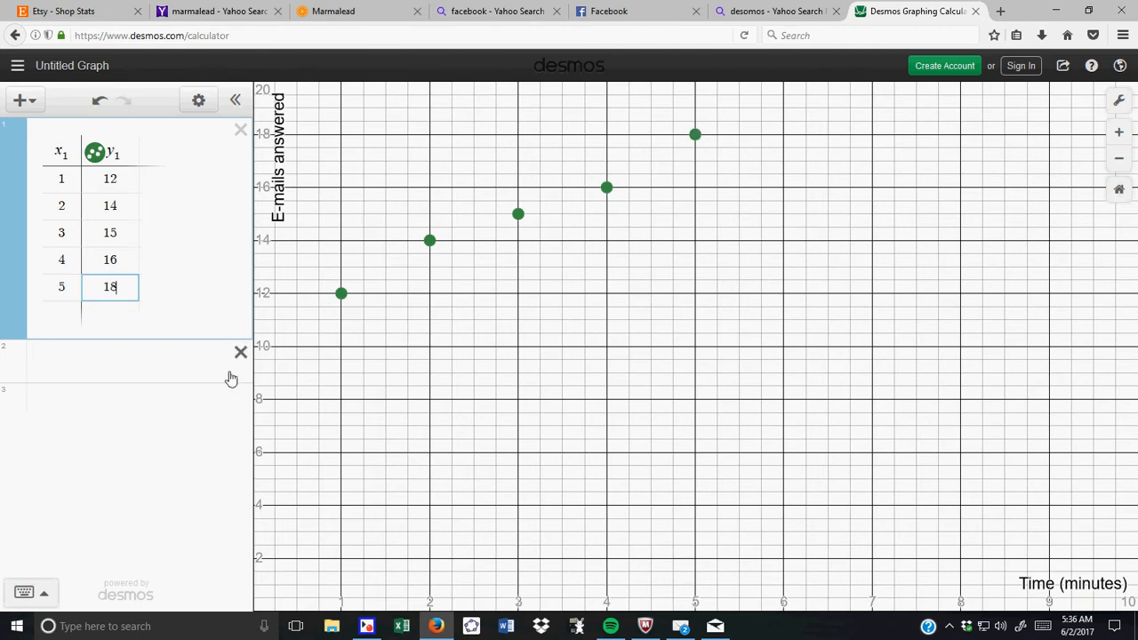
pyautogui.click(134, 359)
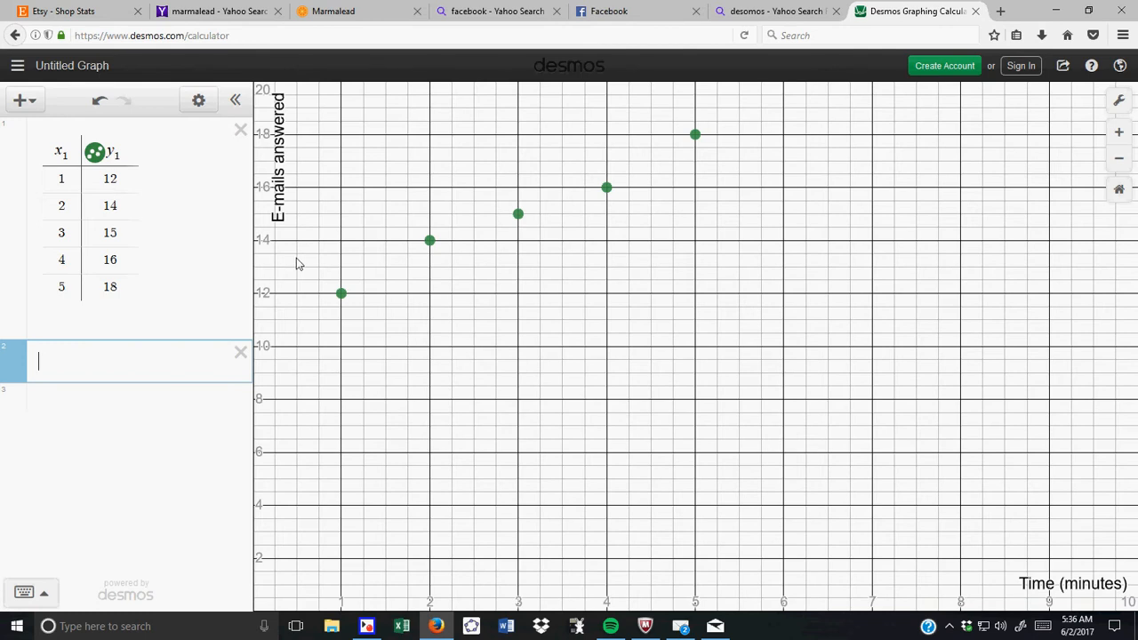
pyautogui.moveTo(210, 227)
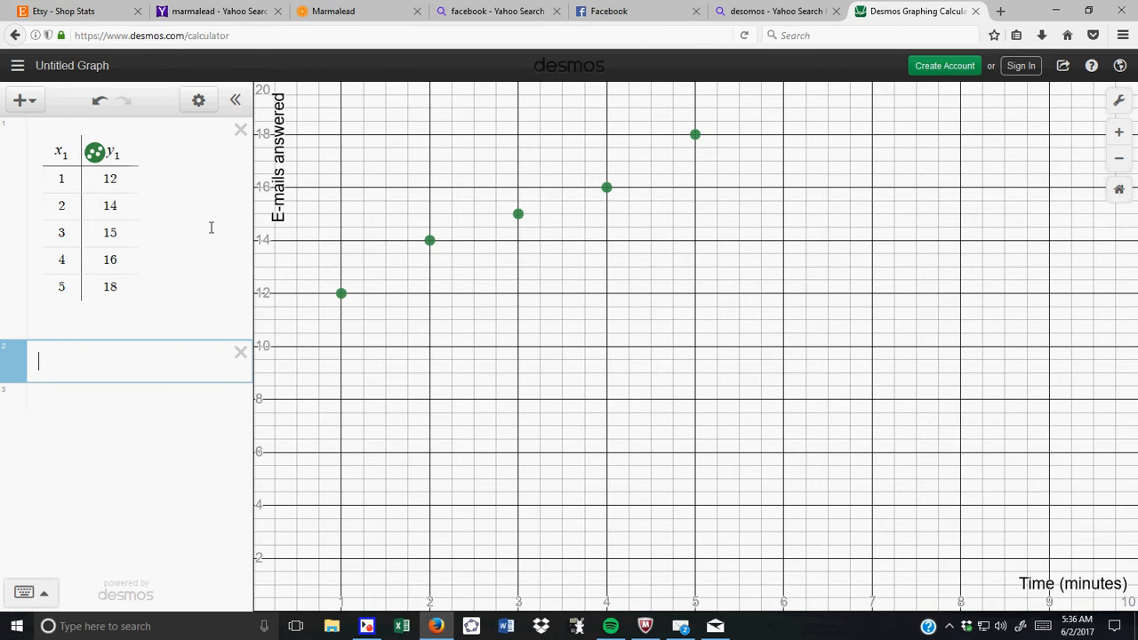
# - Enter the regression y1 ~ a x1 + b and dismiss the antivirus popup over the graph
pyautogui.write('y_1')
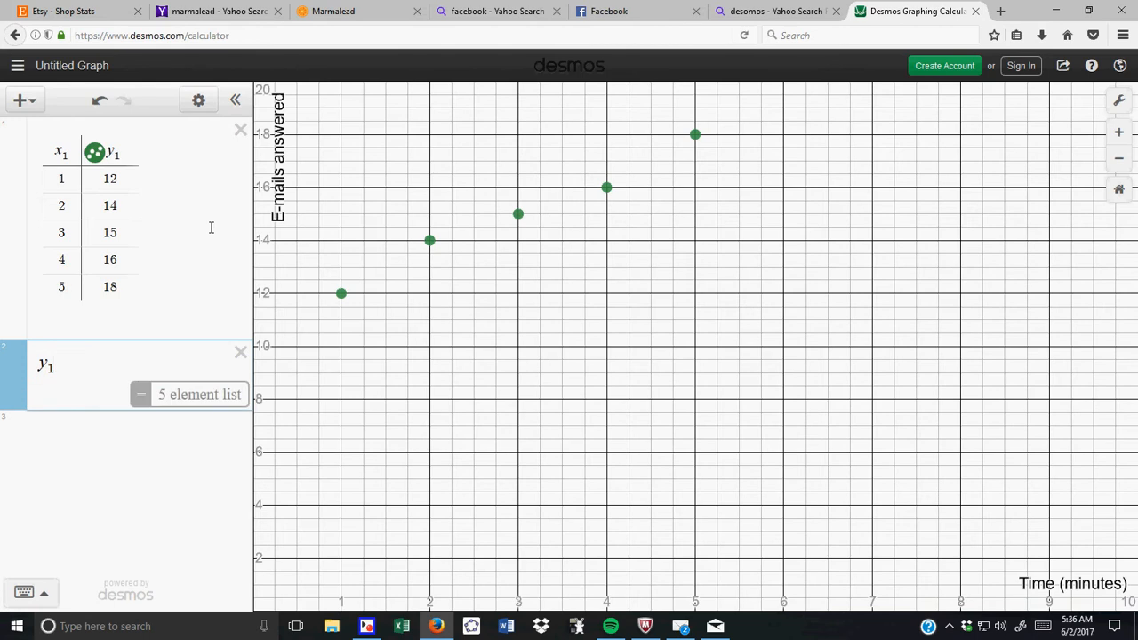
pyautogui.moveTo(153, 309)
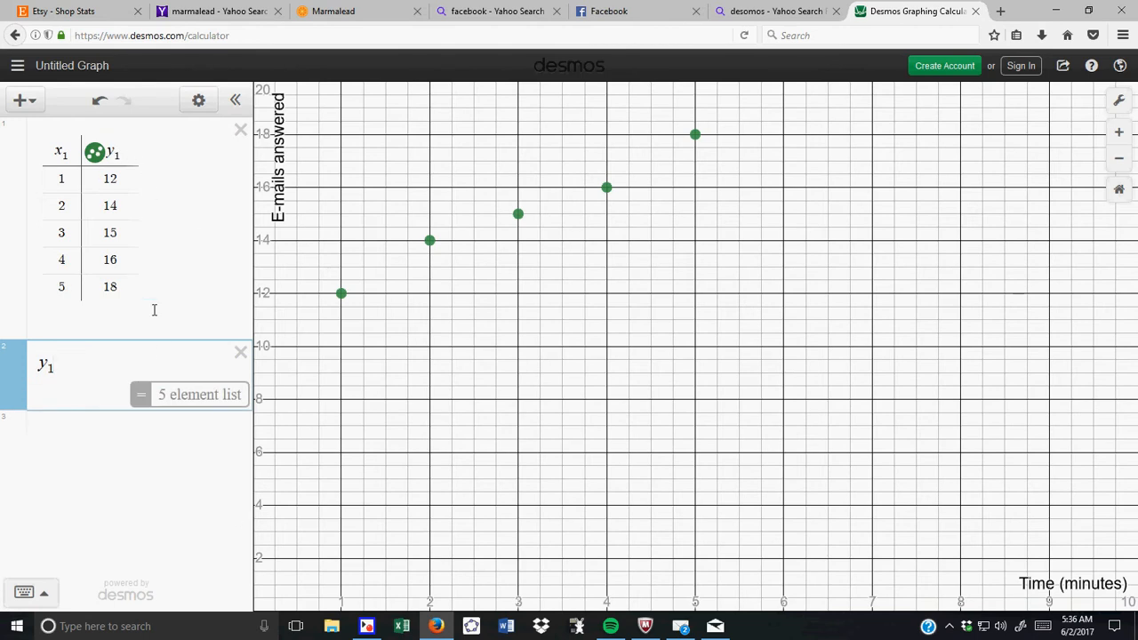
pyautogui.moveTo(277, 235)
pyautogui.write(' ~')
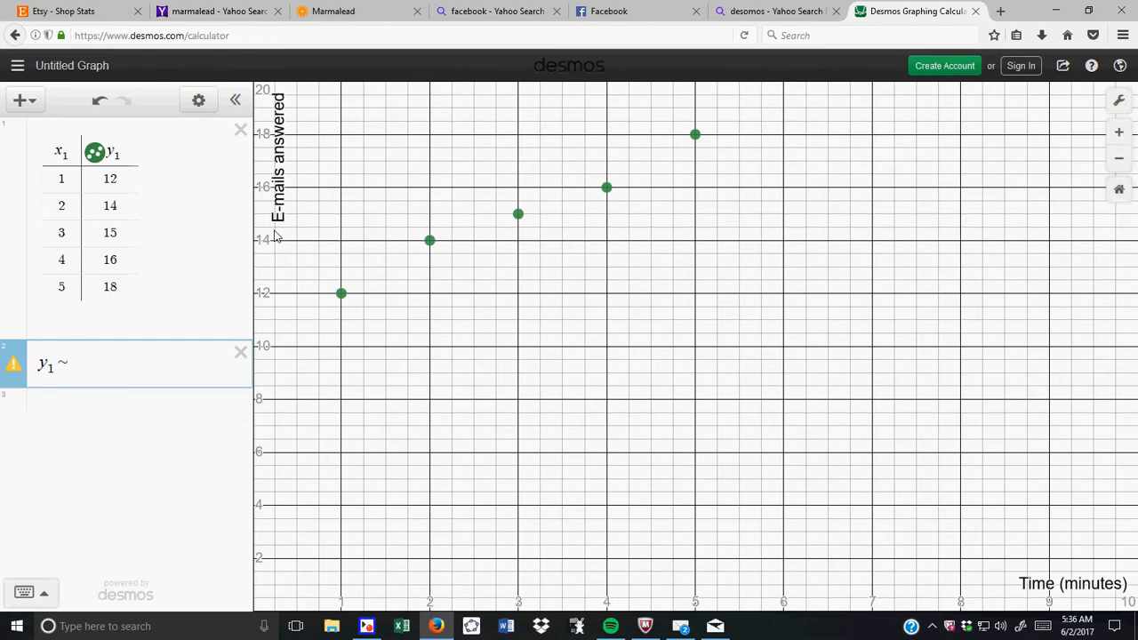
pyautogui.moveTo(181, 270)
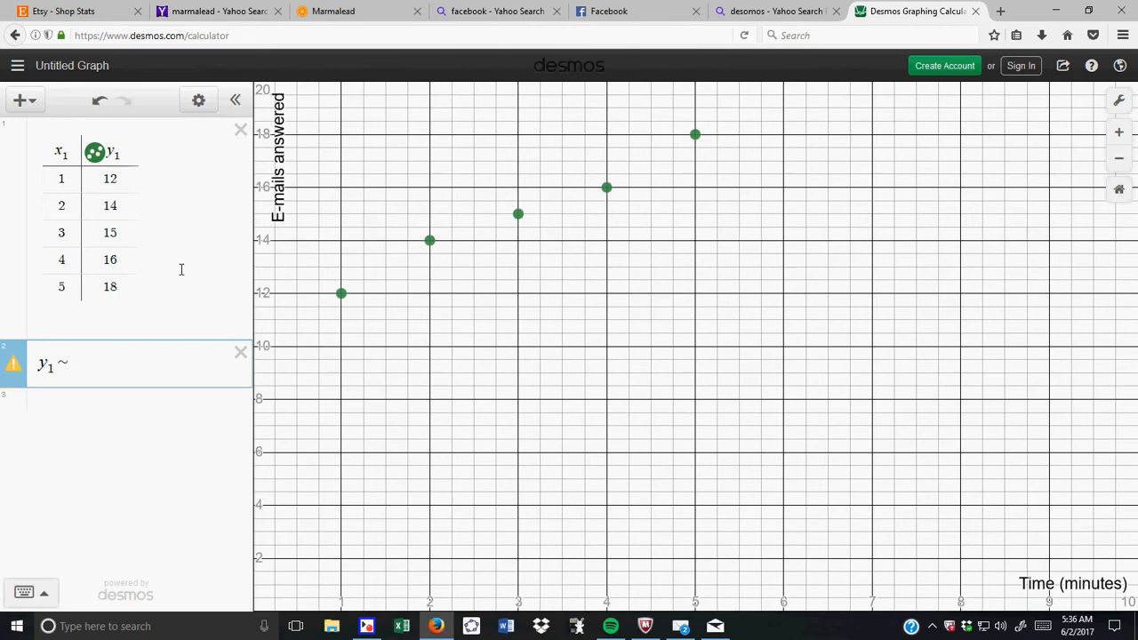
pyautogui.write('a')
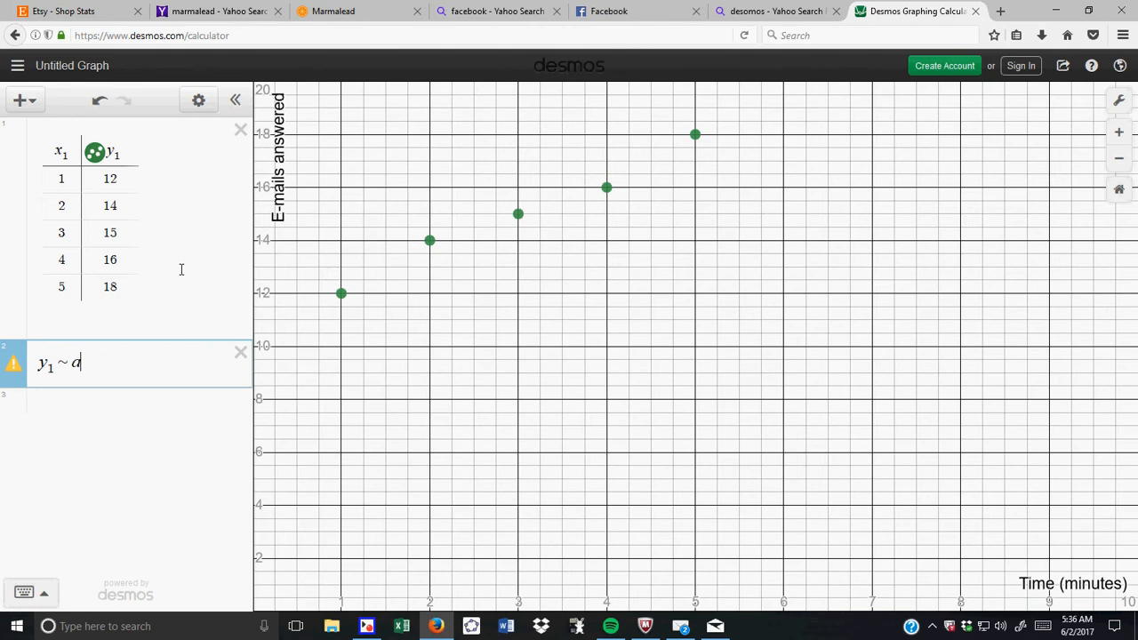
pyautogui.write('x1')
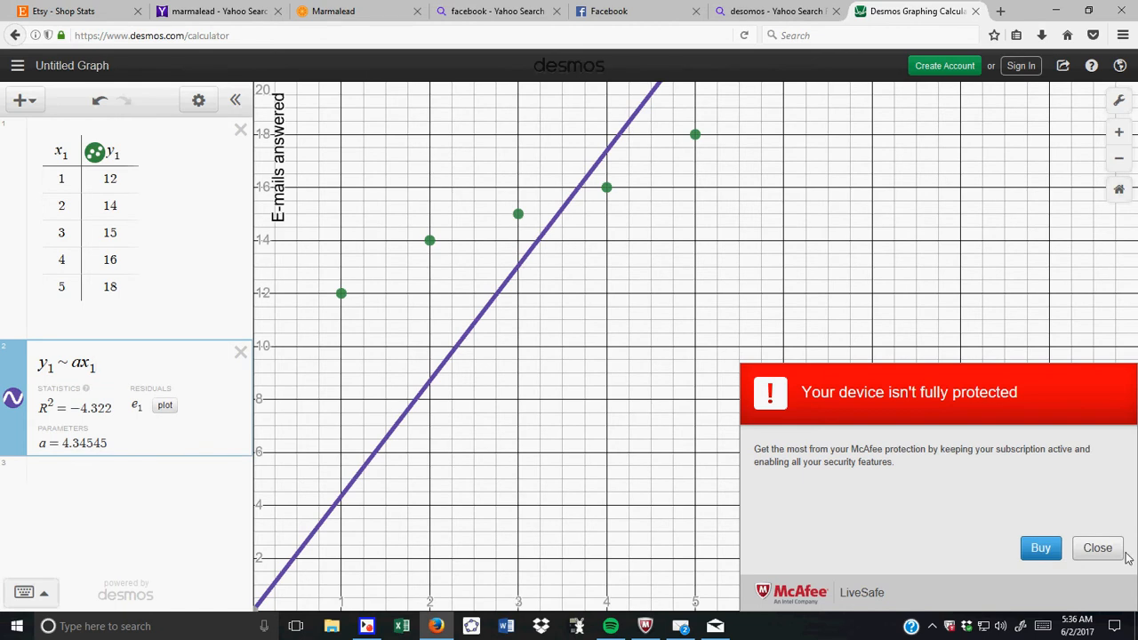
pyautogui.click(1097, 548)
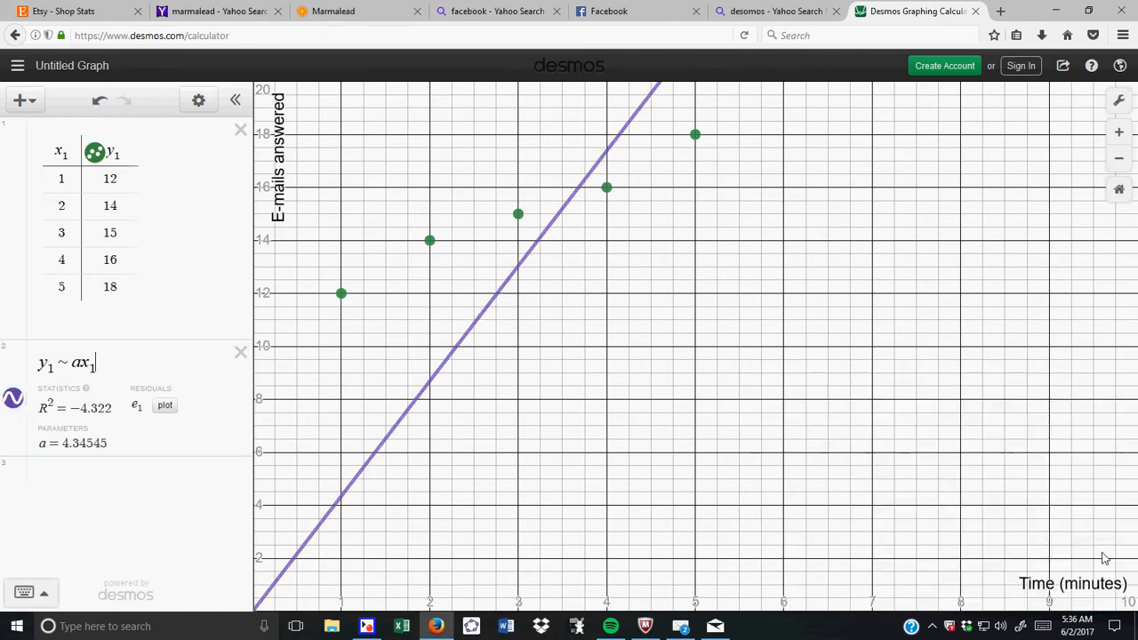
pyautogui.moveTo(287, 405)
pyautogui.write(' + b')
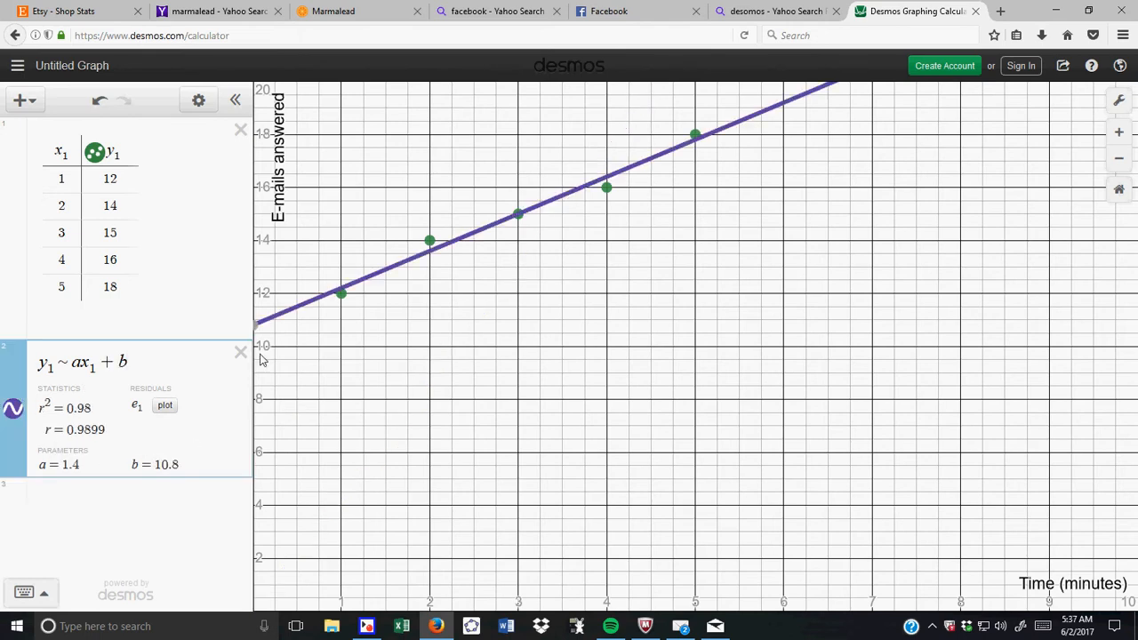
pyautogui.moveTo(82, 419)
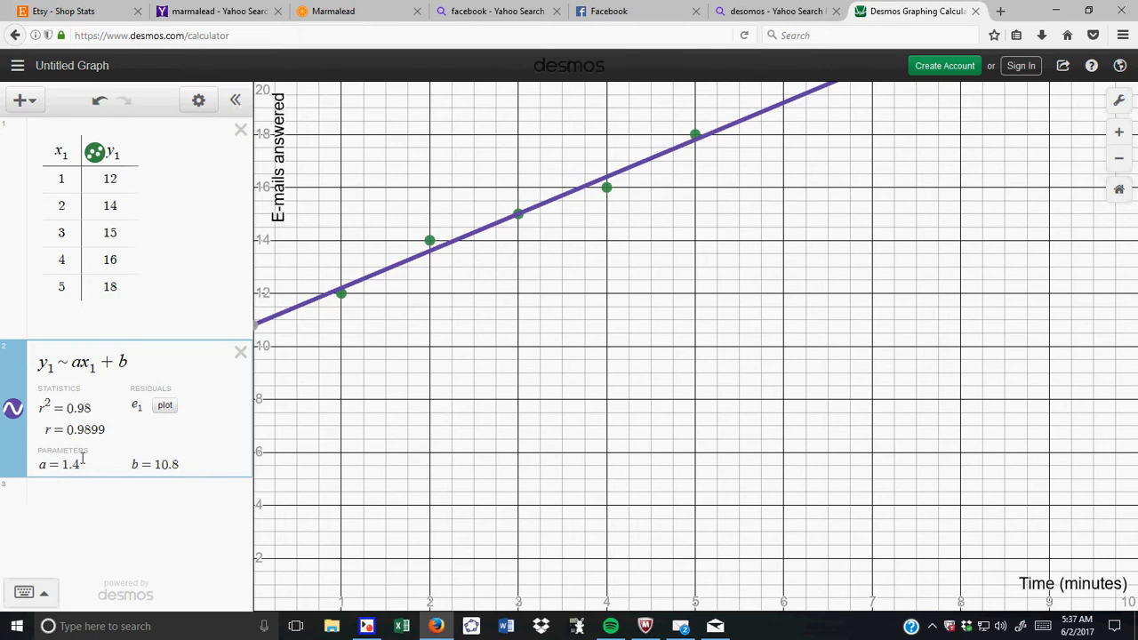
pyautogui.click(124, 498)
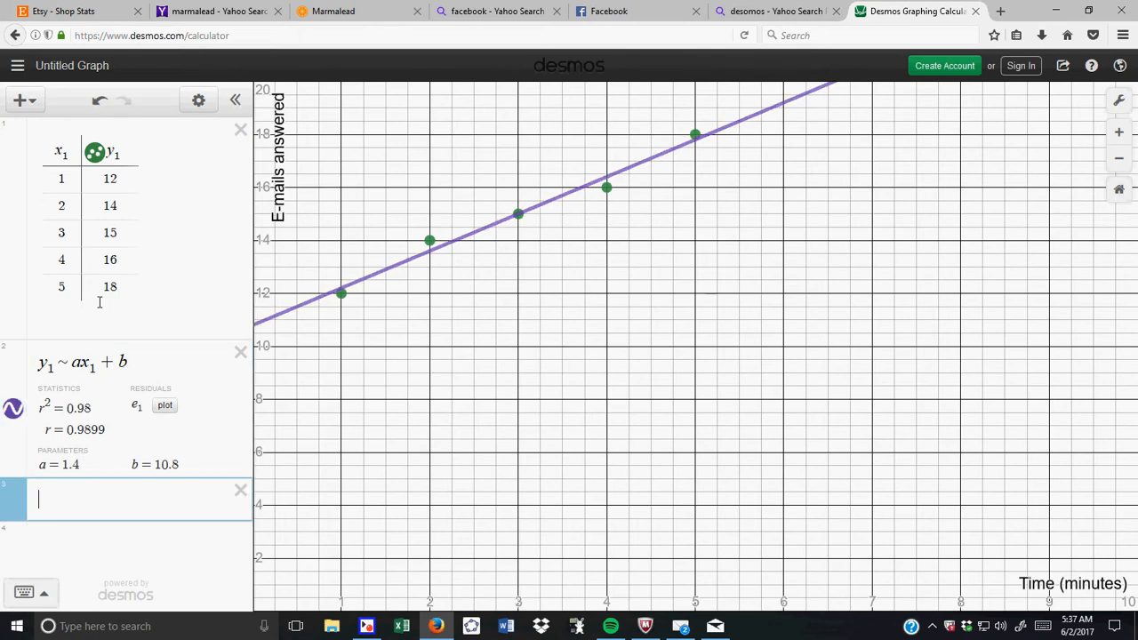
pyautogui.moveTo(25, 99)
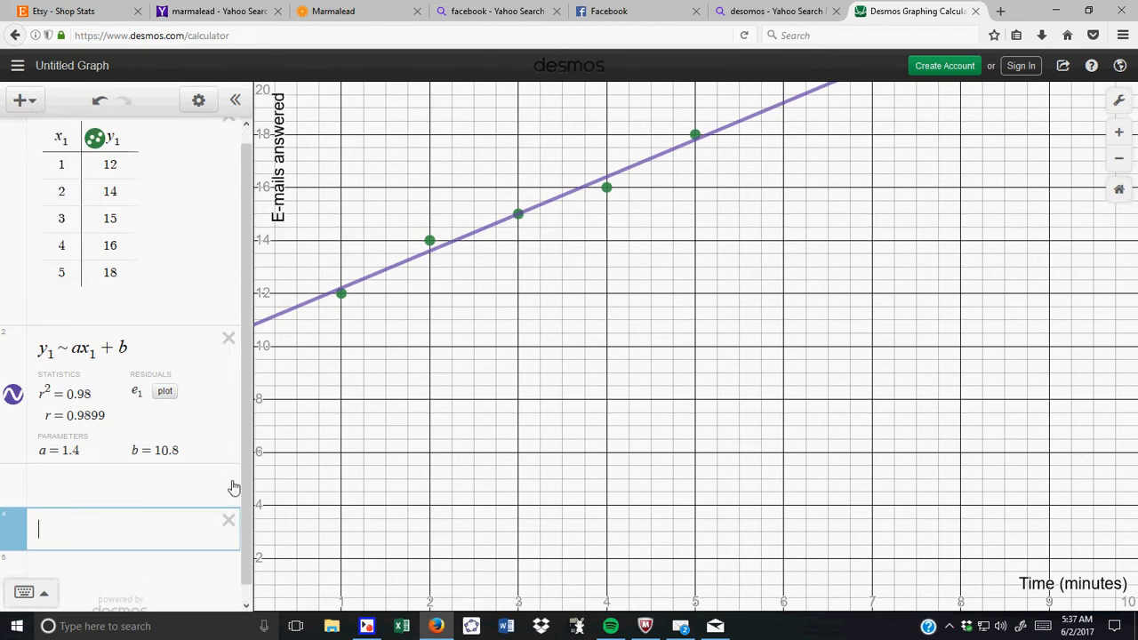
pyautogui.write('y')
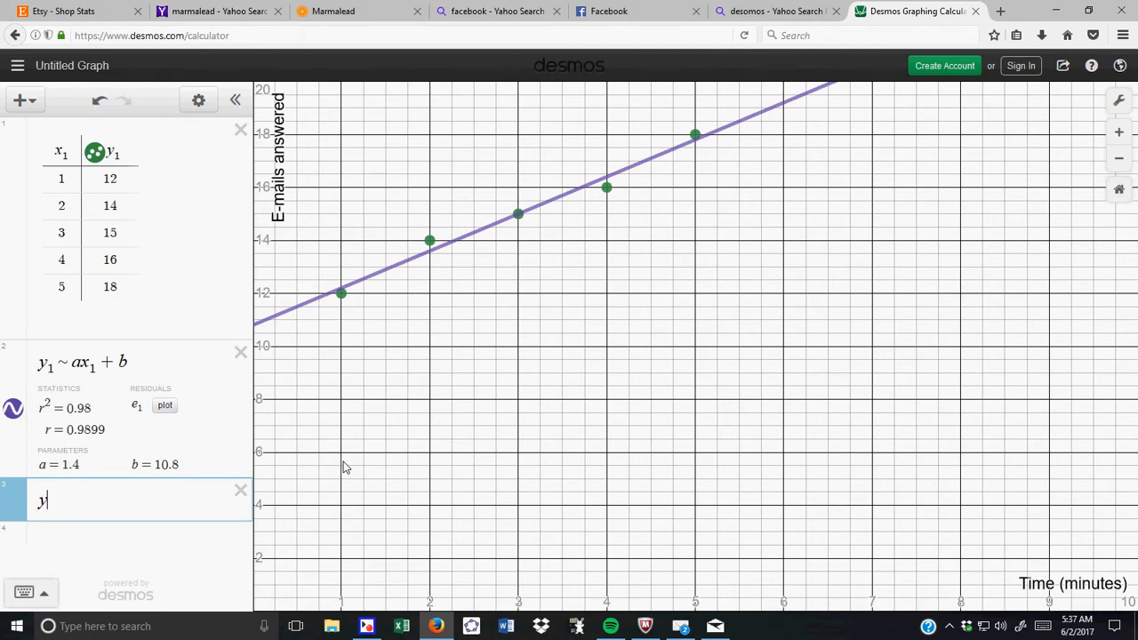
pyautogui.write('=')
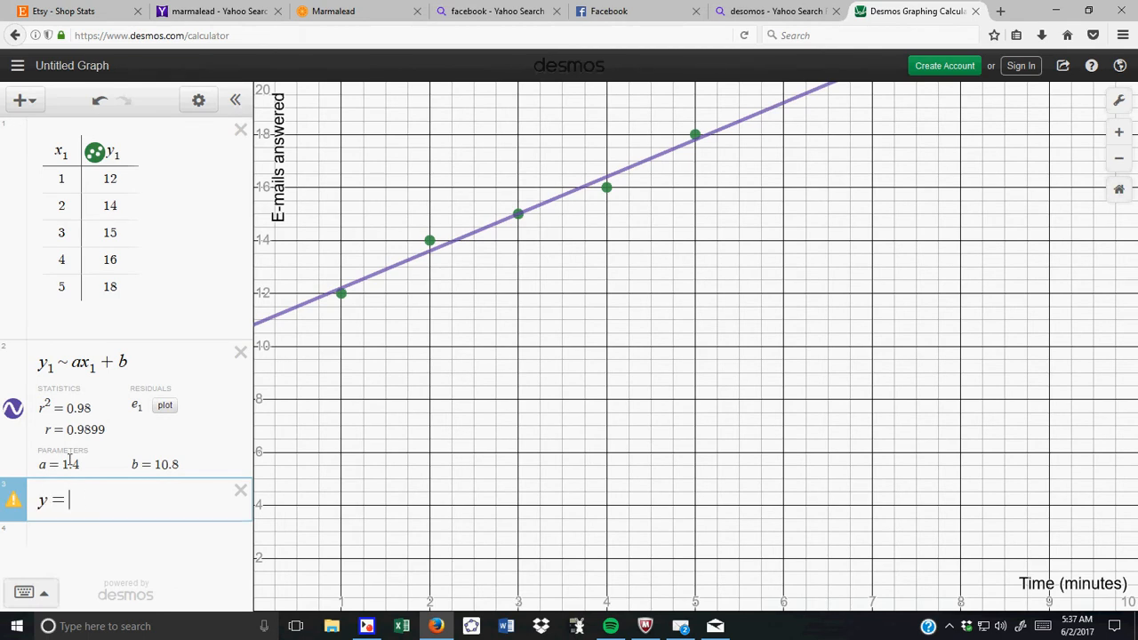
pyautogui.write('1')
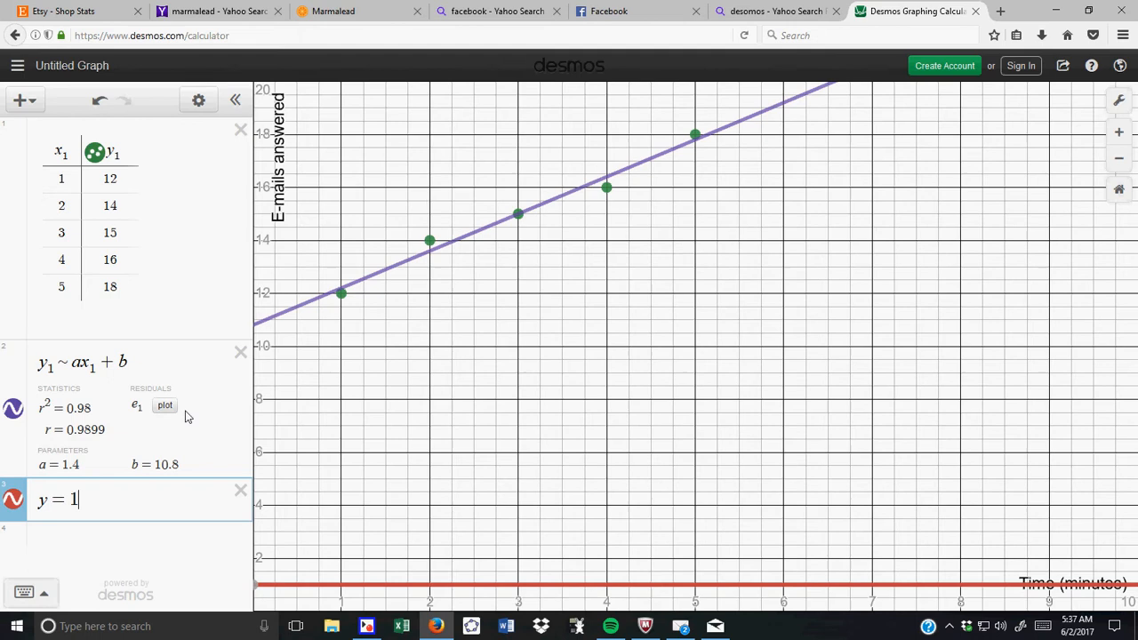
pyautogui.write('.4x')
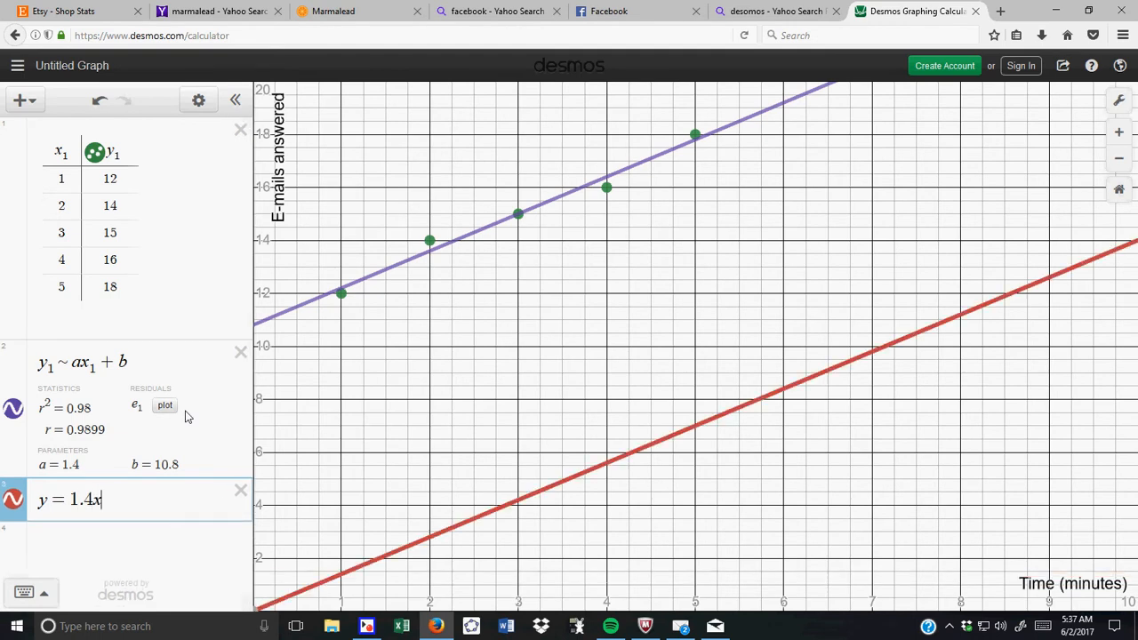
pyautogui.write('+')
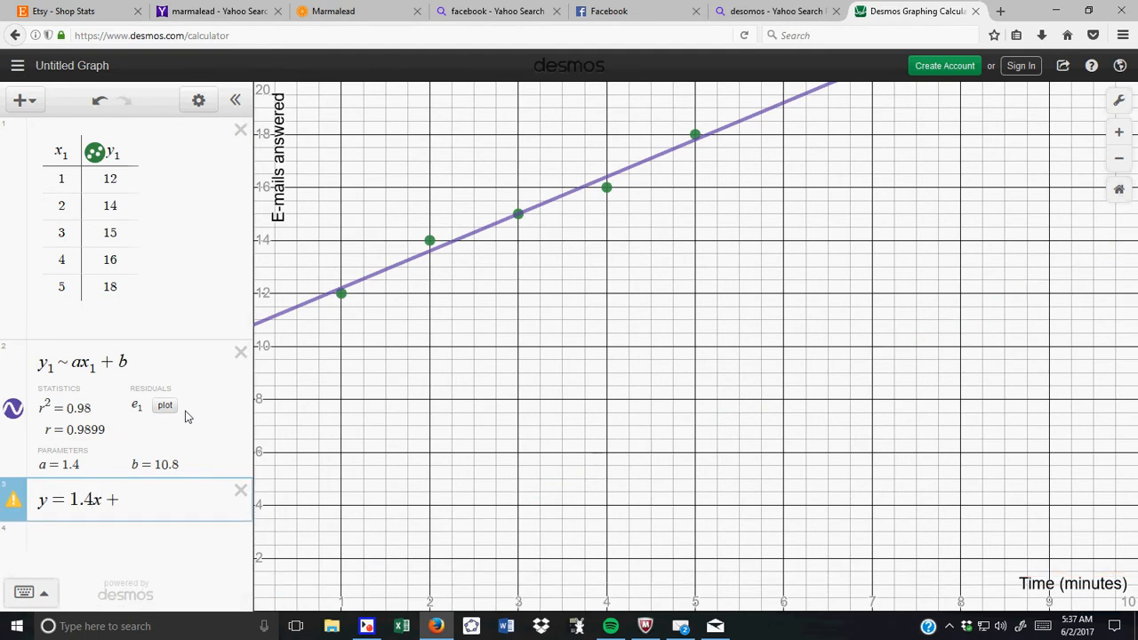
pyautogui.write('10.8')
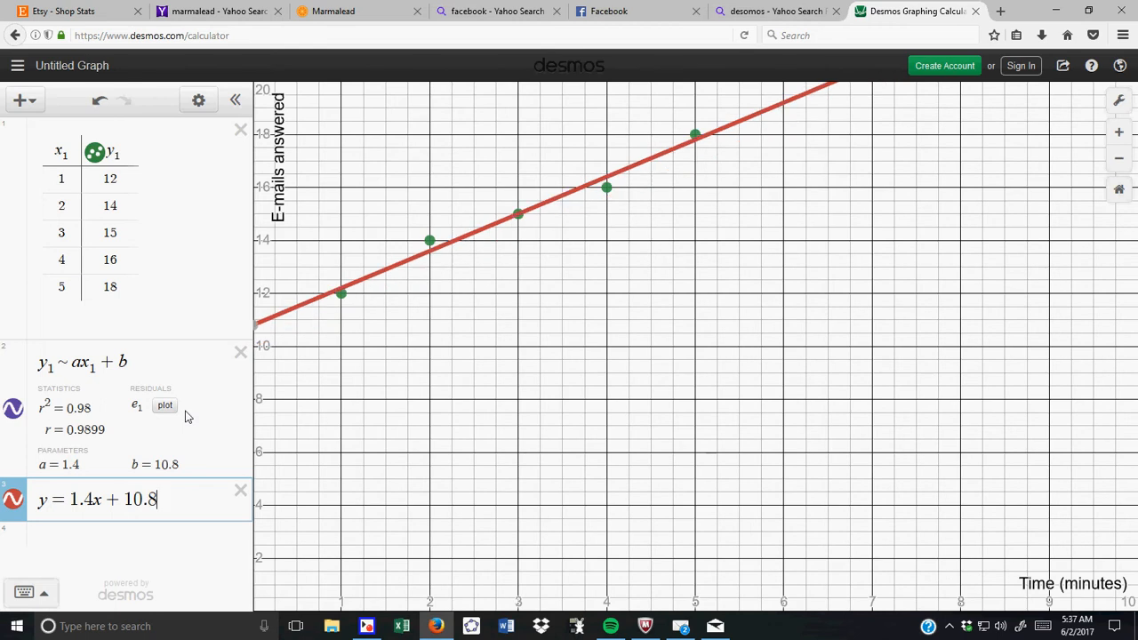
pyautogui.moveTo(9, 416)
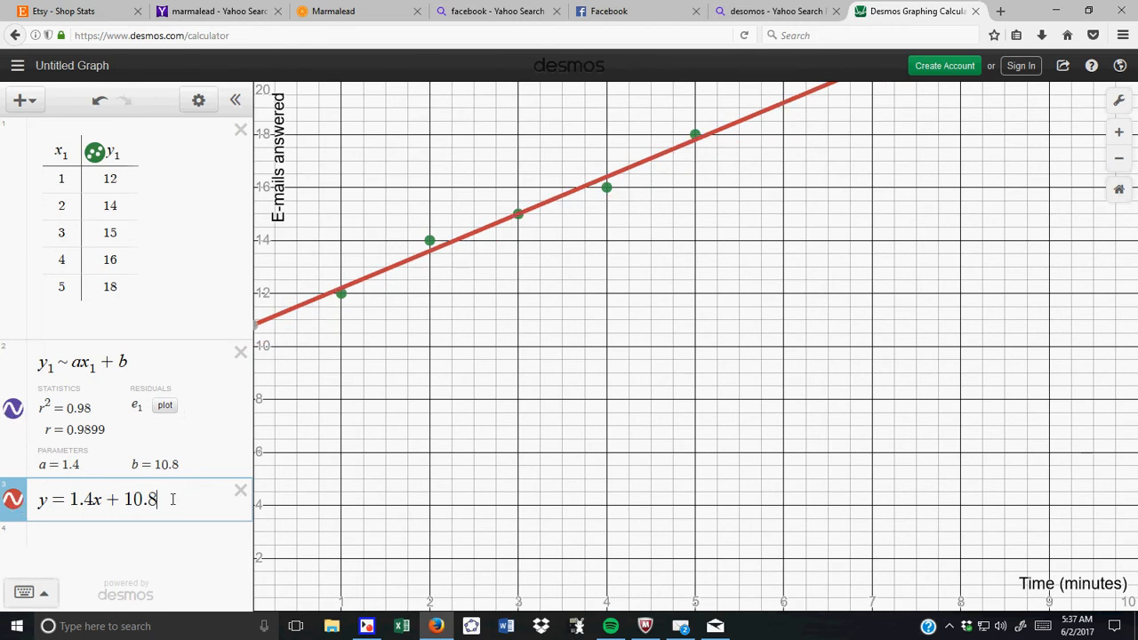
pyautogui.press('backspace')
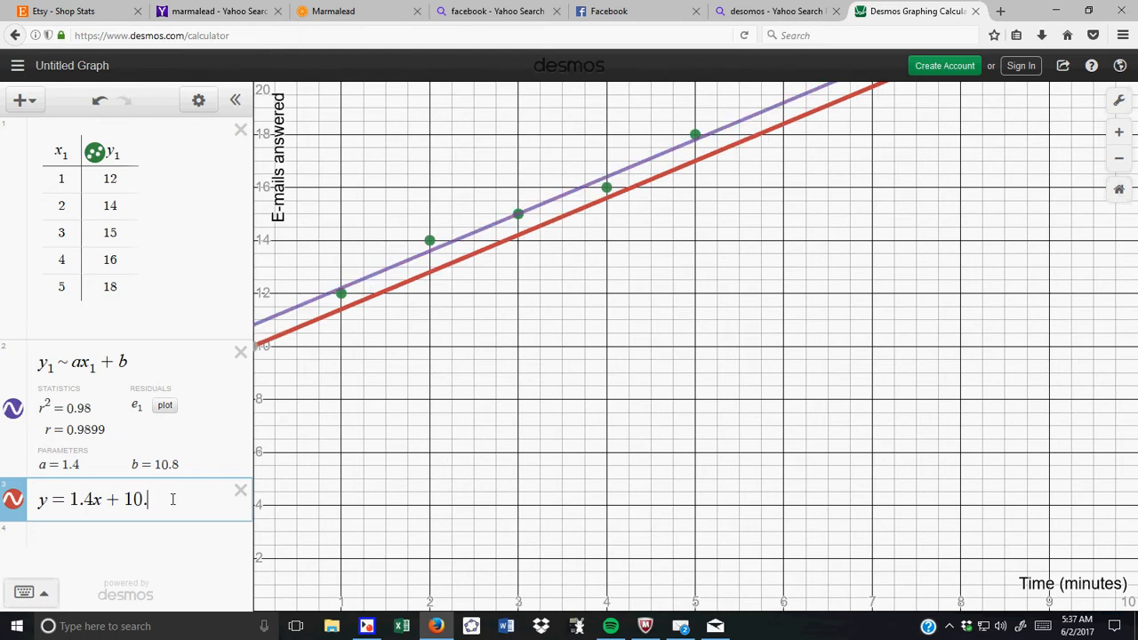
pyautogui.write('8')
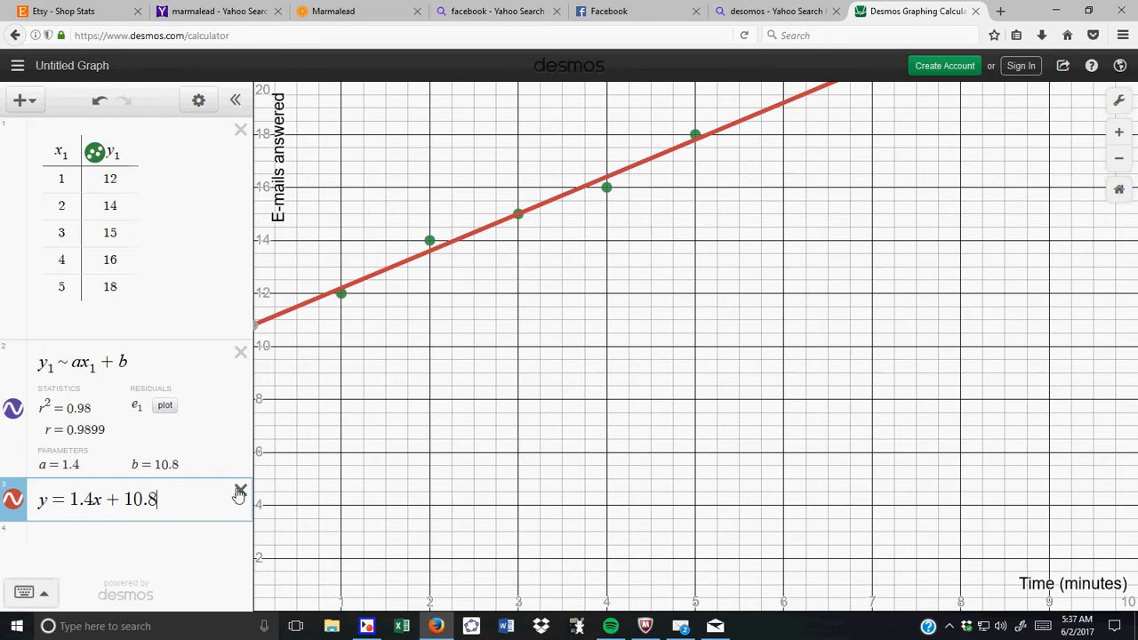
pyautogui.click(239, 490)
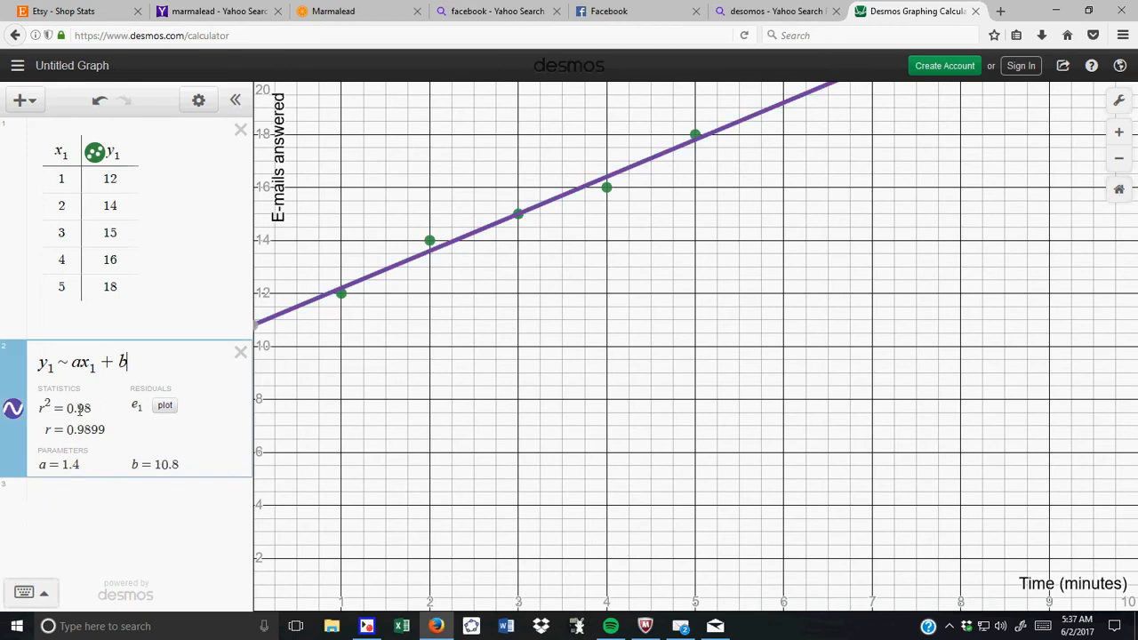
pyautogui.moveTo(434, 213)
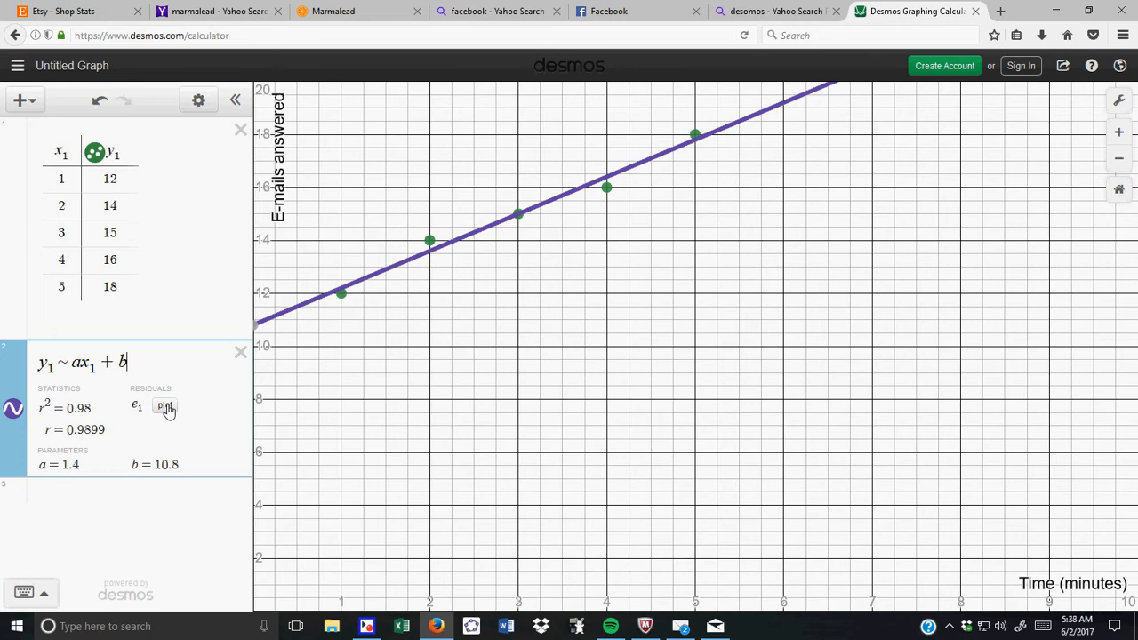
# - Plot the regression's residuals e1 as a table column and points
pyautogui.click(165, 408)
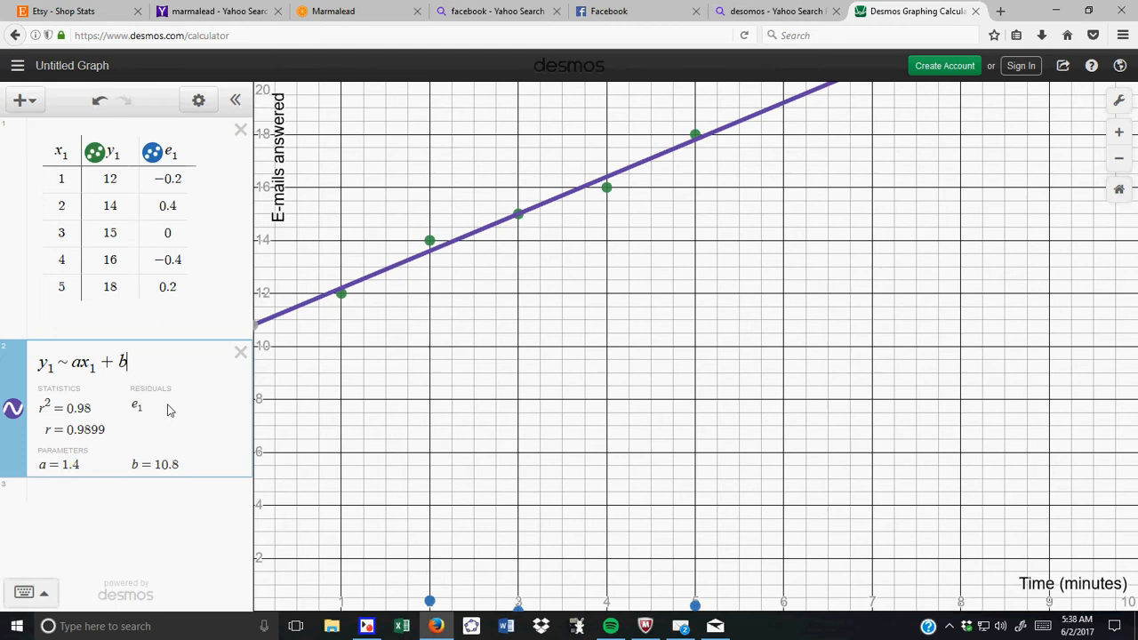
pyautogui.moveTo(225, 140)
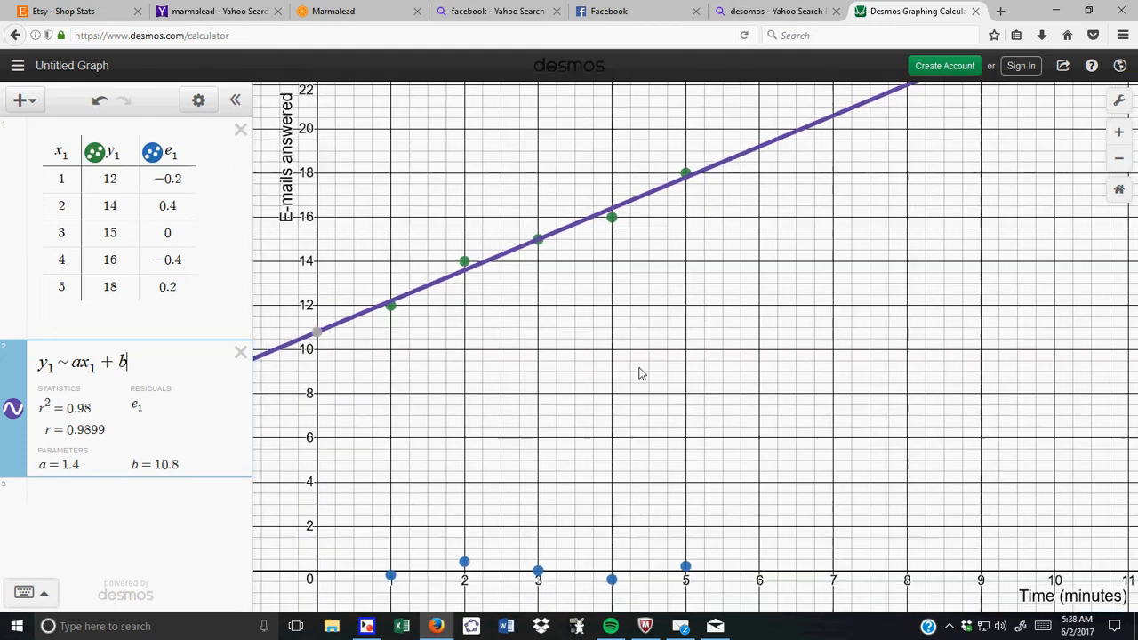
pyautogui.moveTo(412, 332)
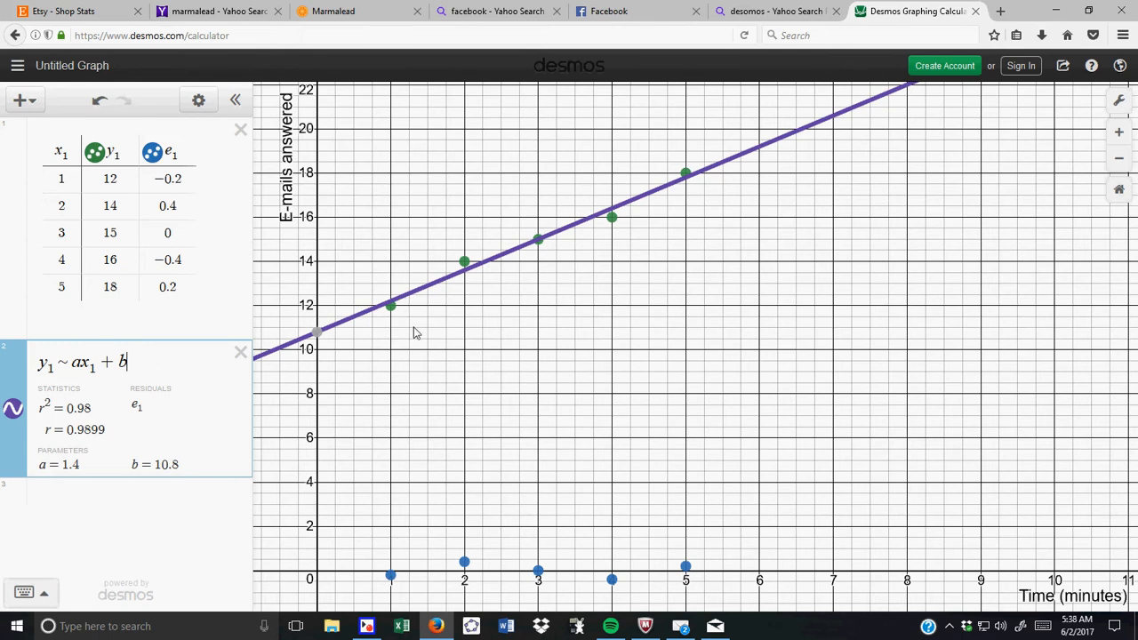
pyautogui.moveTo(426, 313)
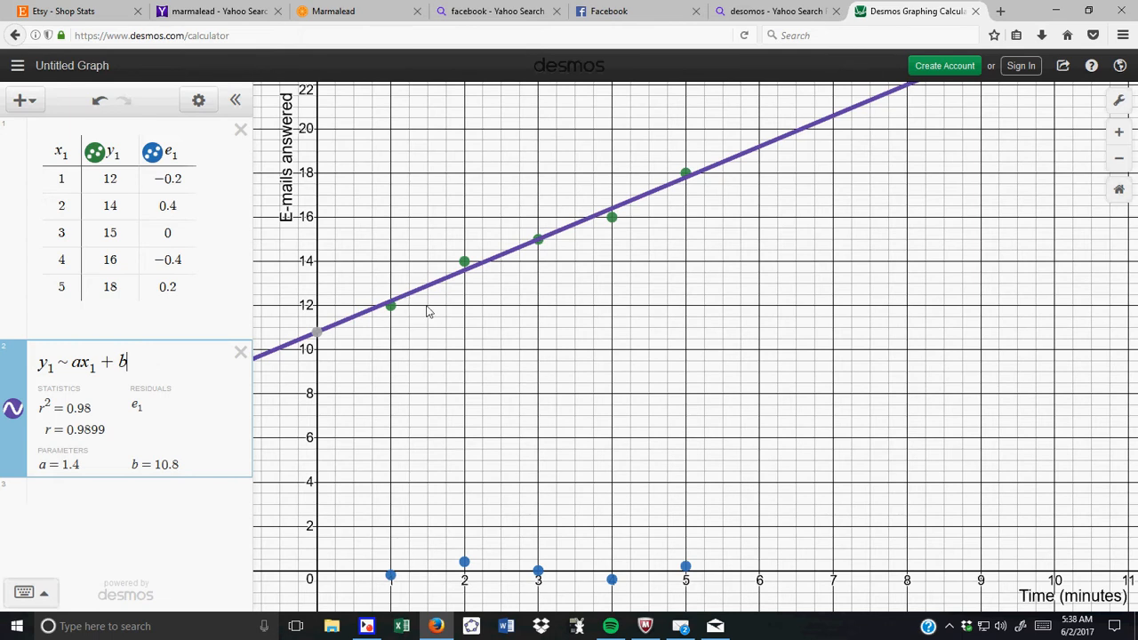
pyautogui.moveTo(391, 305)
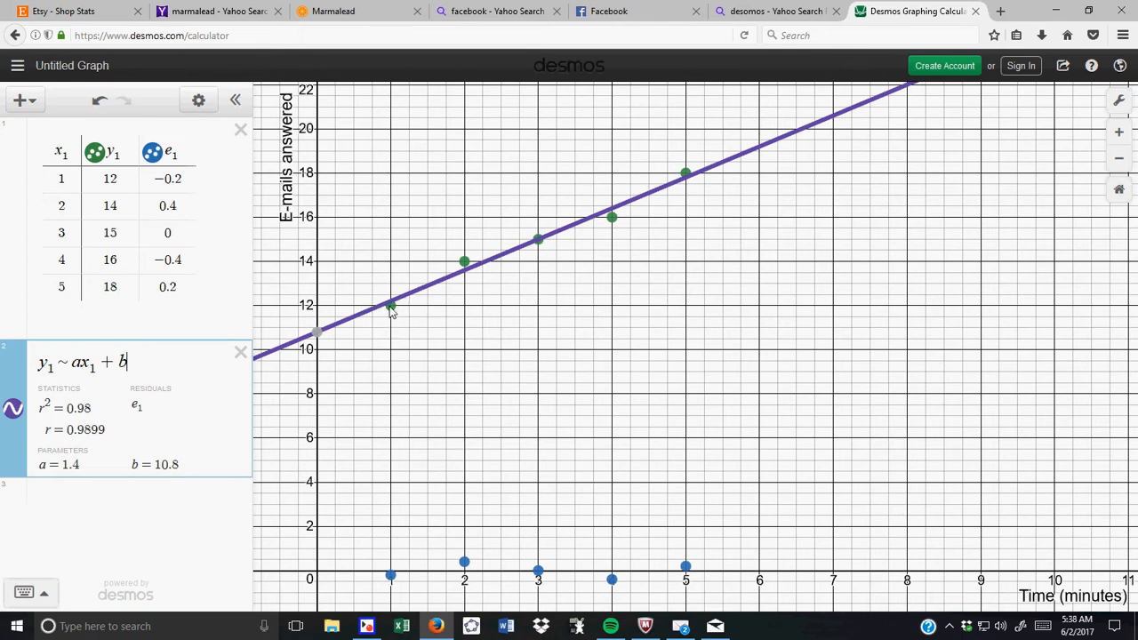
pyautogui.moveTo(395, 309)
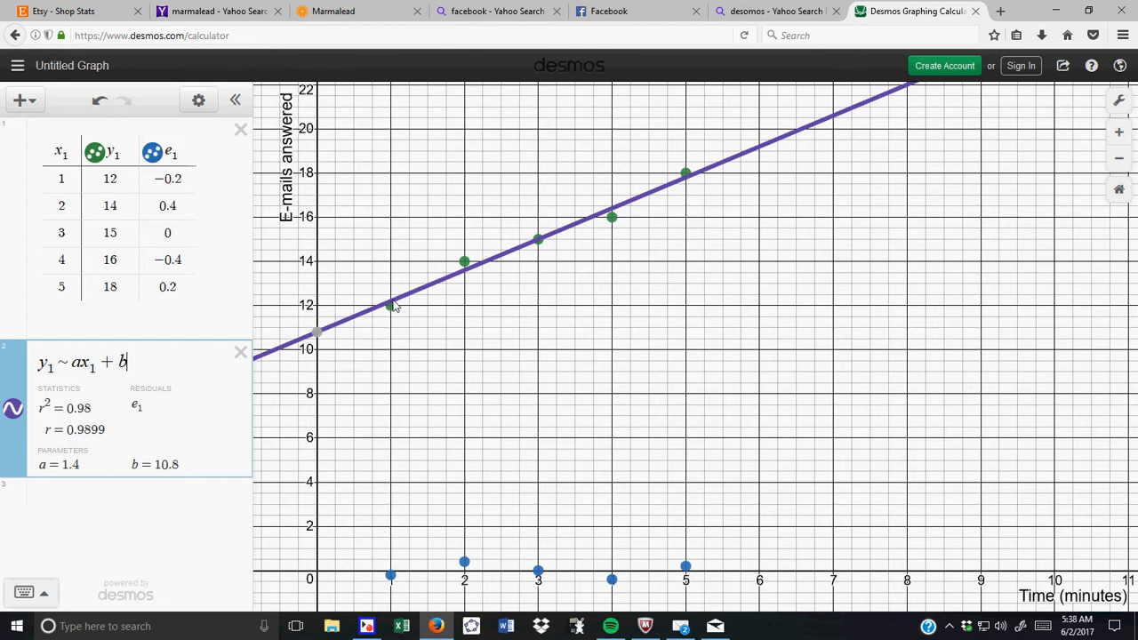
pyautogui.moveTo(384, 330)
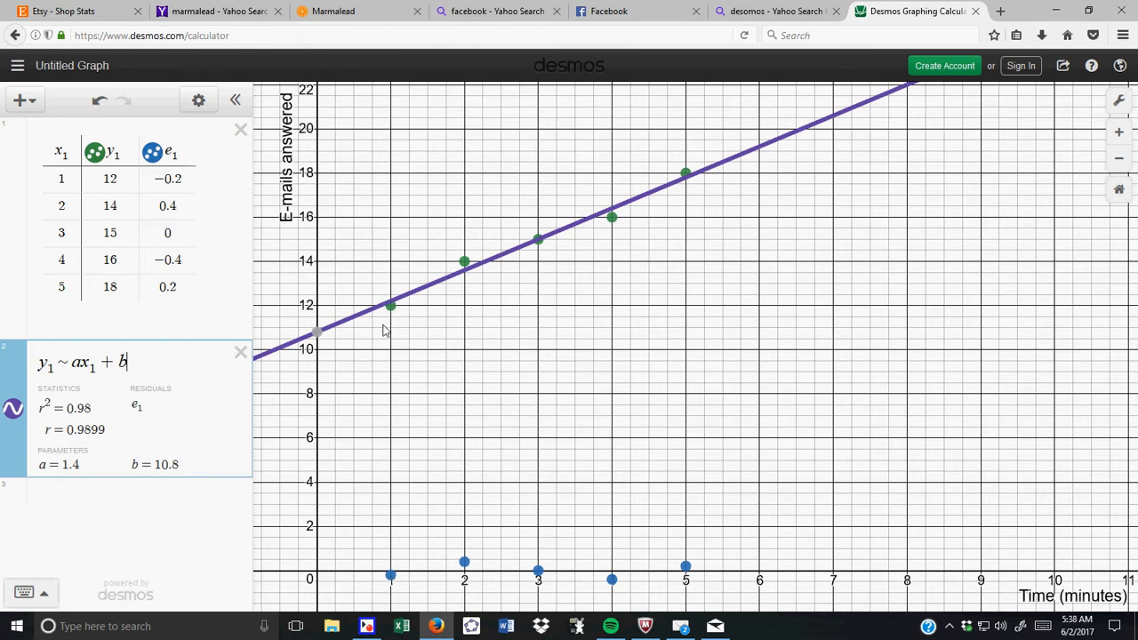
pyautogui.moveTo(473, 278)
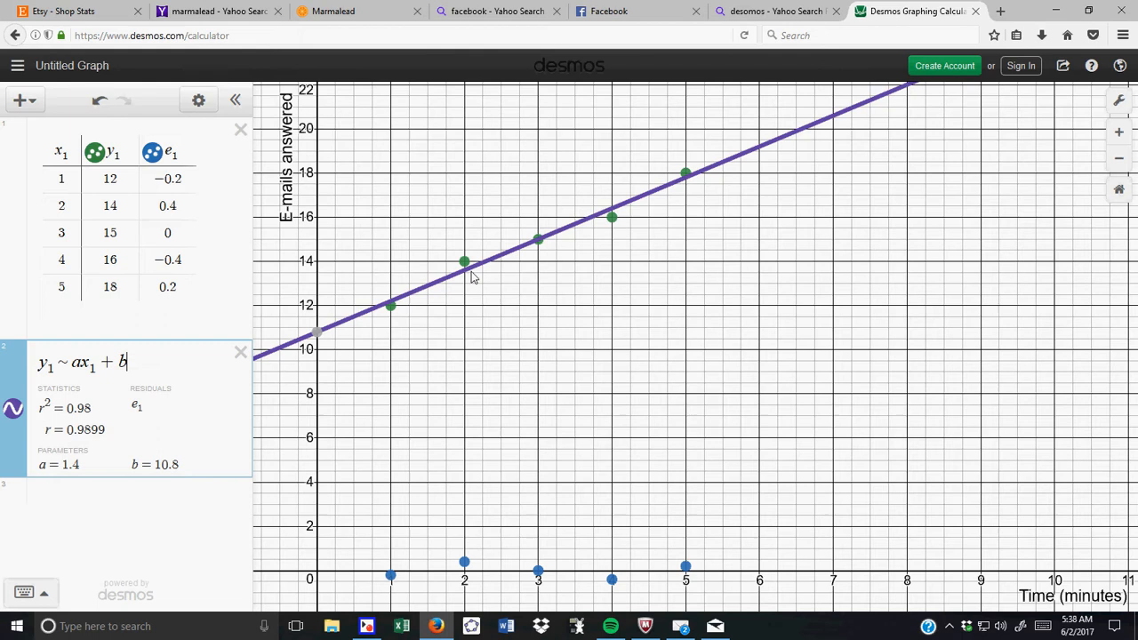
pyautogui.moveTo(461, 576)
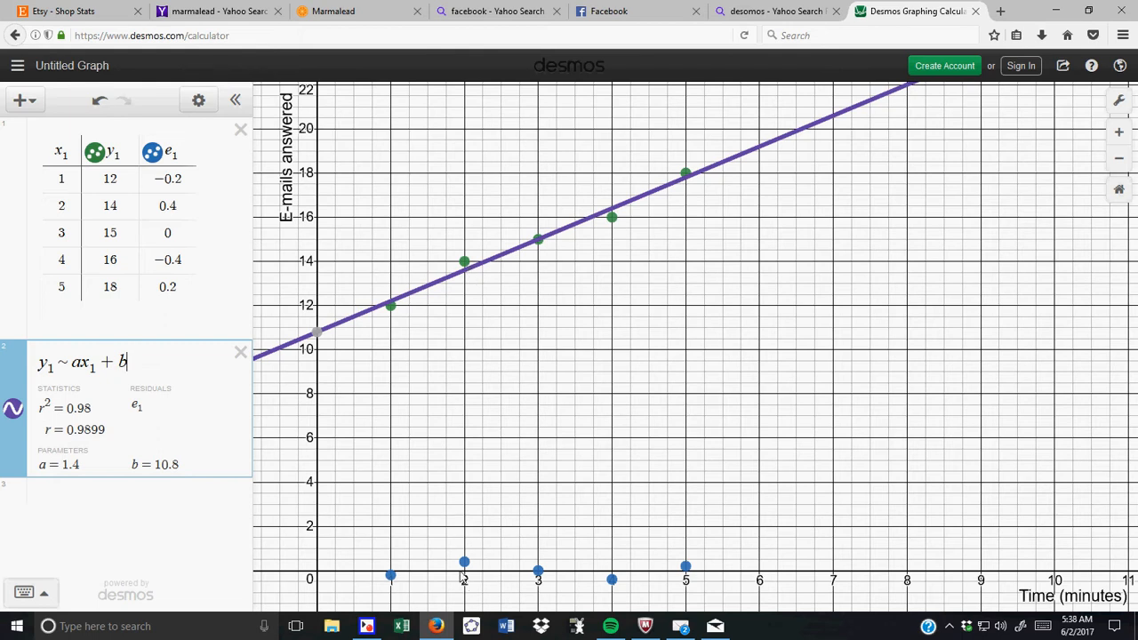
pyautogui.moveTo(540, 580)
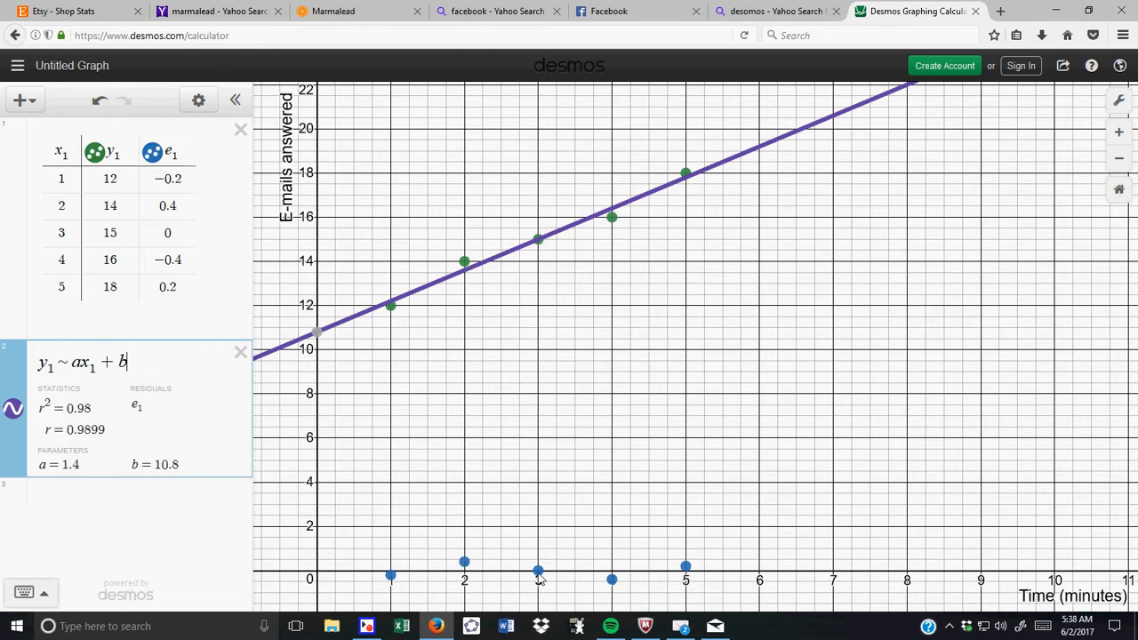
pyautogui.moveTo(614, 222)
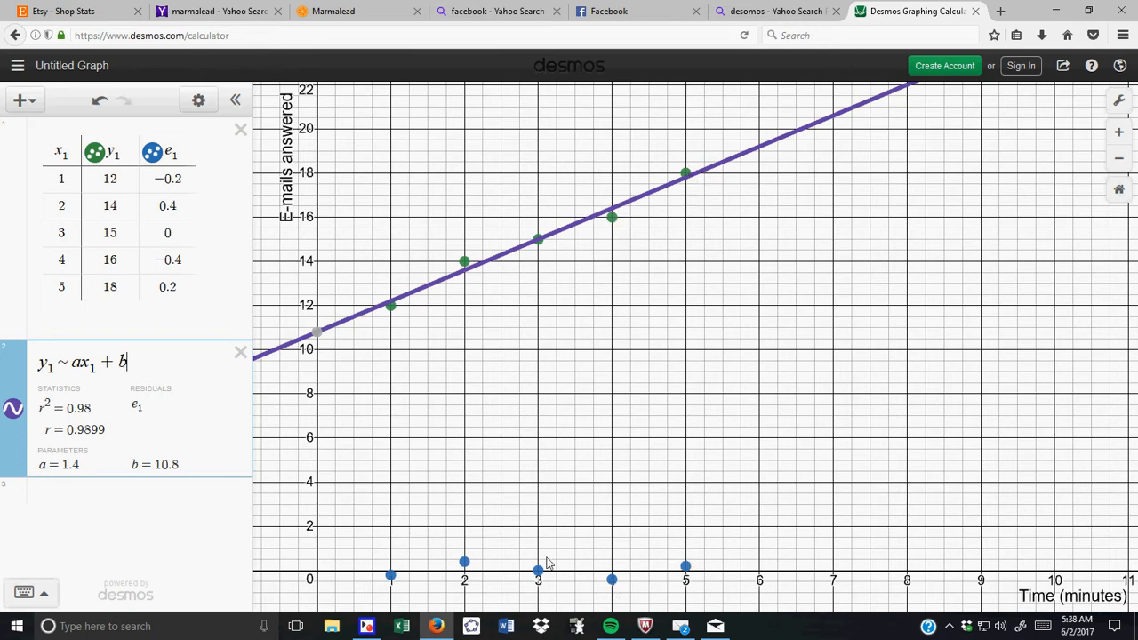
pyautogui.moveTo(444, 352)
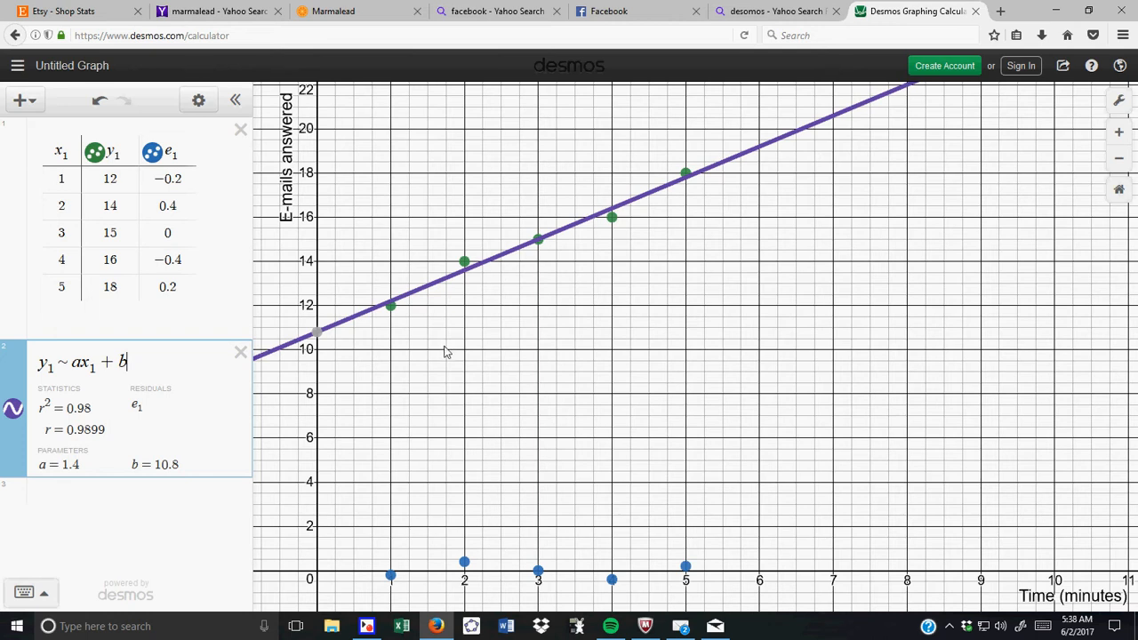
pyautogui.moveTo(725, 189)
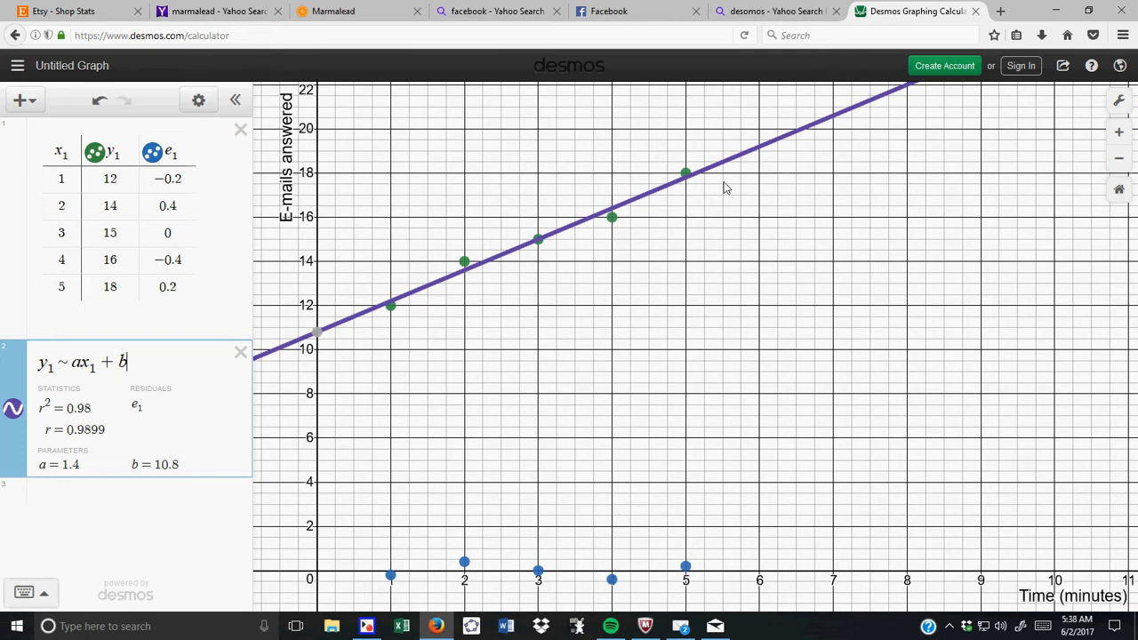
pyautogui.moveTo(551, 248)
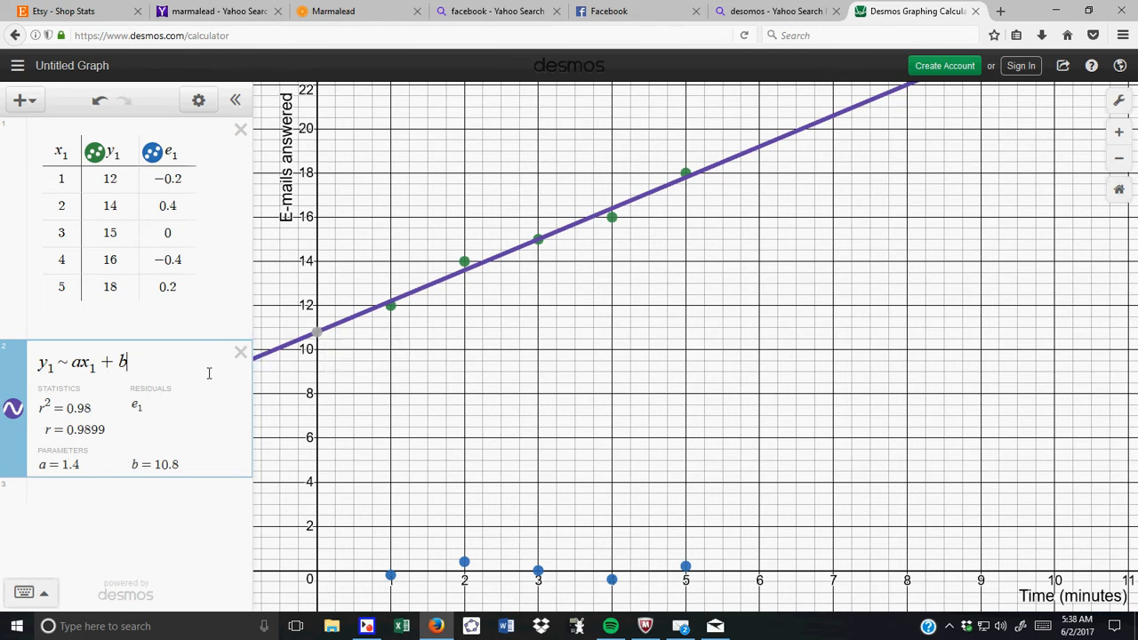
# - Enter a quadratic regression y1 ~ a x1² + b x1 + c and read its parameters
pyautogui.click(124, 498)
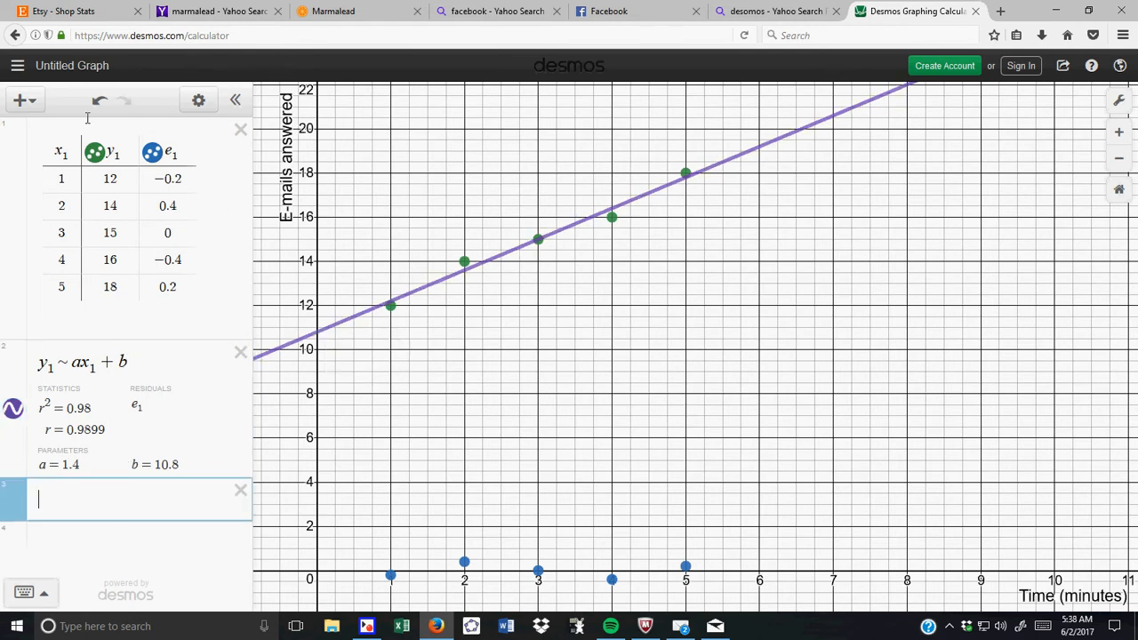
pyautogui.moveTo(395, 283)
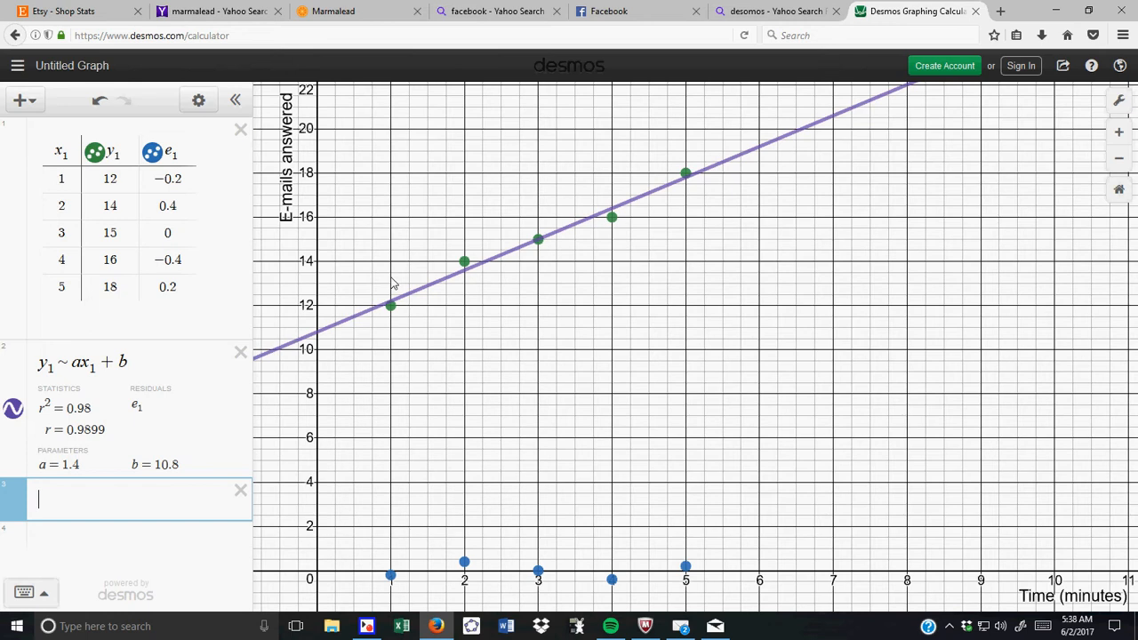
pyautogui.write('y_1')
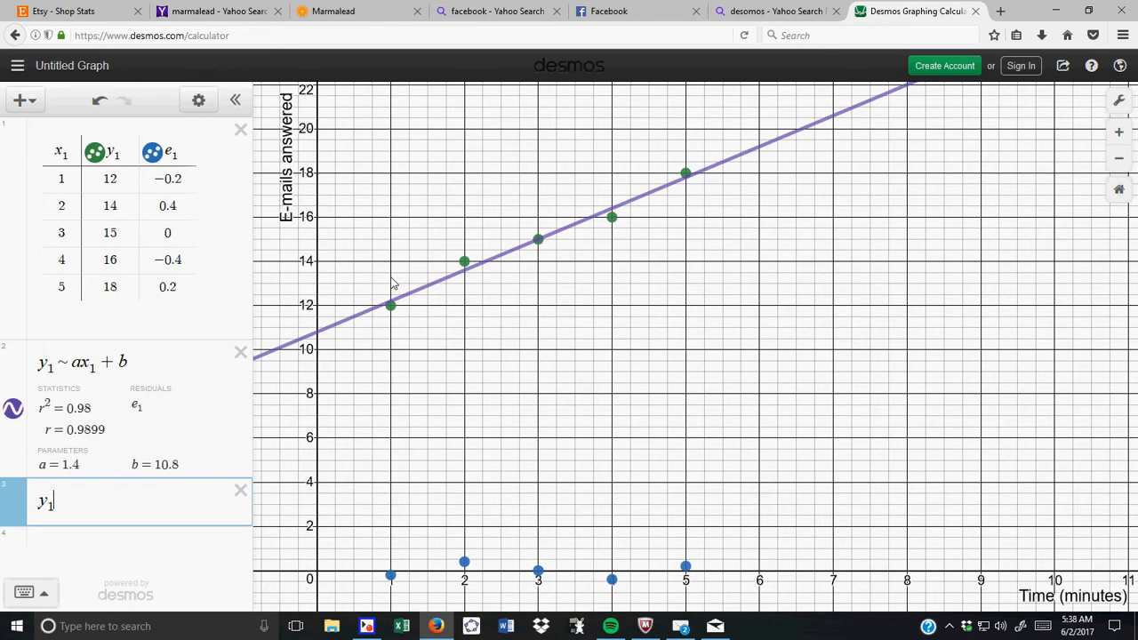
pyautogui.write('~')
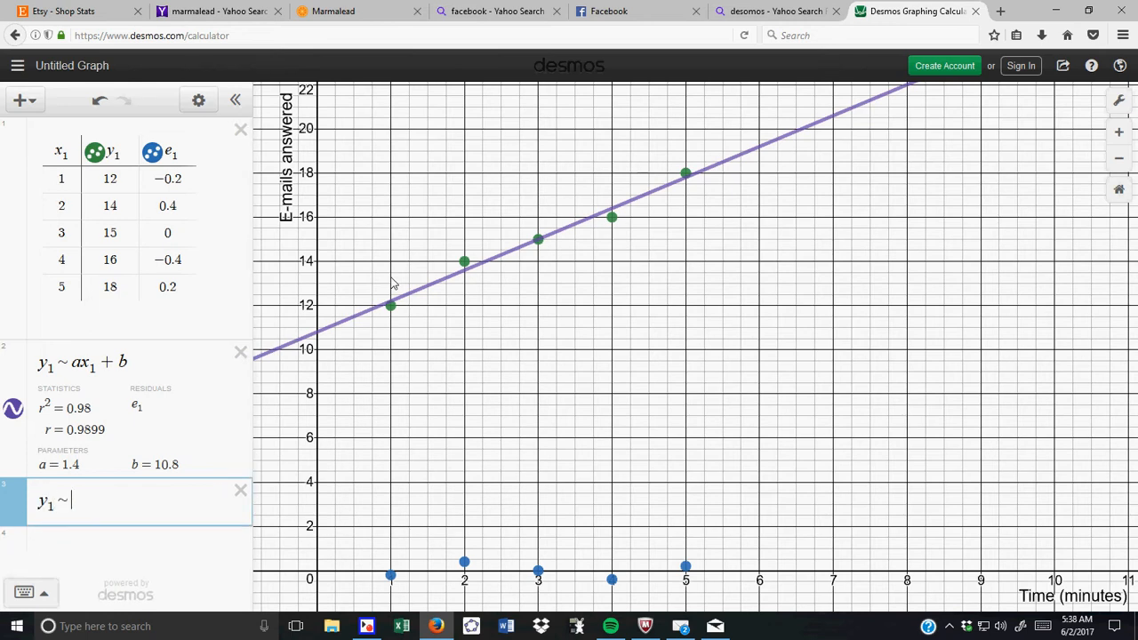
pyautogui.write('ax_1')
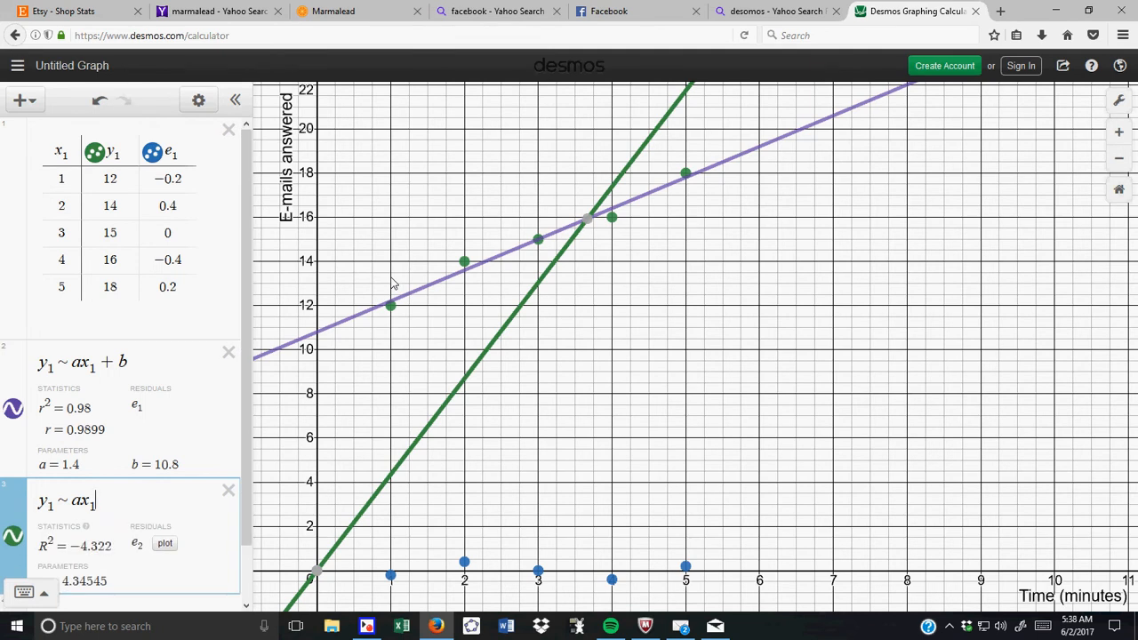
pyautogui.write('2+')
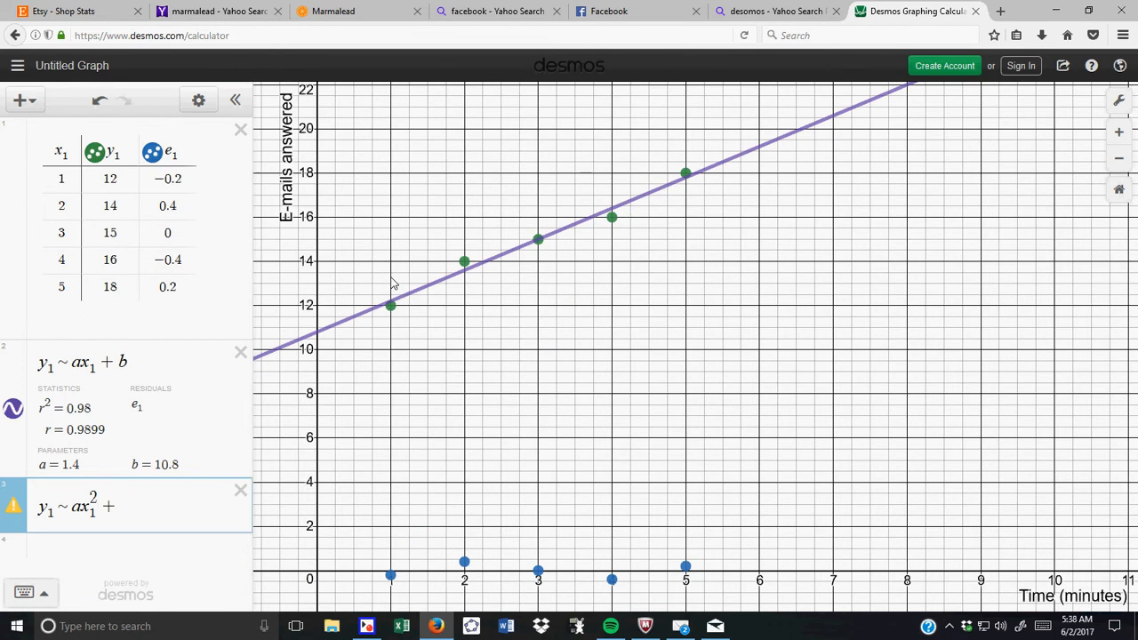
pyautogui.write('bx_1')
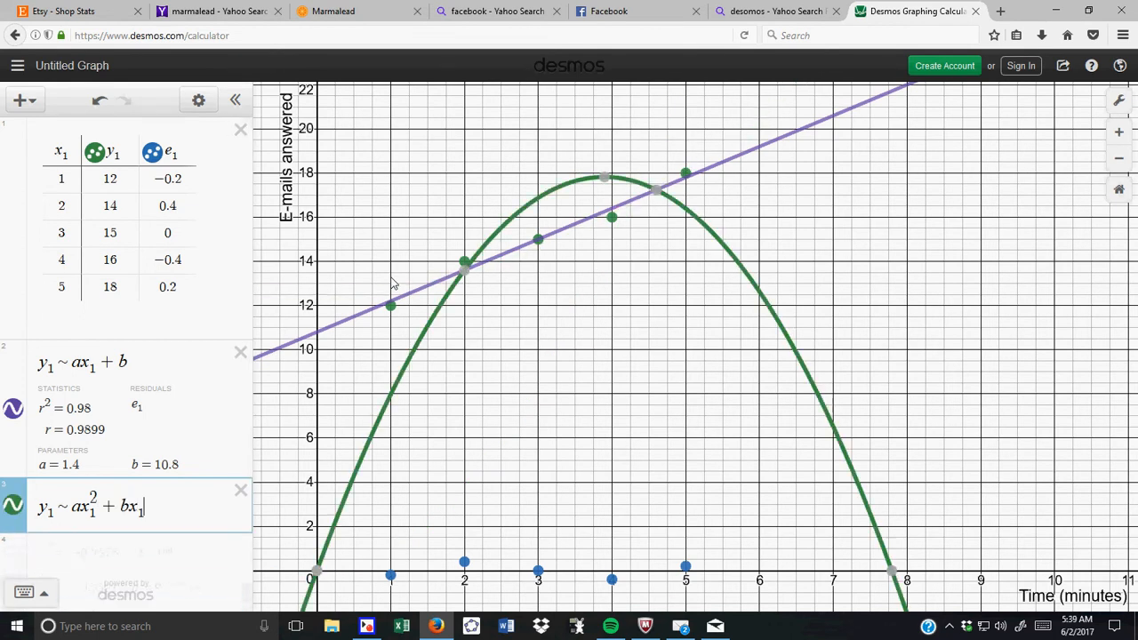
pyautogui.write('+ c')
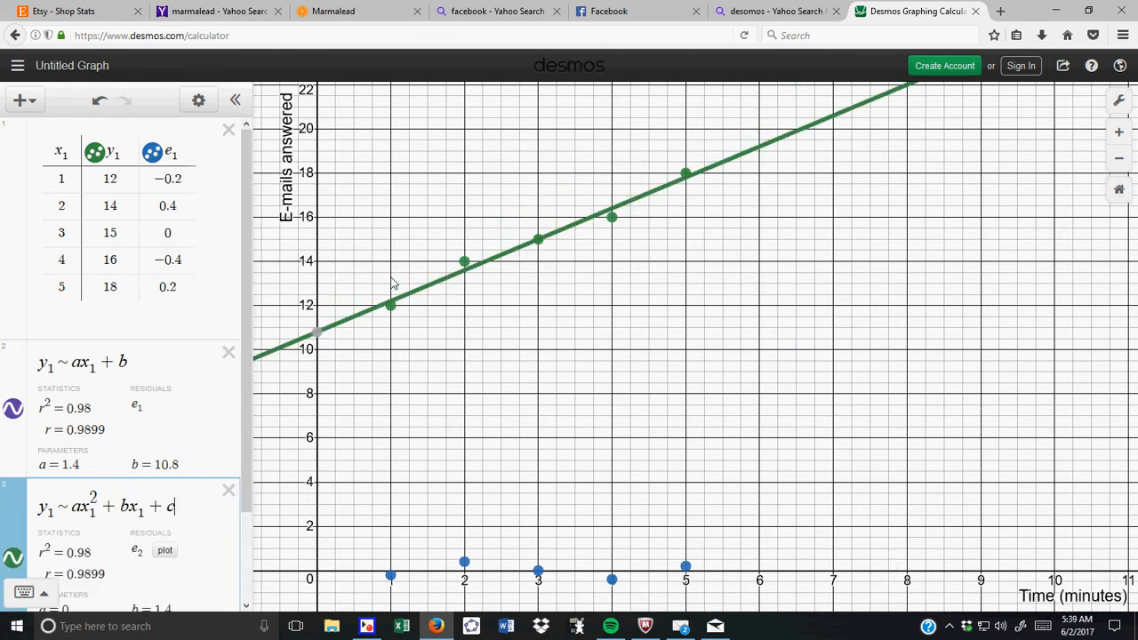
pyautogui.scroll(-3)
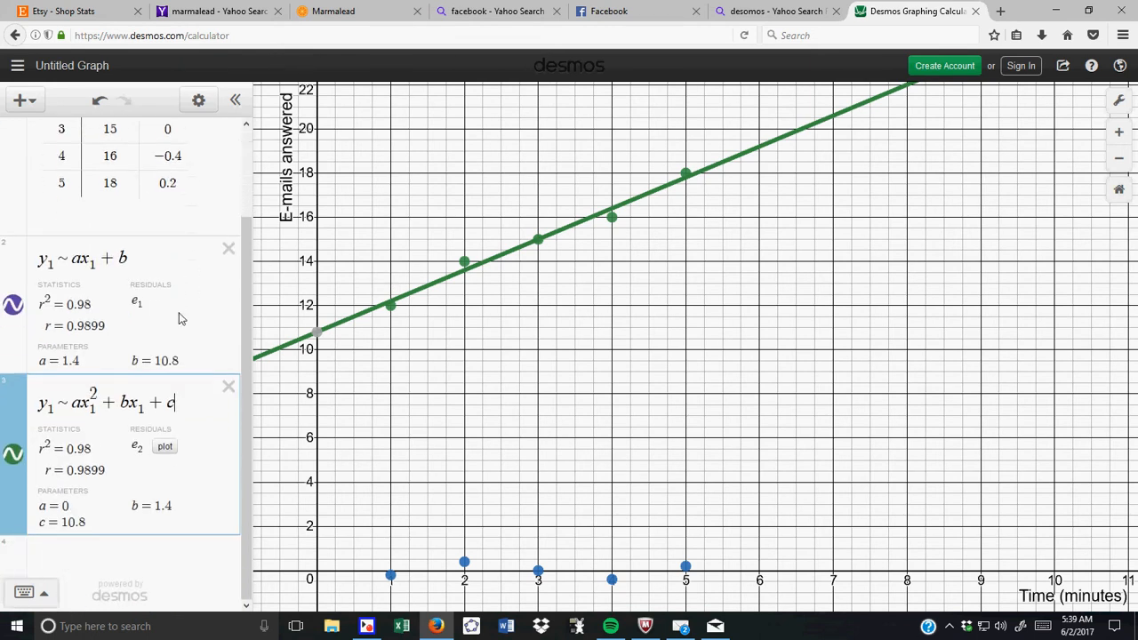
pyautogui.moveTo(86, 437)
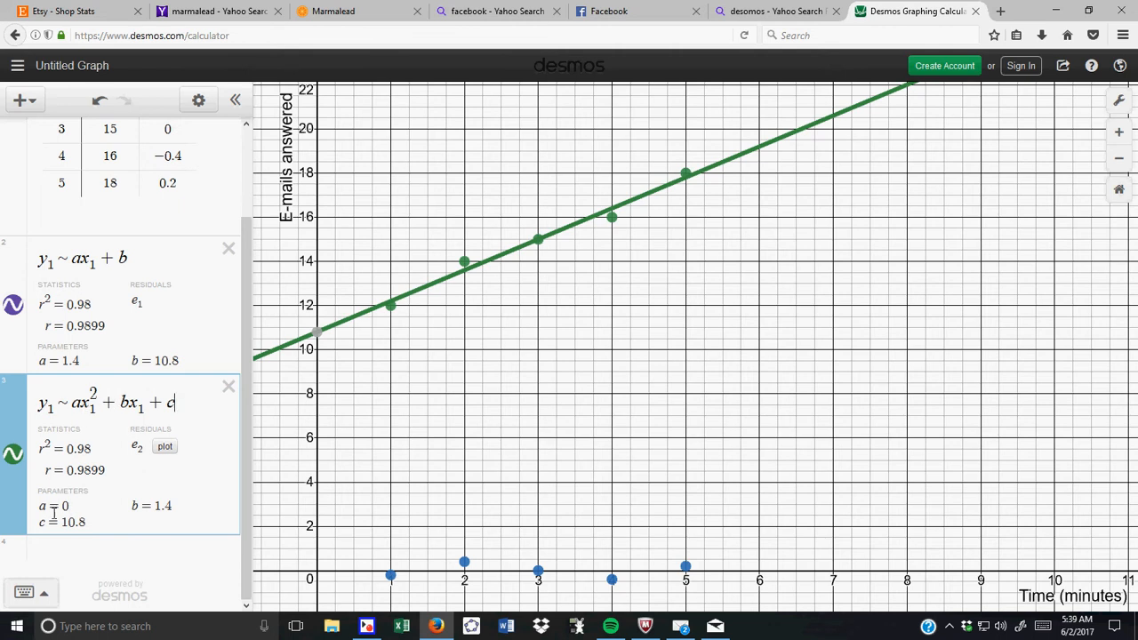
pyautogui.scroll(3)
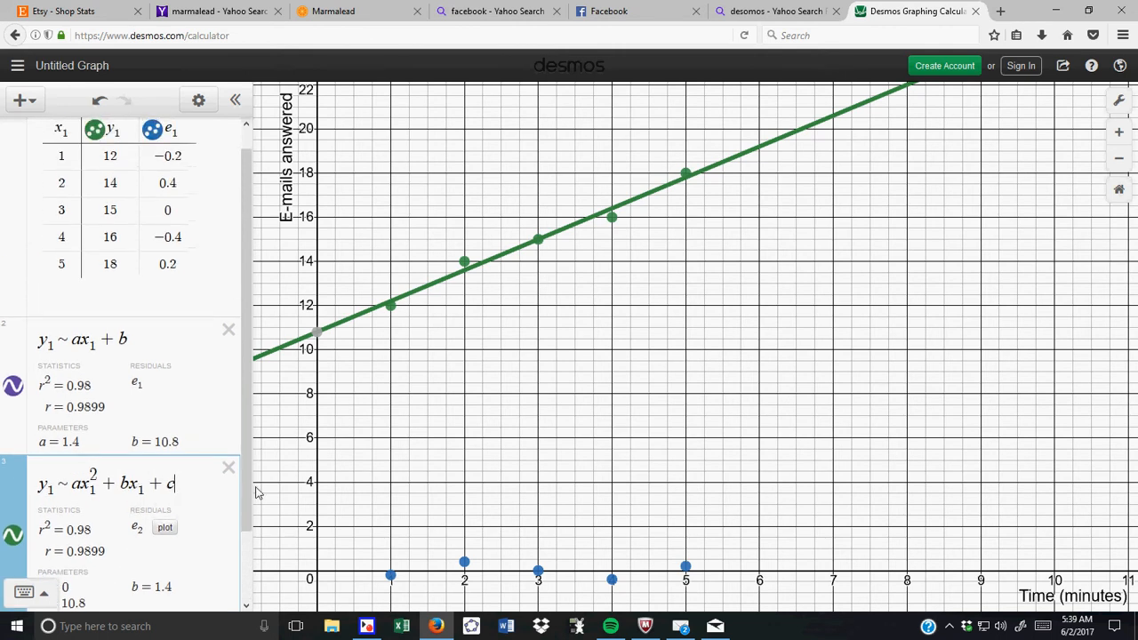
# - Delete the quadratic fit, hide the e1 residual points and collapse the expression list
pyautogui.click(228, 466)
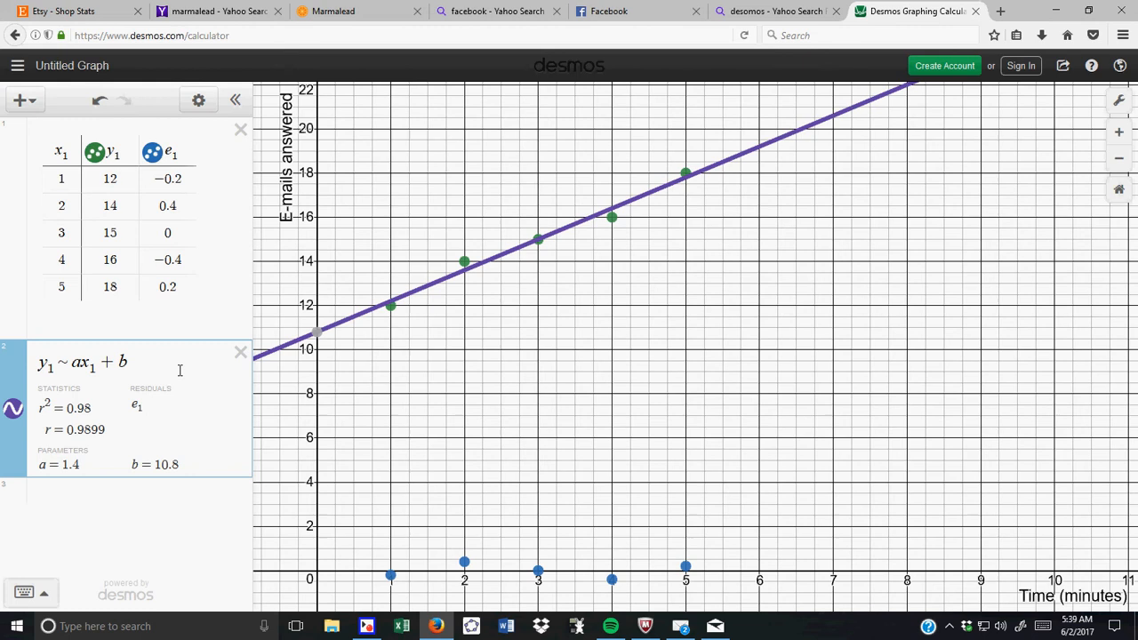
pyautogui.moveTo(117, 402)
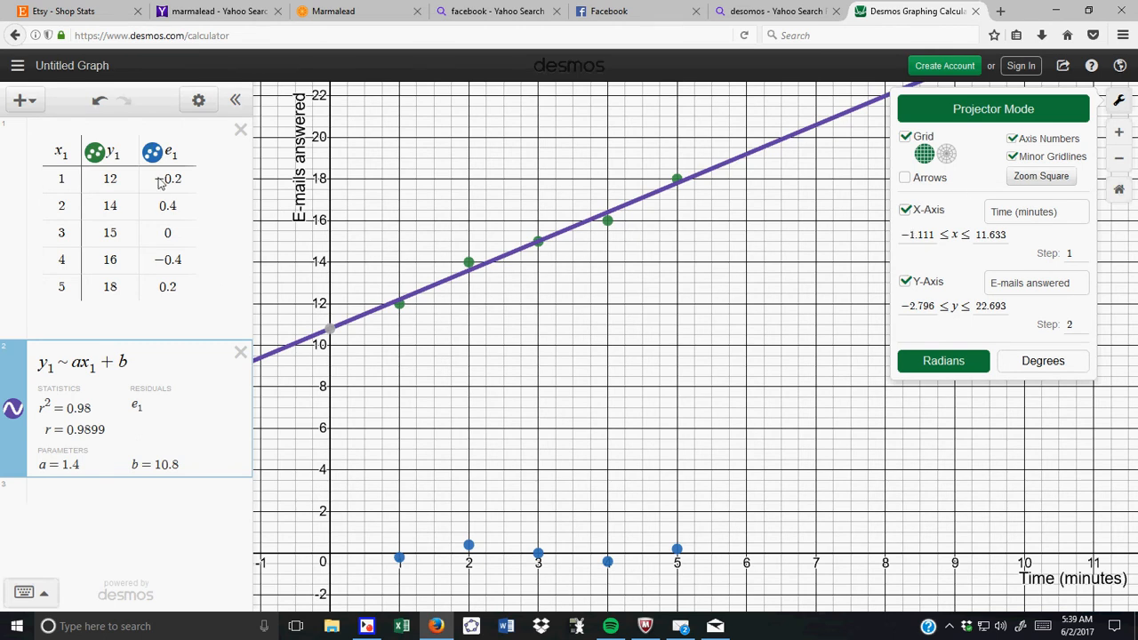
pyautogui.click(167, 177)
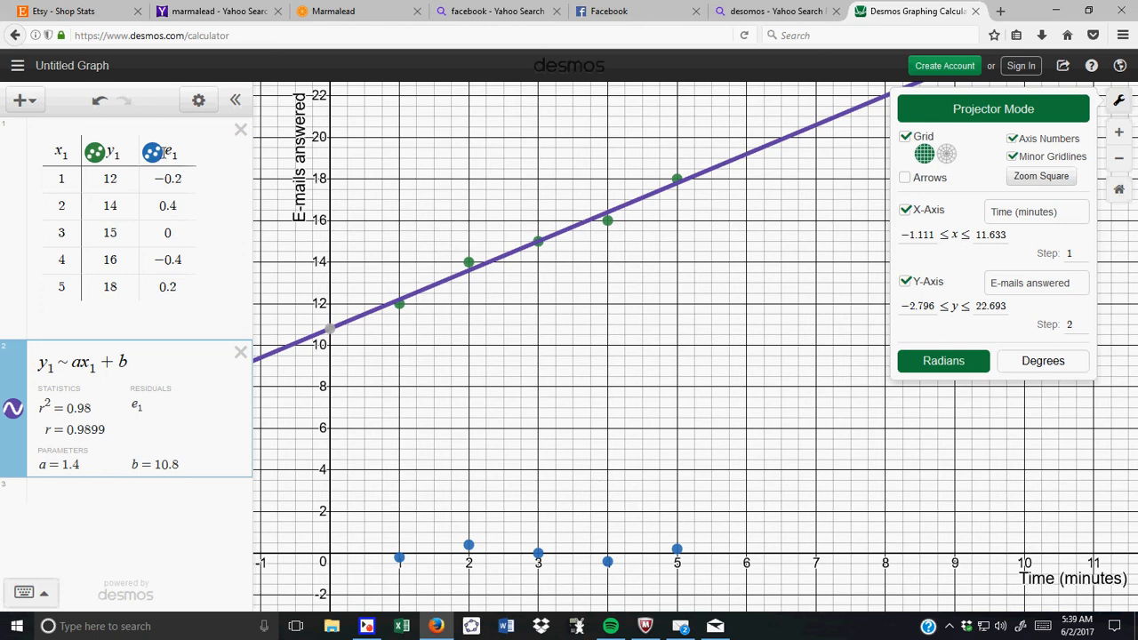
pyautogui.click(153, 152)
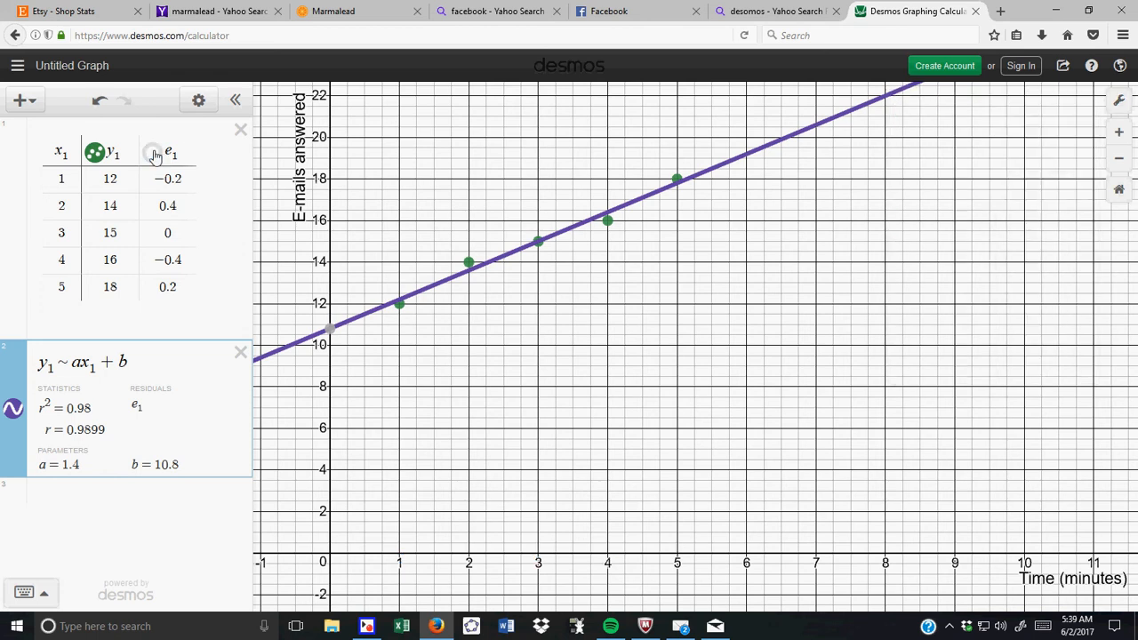
pyautogui.click(152, 153)
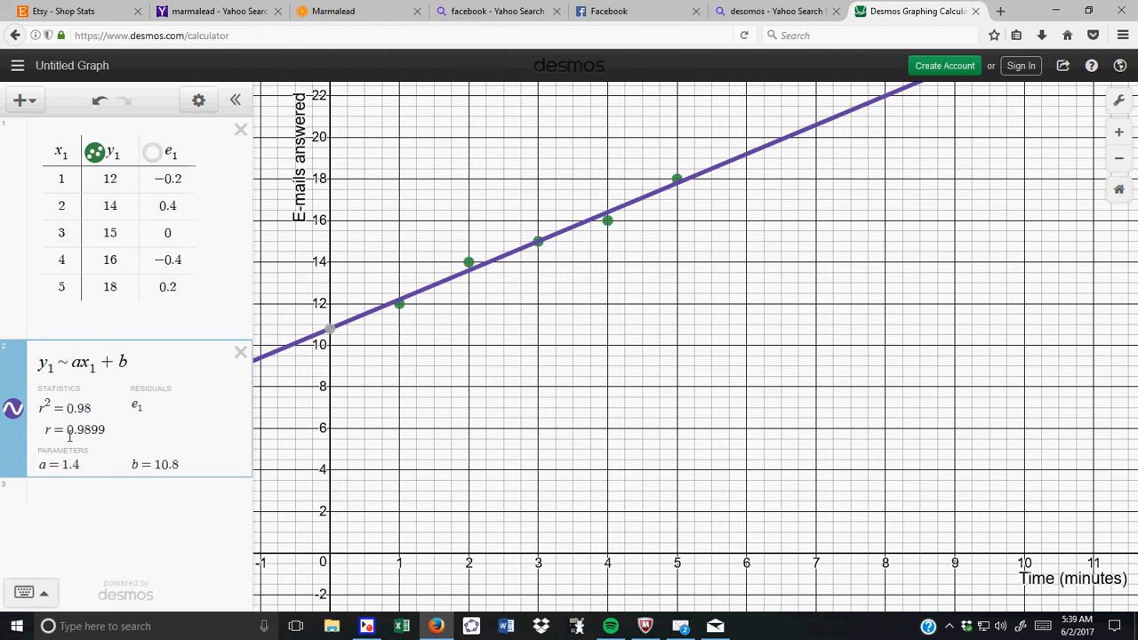
pyautogui.moveTo(252, 138)
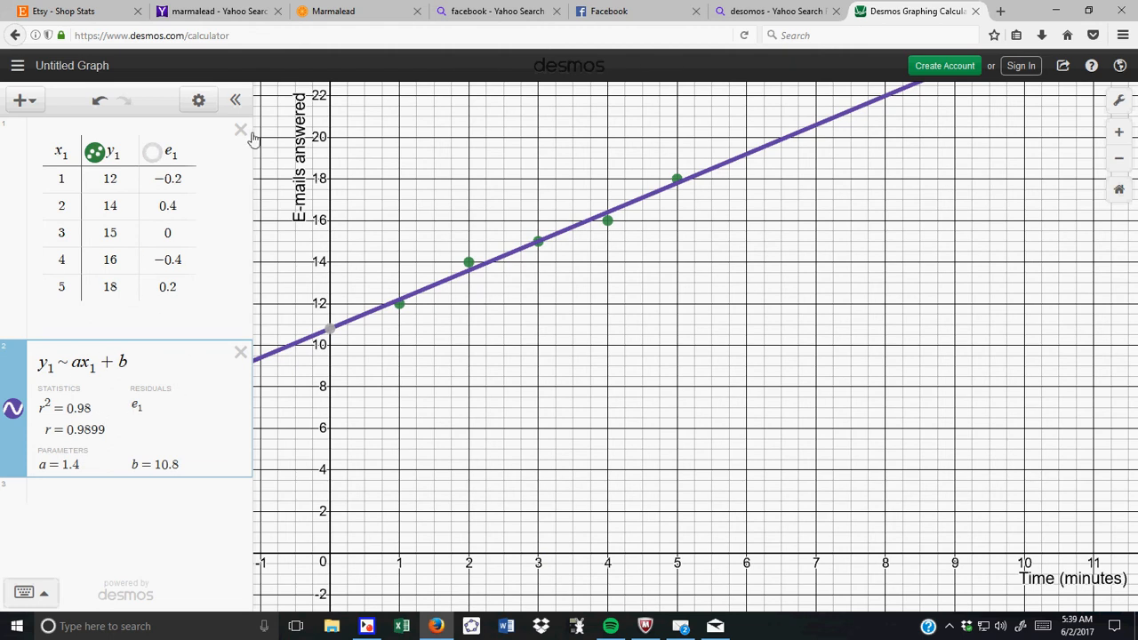
pyautogui.click(235, 100)
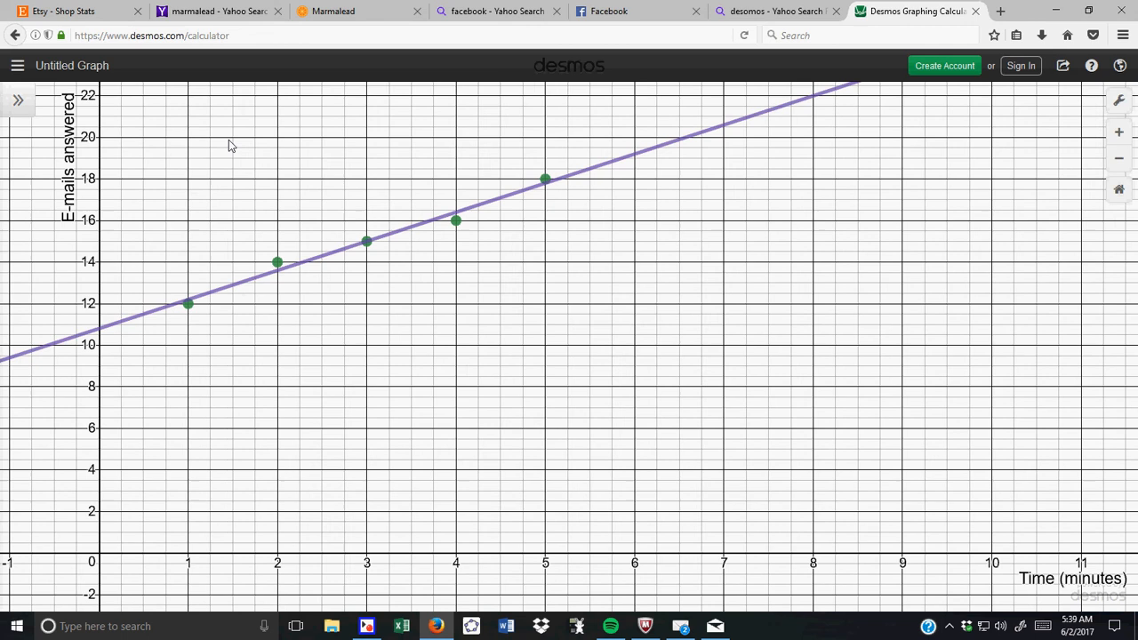
pyautogui.moveTo(425, 224)
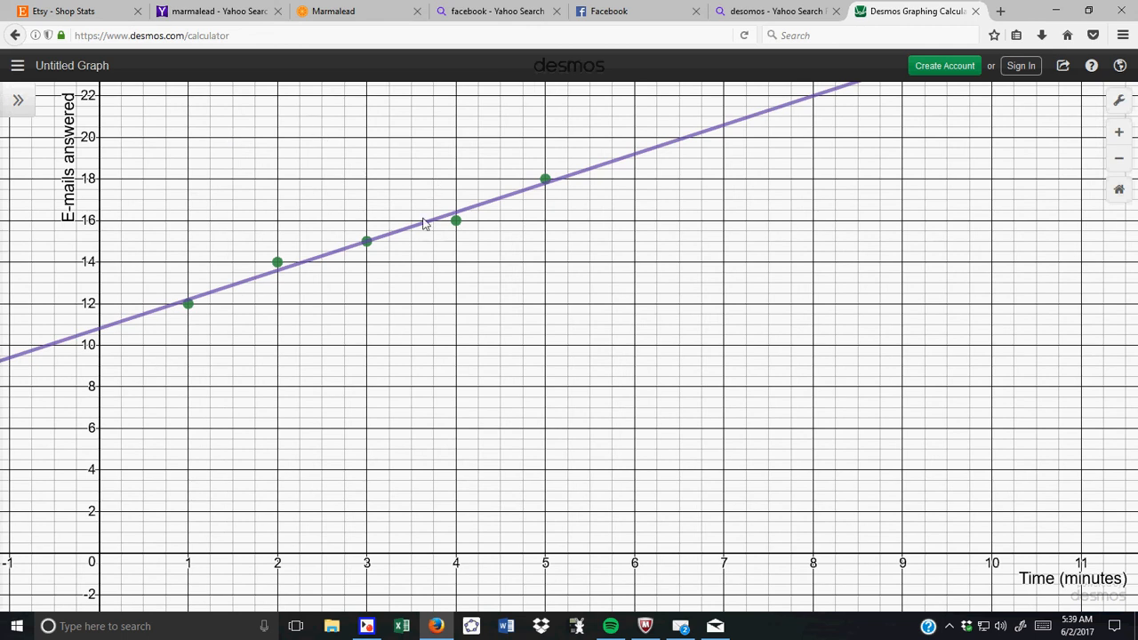
# - In Graph Settings tick Arrows for both axes and close the panel
pyautogui.click(1118, 99)
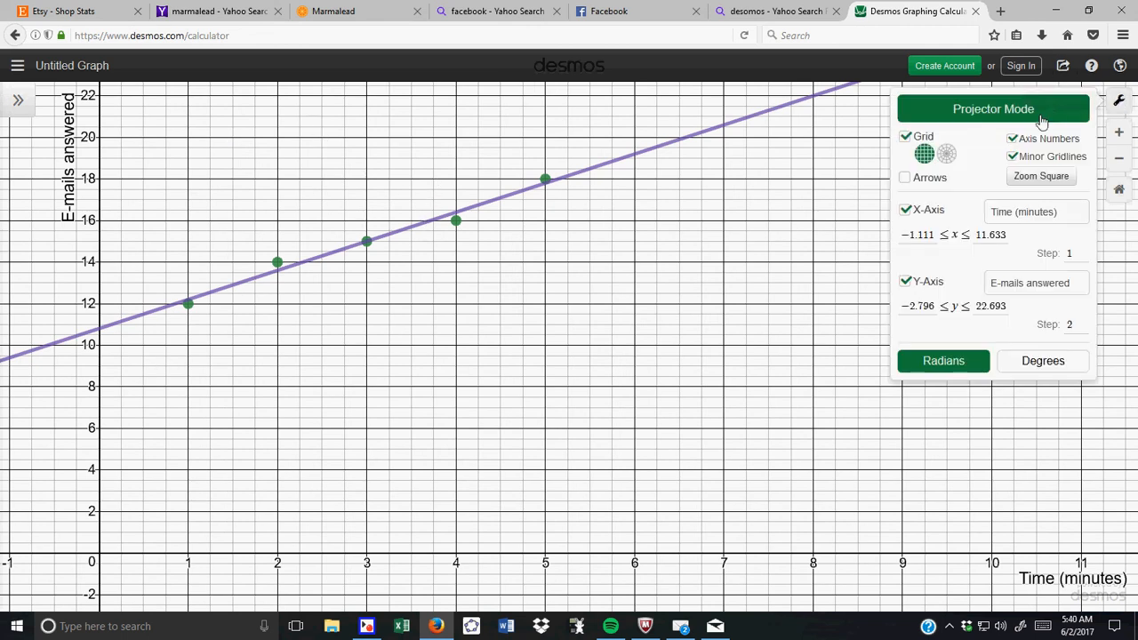
pyautogui.click(1009, 156)
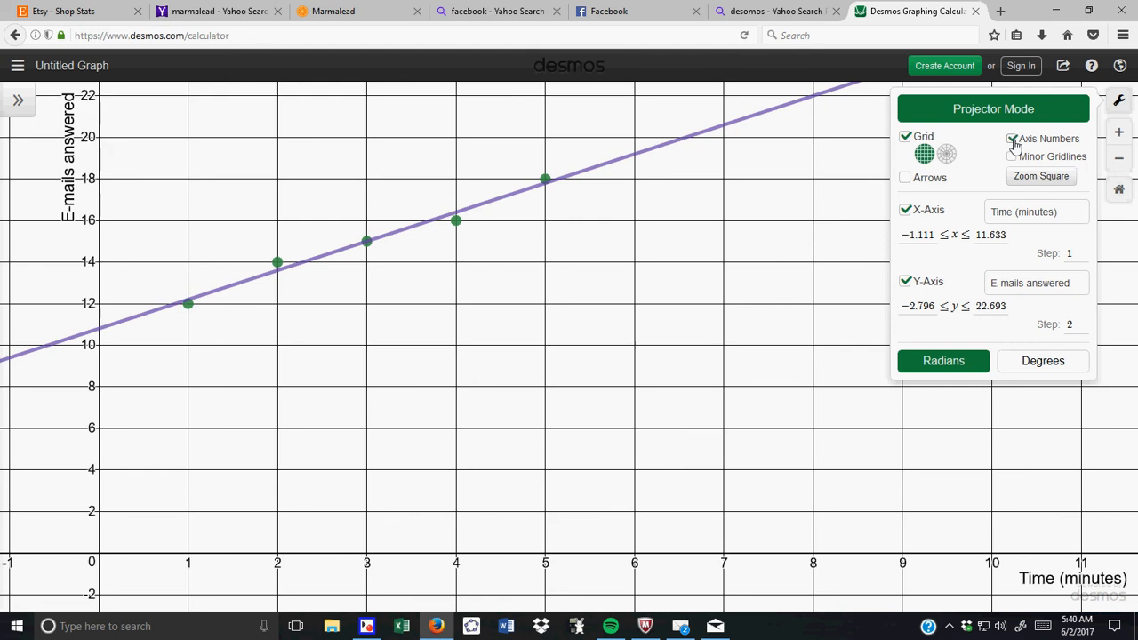
pyautogui.click(1011, 157)
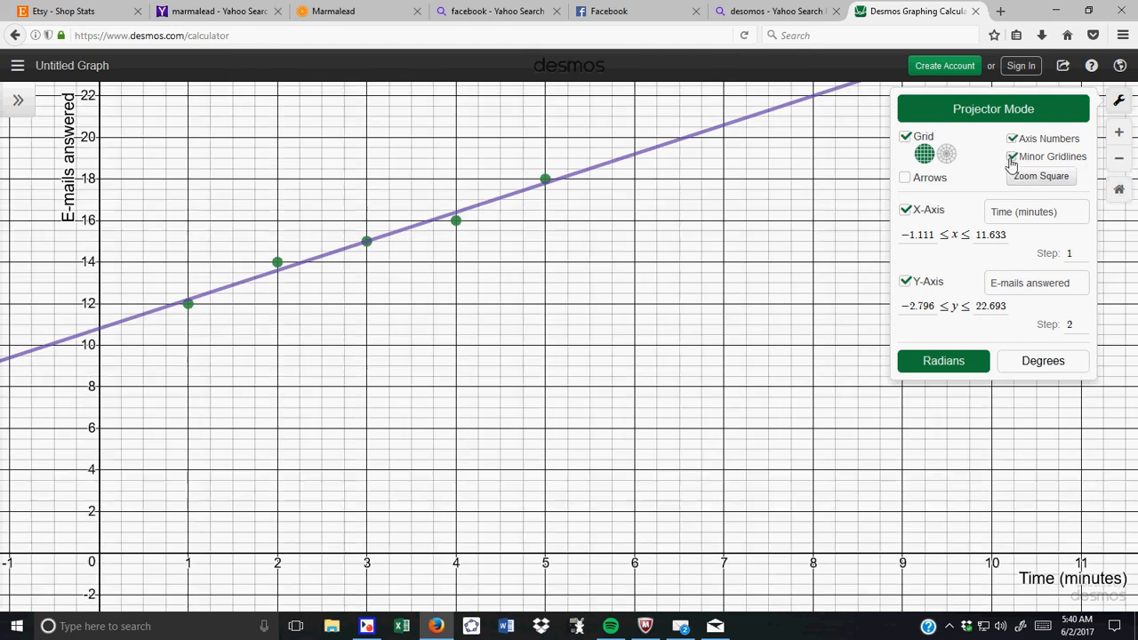
pyautogui.click(905, 178)
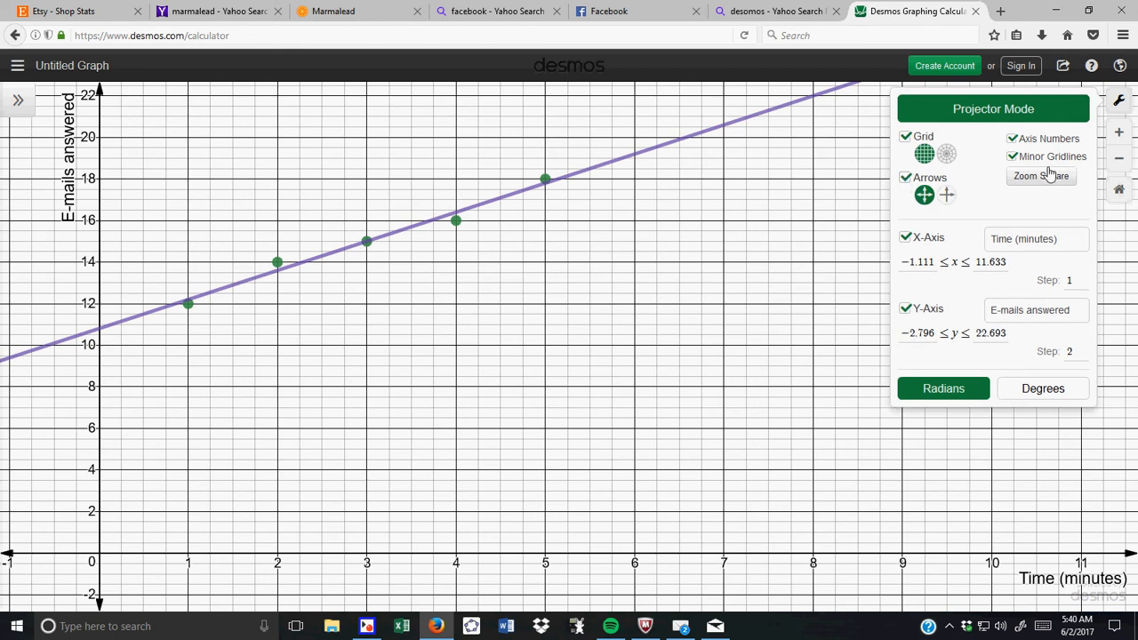
pyautogui.moveTo(1013, 163)
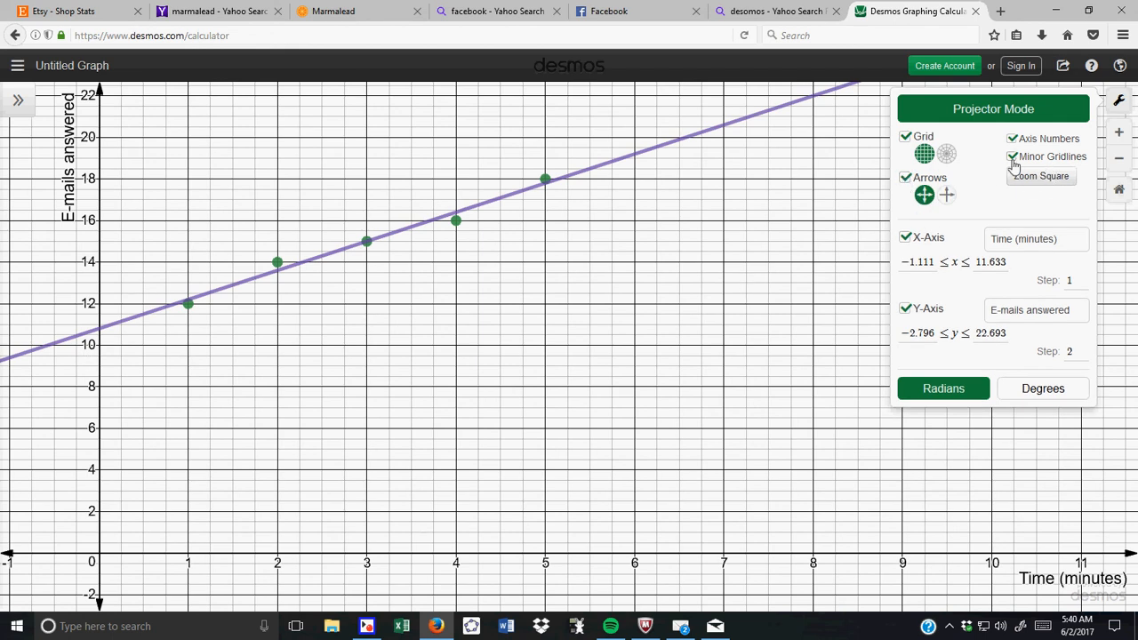
pyautogui.click(754, 356)
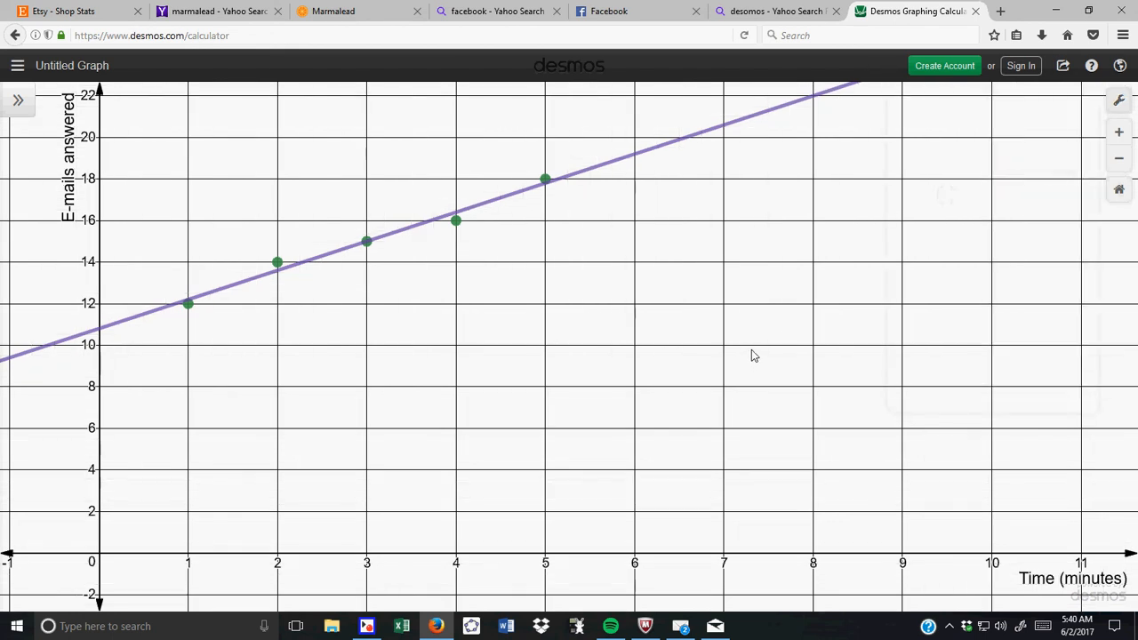